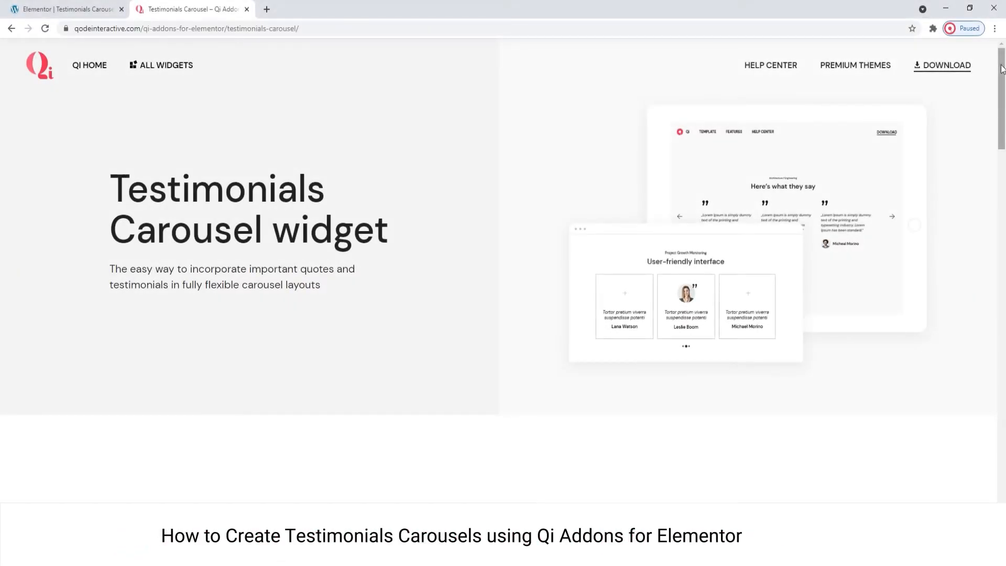
- Scroll through the demo's slider, background and quote-author carousel sections
{"action": "scroll", "scroll_direction": "down", "scroll_amount": 3}
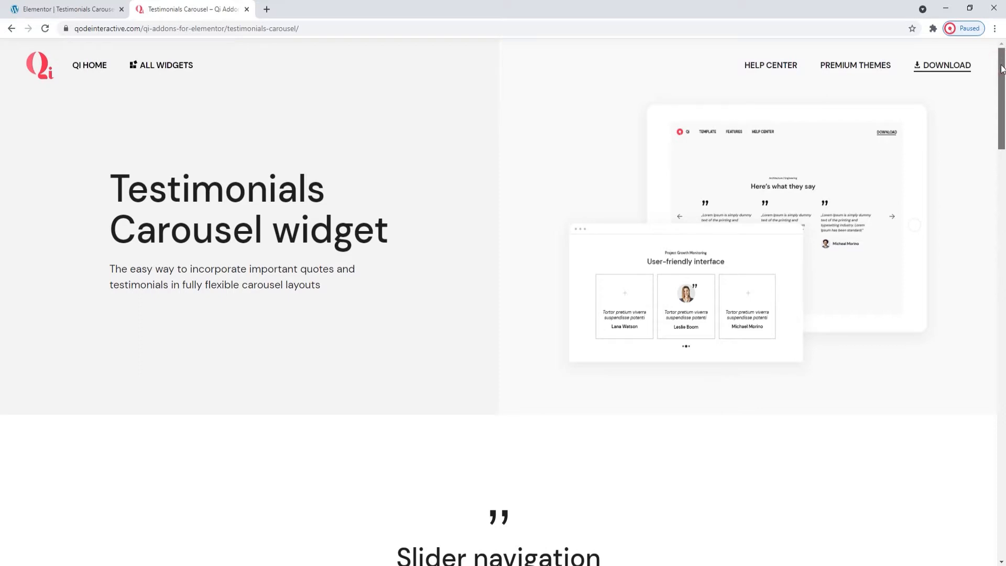
{"action": "scroll", "scroll_direction": "down", "scroll_amount": 3}
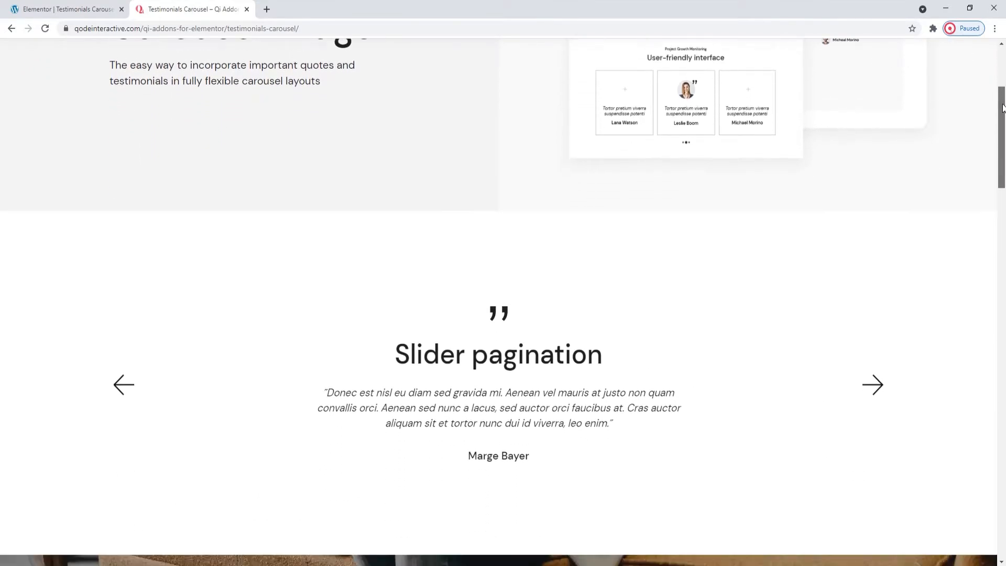
{"action": "scroll", "scroll_direction": "down", "scroll_amount": 3}
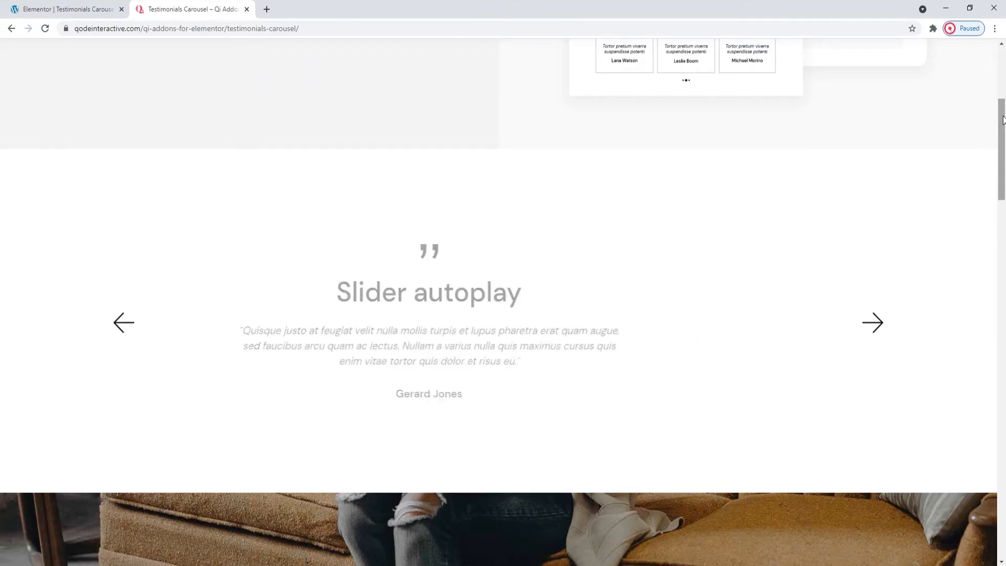
{"action": "scroll", "scroll_direction": "down", "scroll_amount": 3}
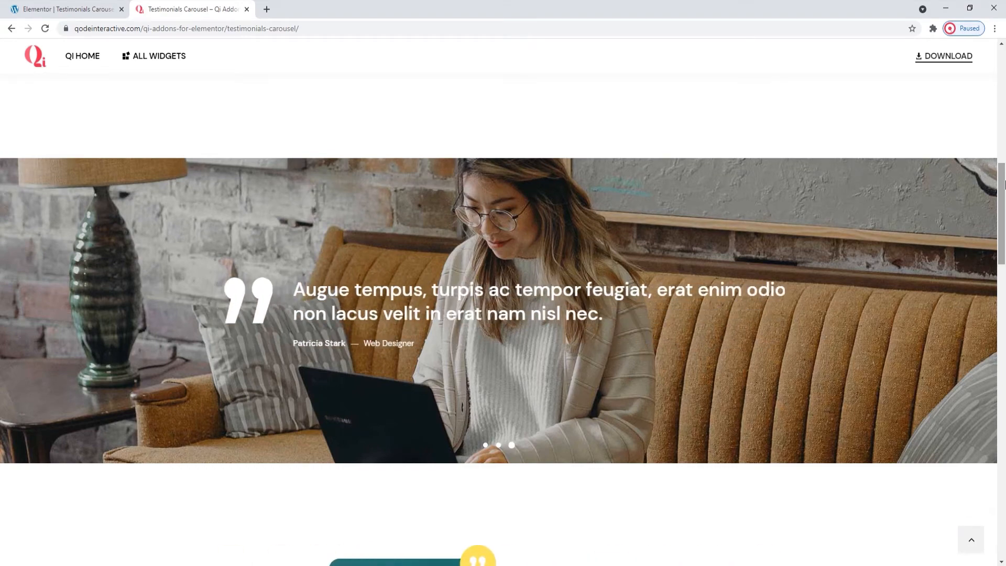
{"action": "scroll", "scroll_direction": "down", "scroll_amount": 3}
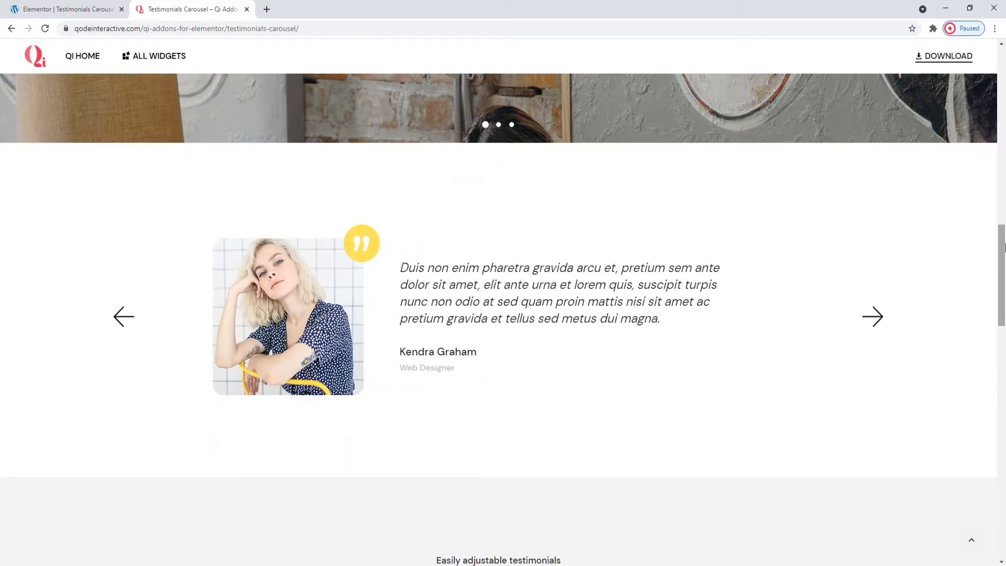
{"action": "scroll", "scroll_direction": "down", "scroll_amount": 3}
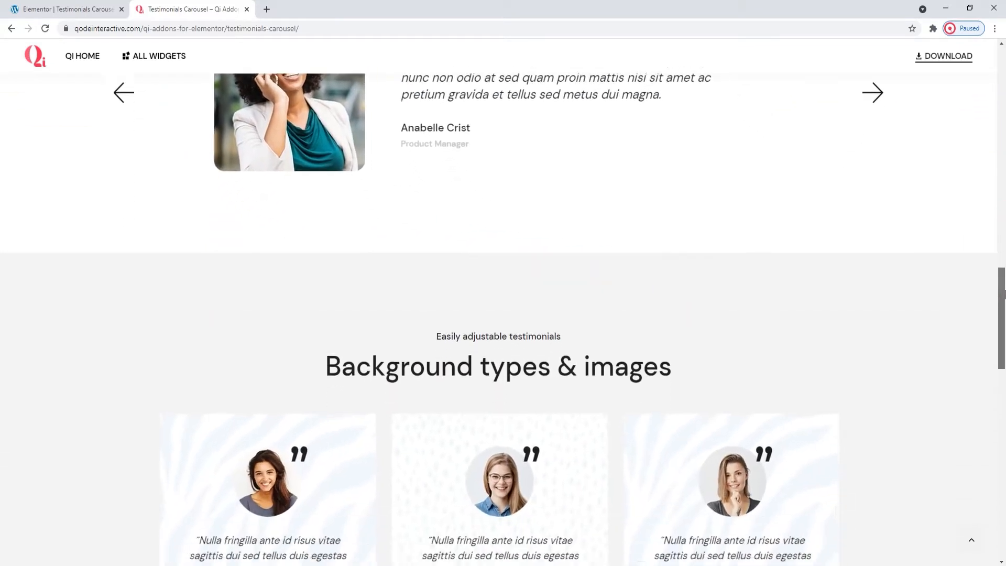
{"action": "scroll", "scroll_direction": "down", "scroll_amount": 3}
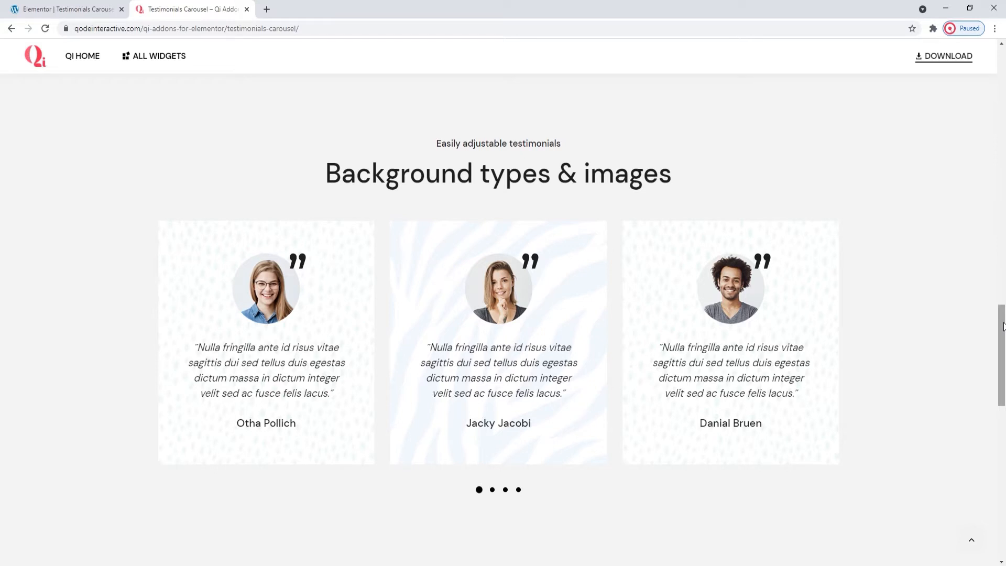
{"action": "left_click", "coordinate": [492, 489]}
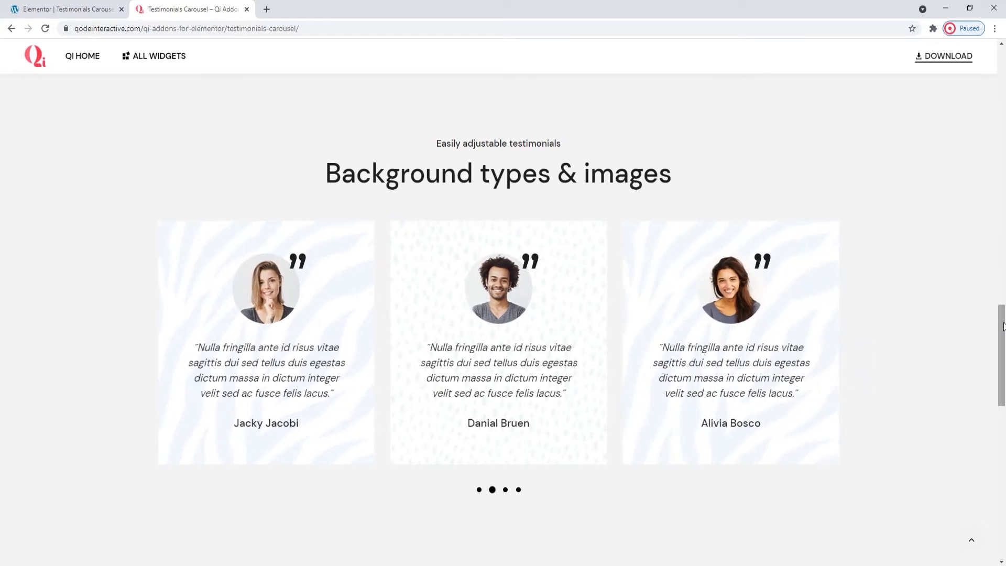
{"action": "scroll", "scroll_direction": "down", "scroll_amount": 3}
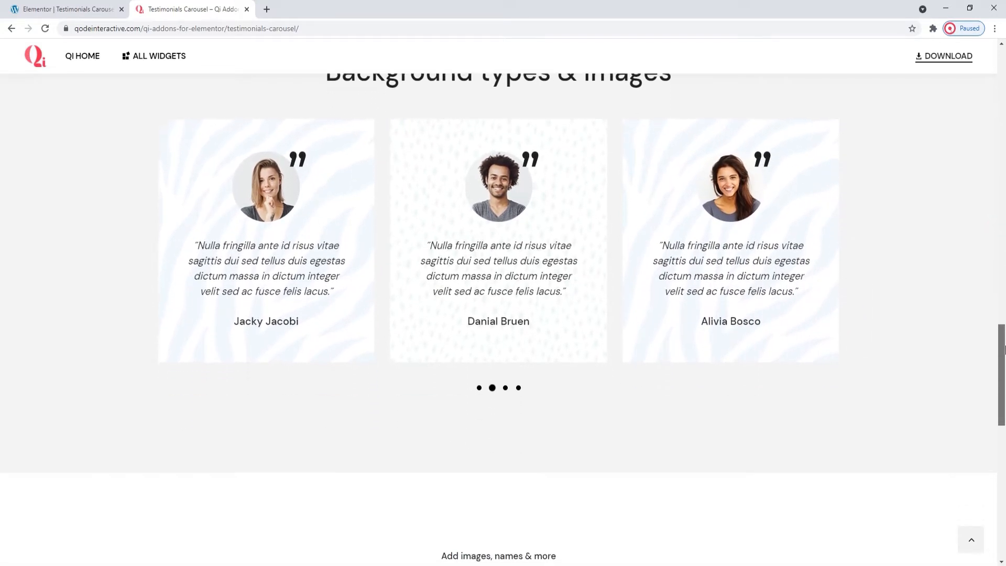
{"action": "scroll", "scroll_direction": "down", "scroll_amount": 3}
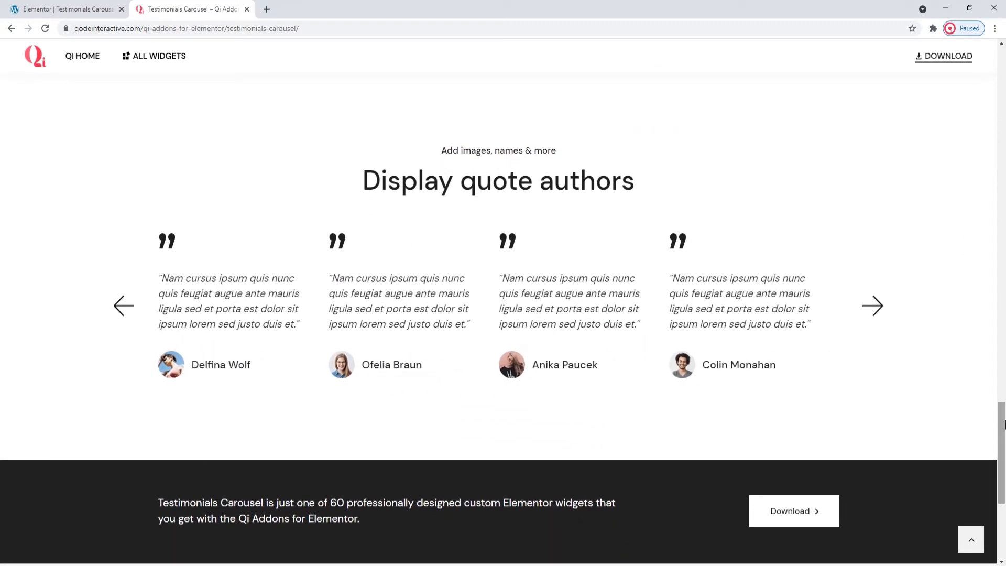
{"action": "left_click", "coordinate": [872, 306]}
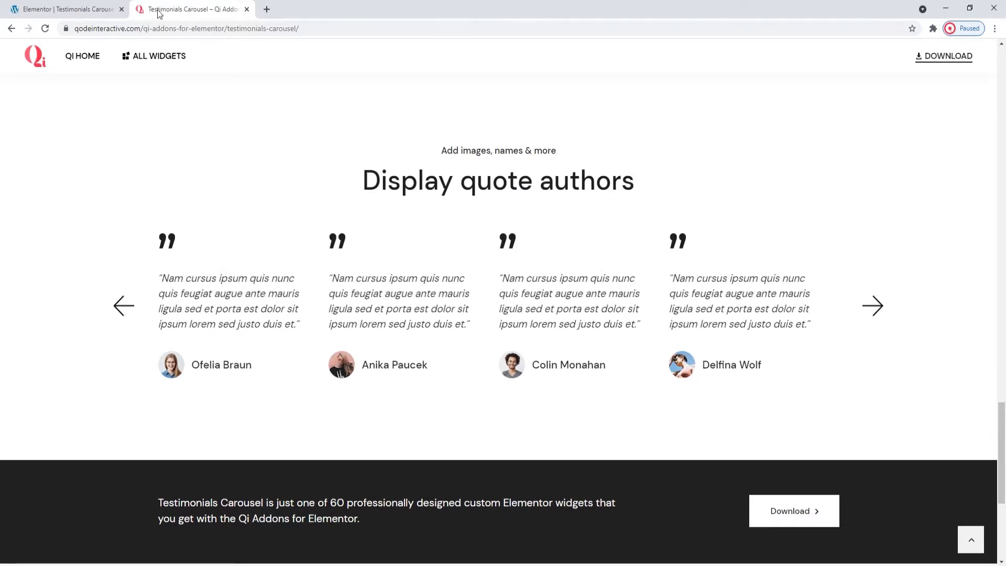
- Add the Testimonials Carousel widget found by searching 'testimonia', keeping slider loop at Yes
{"action": "left_click", "coordinate": [77, 11]}
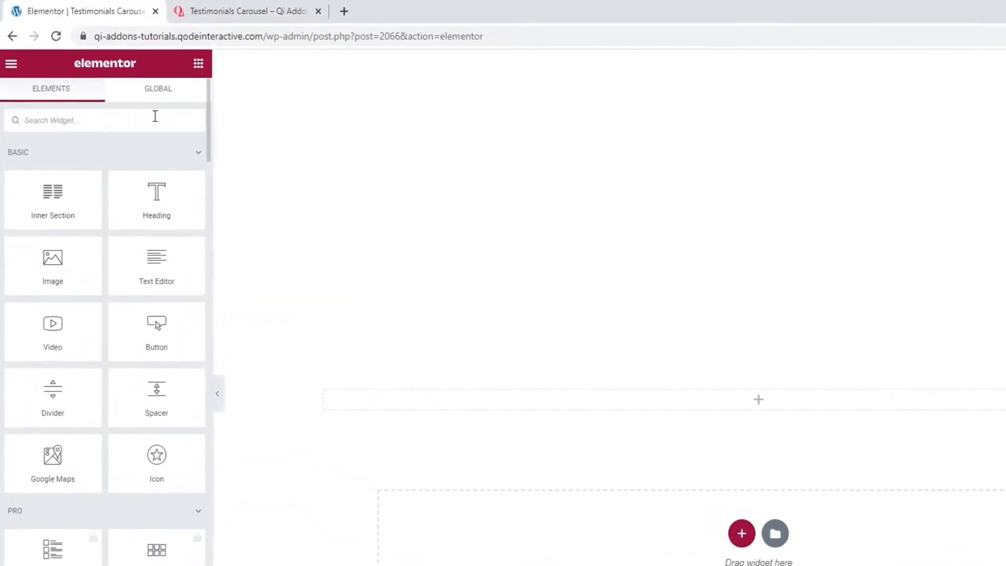
{"action": "type", "text": "testimonia"}
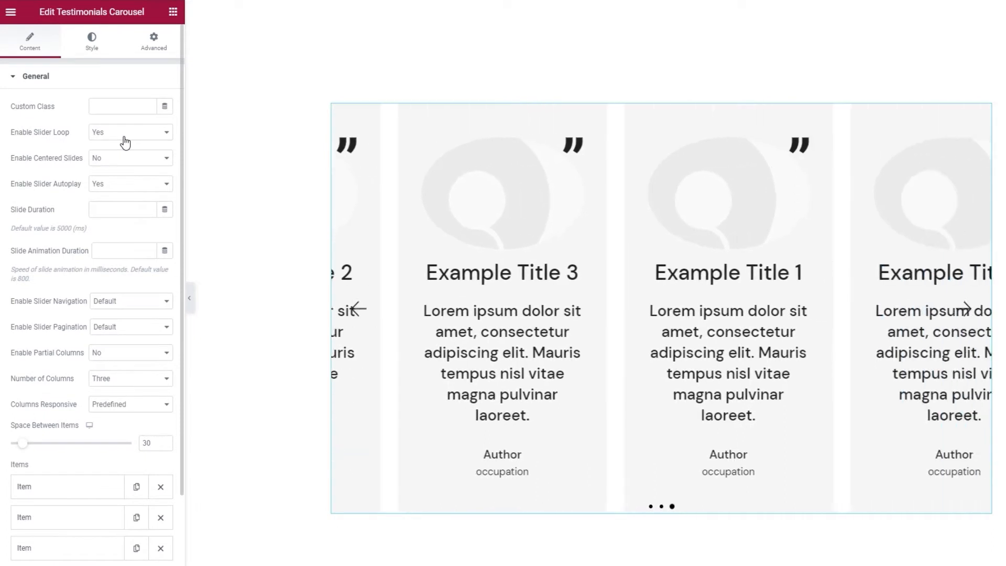
{"action": "left_click", "coordinate": [129, 132]}
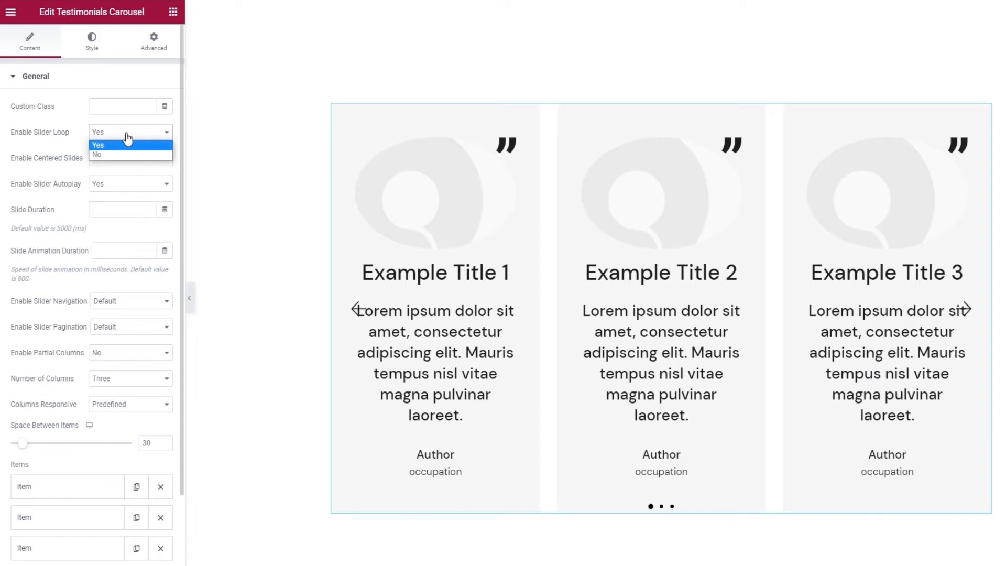
{"action": "left_click", "coordinate": [98, 145]}
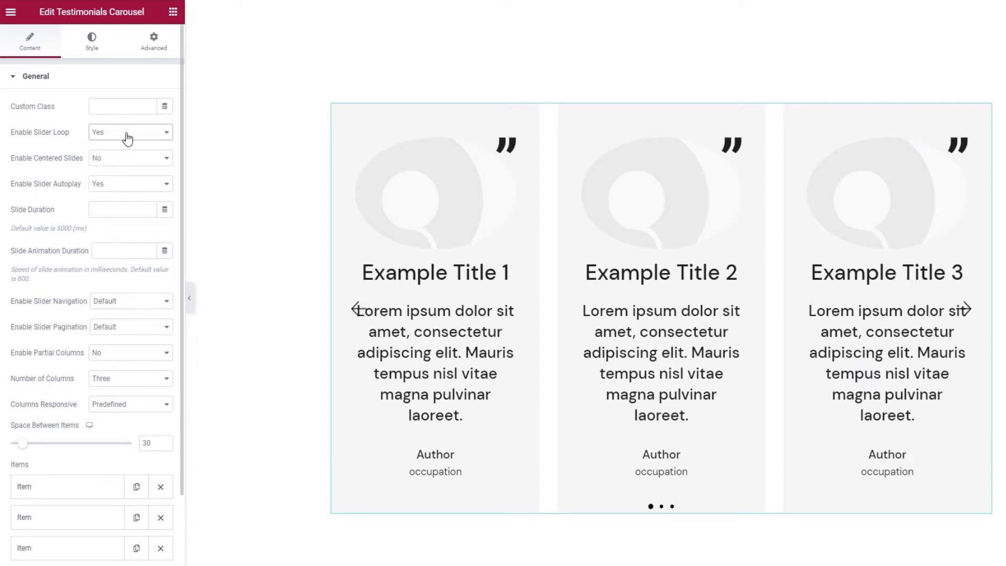
{"action": "left_click", "coordinate": [129, 157]}
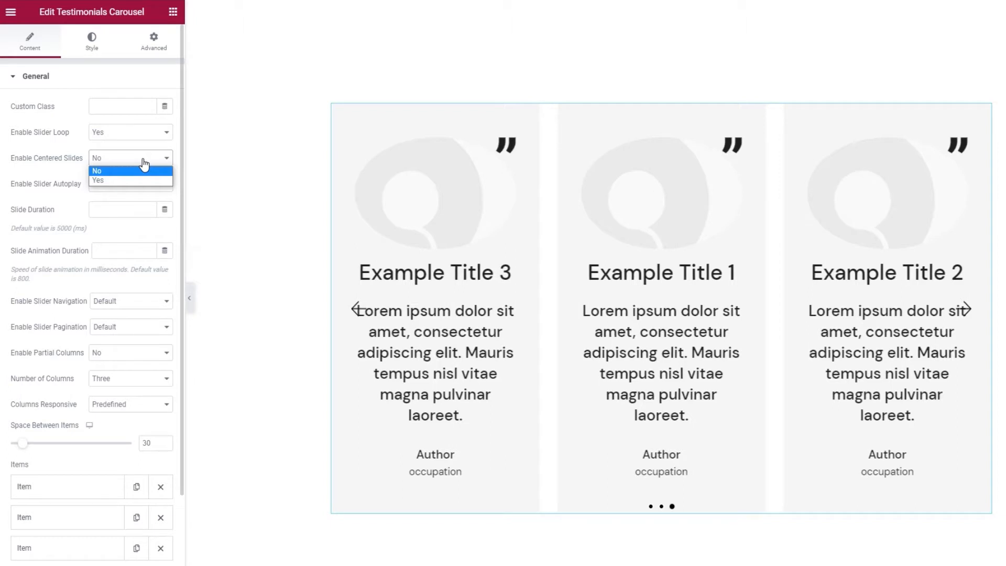
- Keep Enable Centered Slides set to No
{"action": "left_click", "coordinate": [97, 169]}
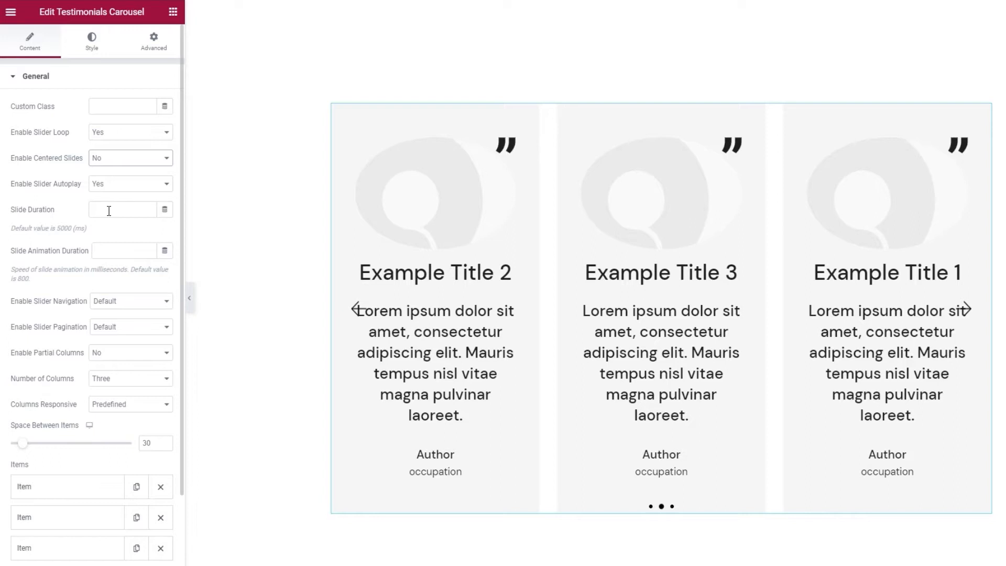
{"action": "mouse_move", "coordinate": [48, 249]}
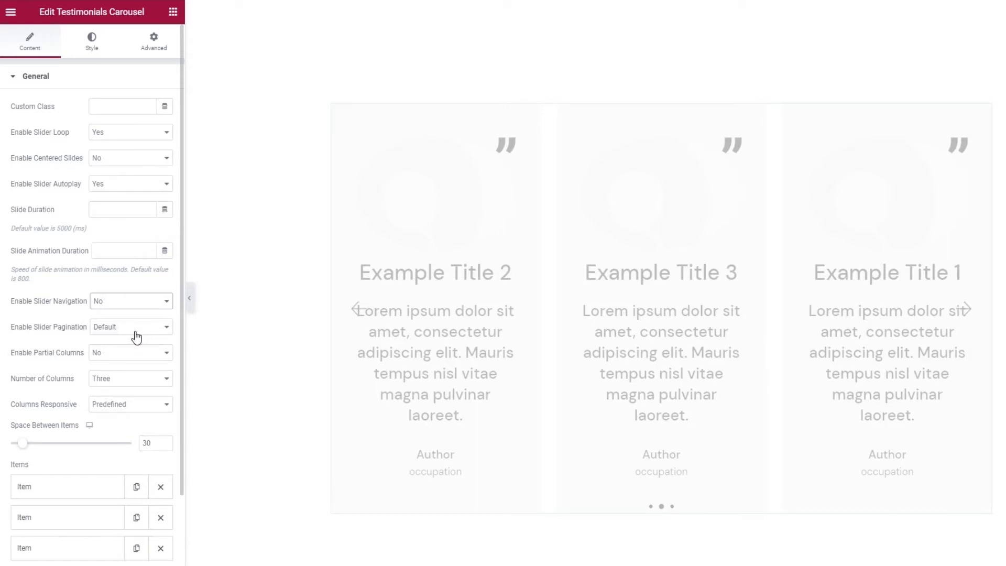
- Set Enable Slider Pagination to Yes and continue down the General panel
{"action": "left_click", "coordinate": [130, 327]}
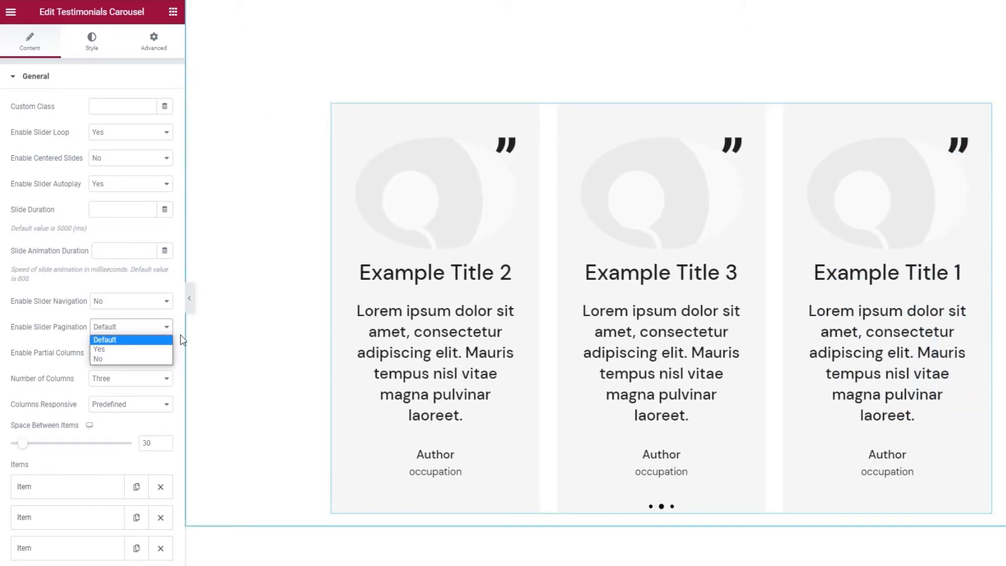
{"action": "left_click", "coordinate": [98, 349]}
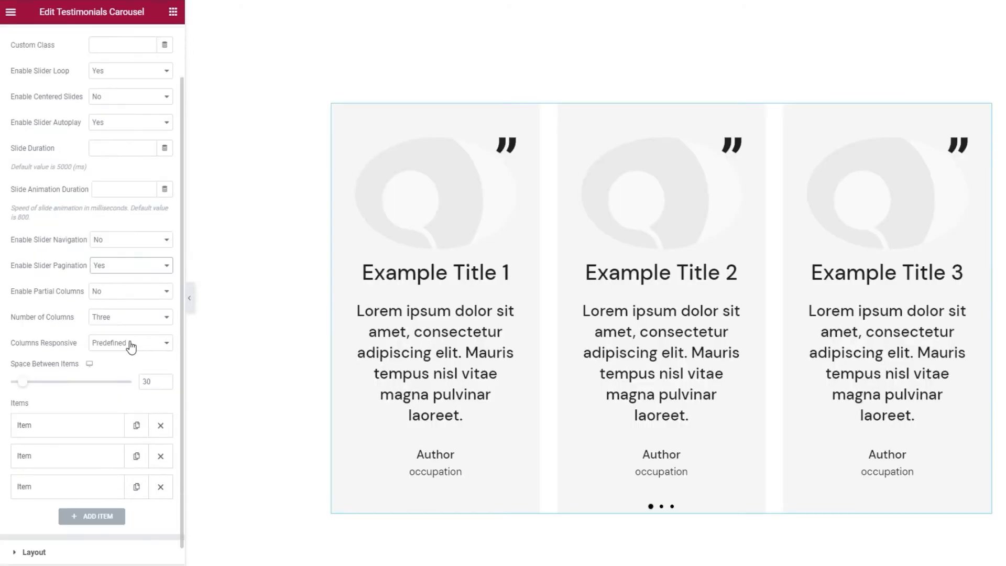
{"action": "left_click", "coordinate": [129, 291]}
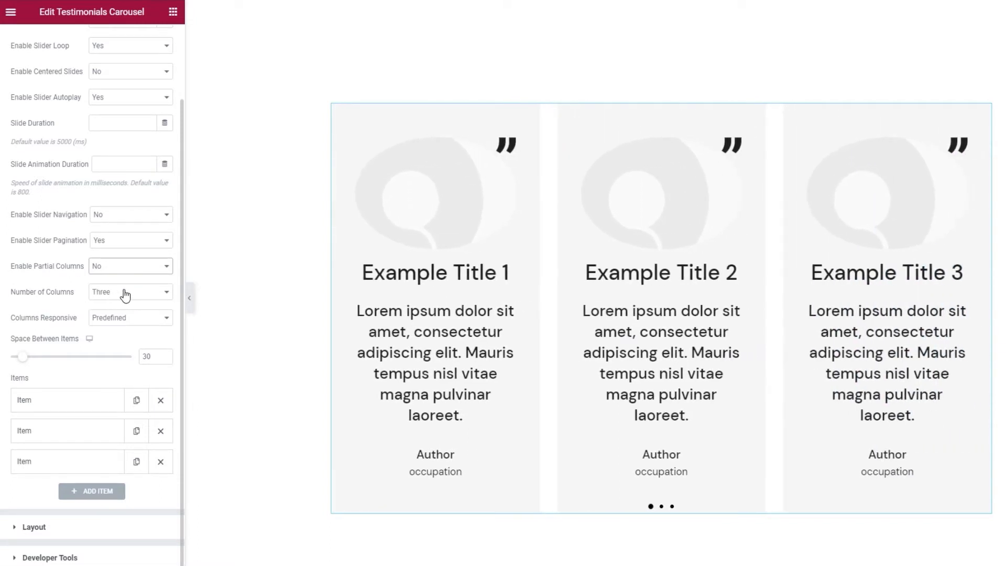
- Set Number of Columns to One
{"action": "left_click", "coordinate": [129, 292]}
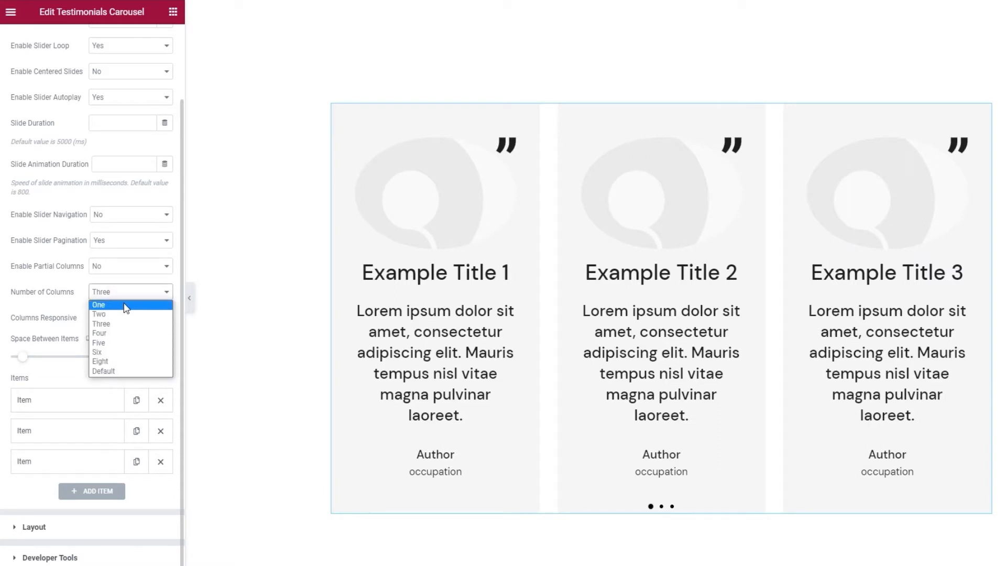
{"action": "left_click", "coordinate": [99, 304]}
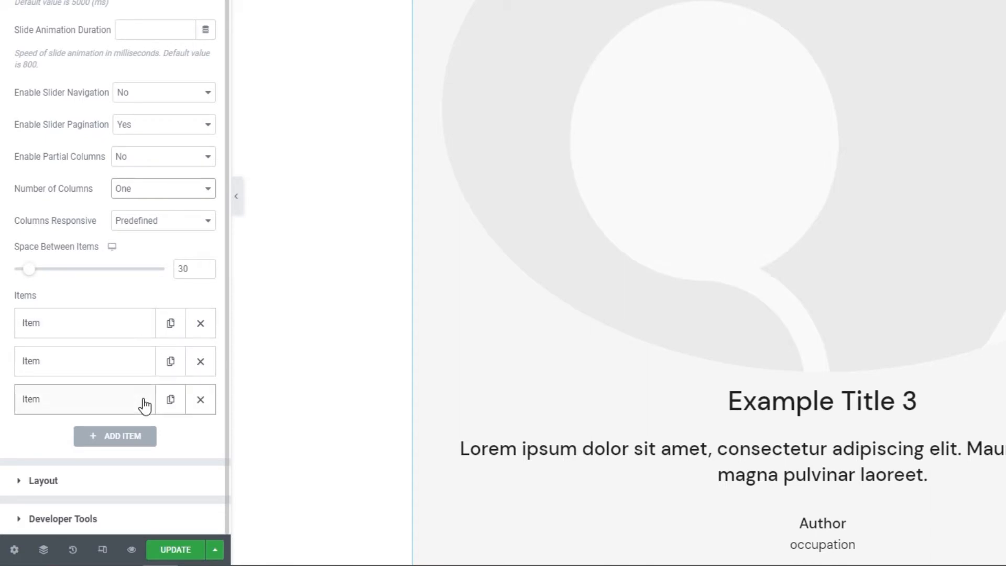
{"action": "left_click", "coordinate": [83, 323]}
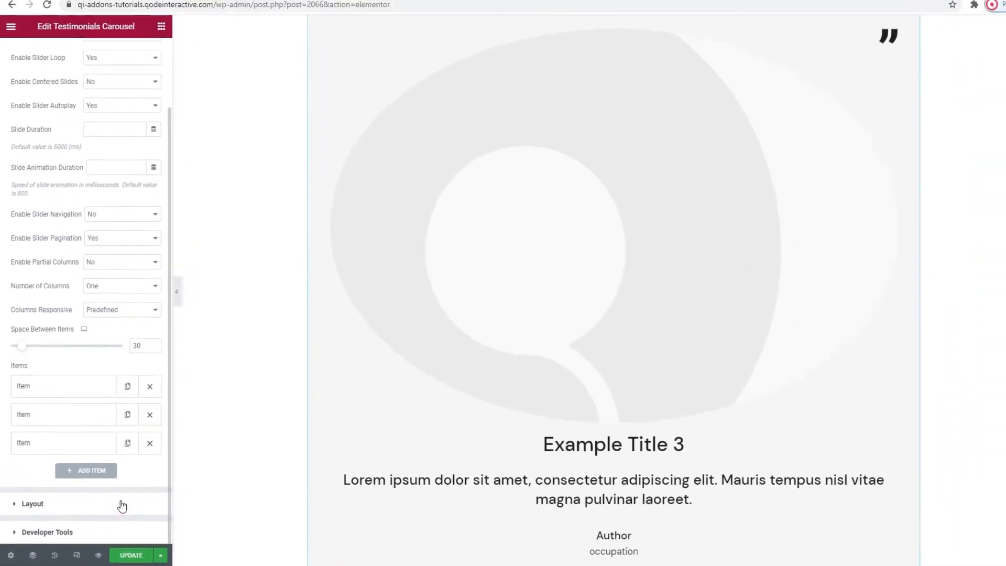
- Compare the Item Layout options, then settle on Side Quote
{"action": "left_click", "coordinate": [32, 503]}
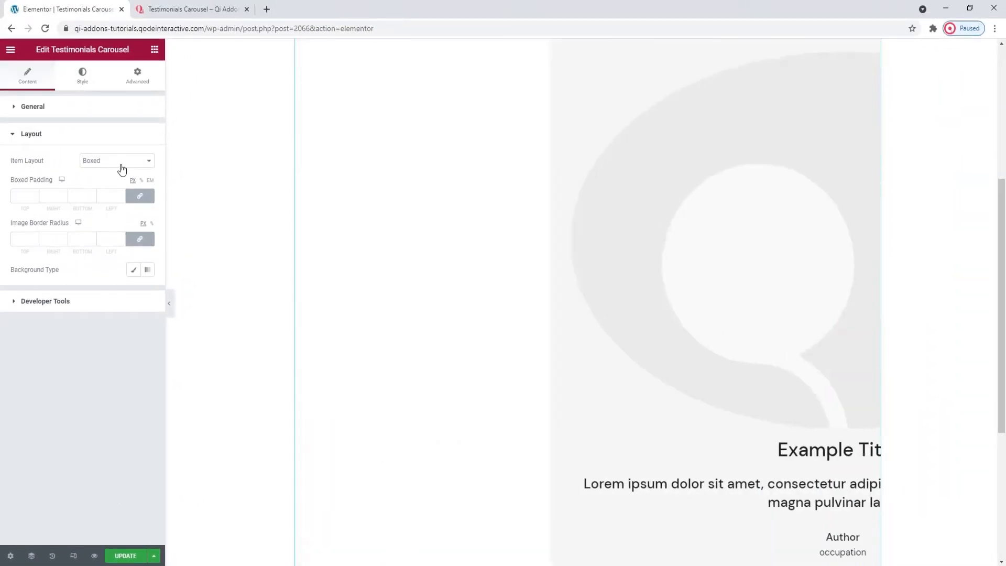
{"action": "left_click", "coordinate": [116, 161]}
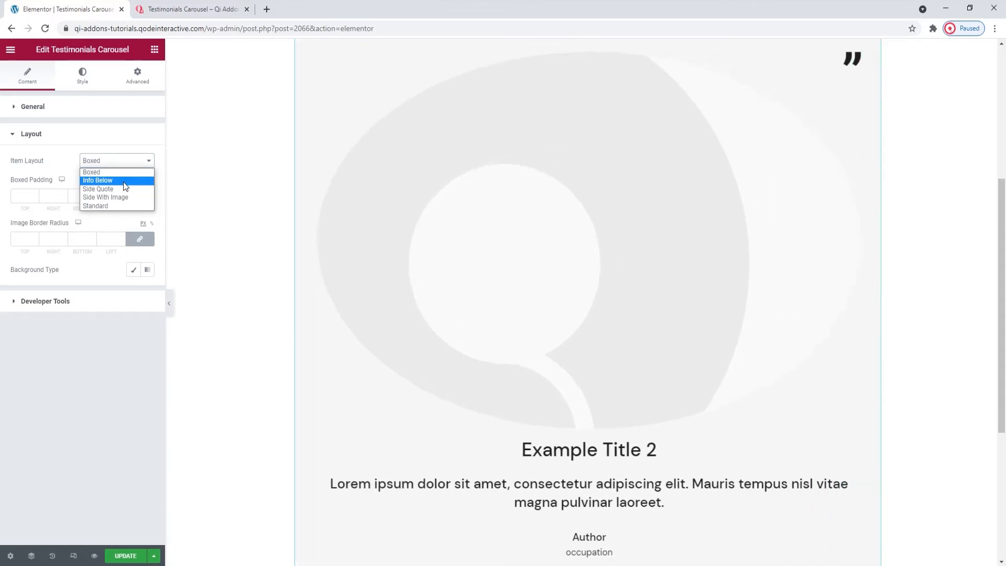
{"action": "left_click", "coordinate": [97, 181]}
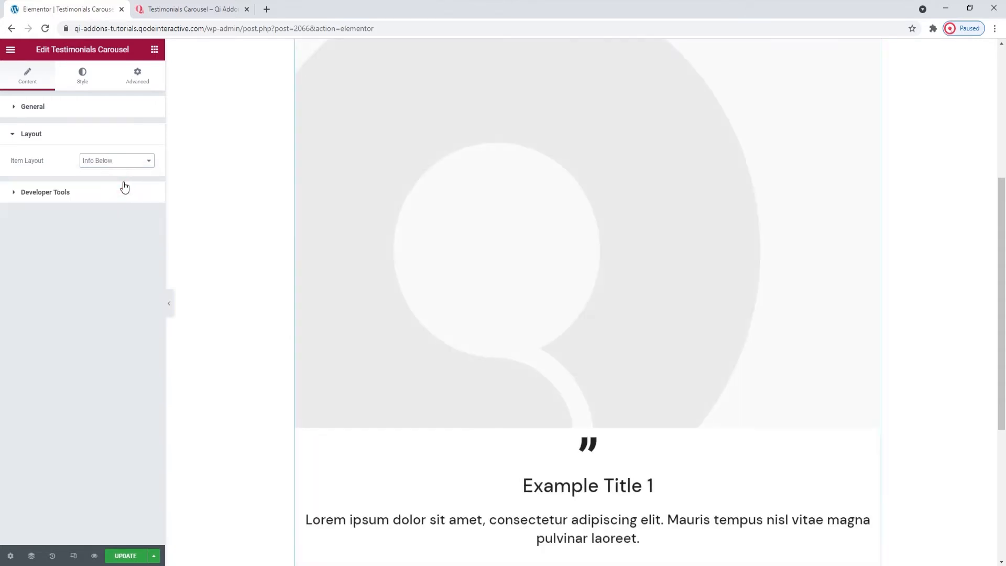
{"action": "left_click", "coordinate": [116, 160]}
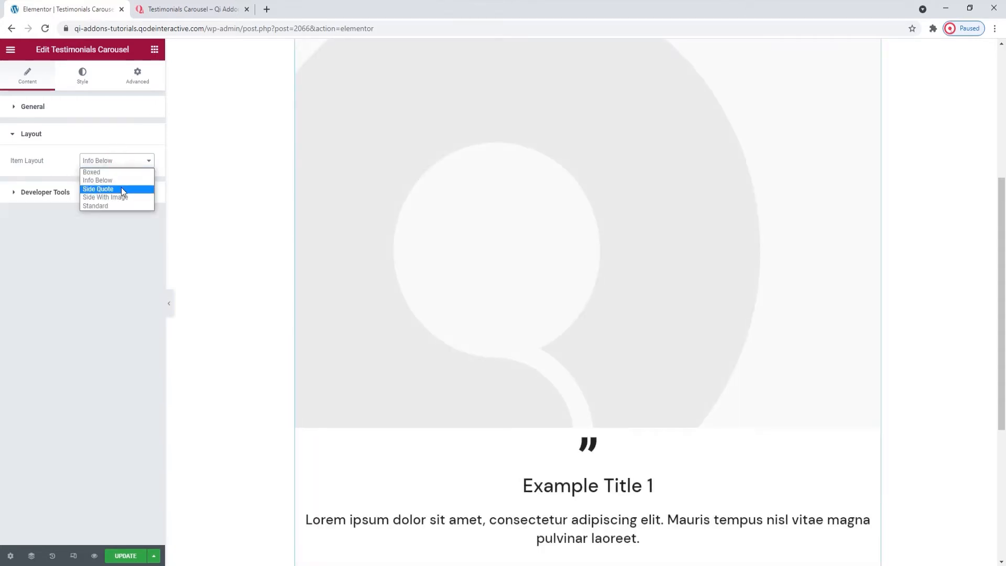
{"action": "left_click", "coordinate": [97, 189]}
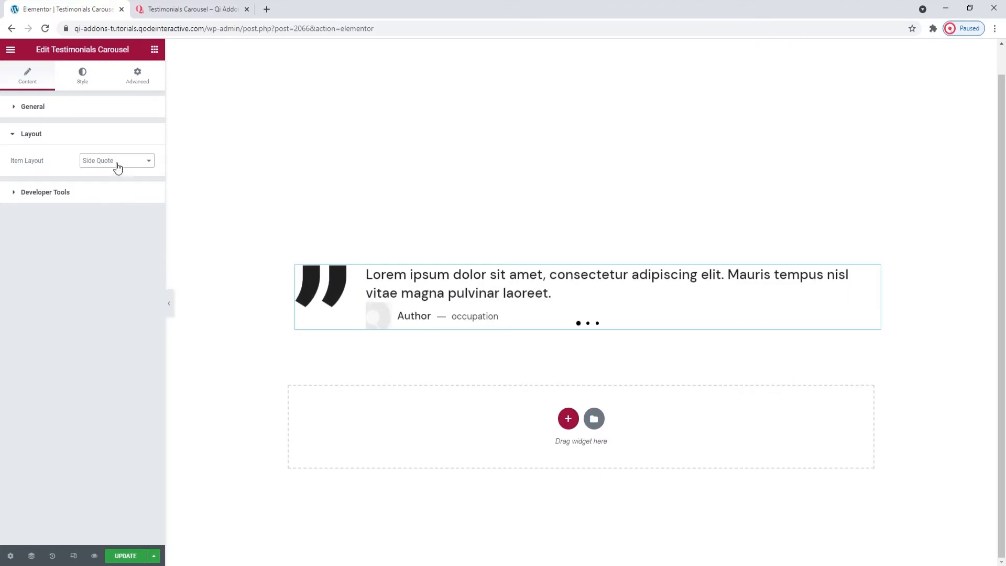
{"action": "left_click", "coordinate": [116, 160]}
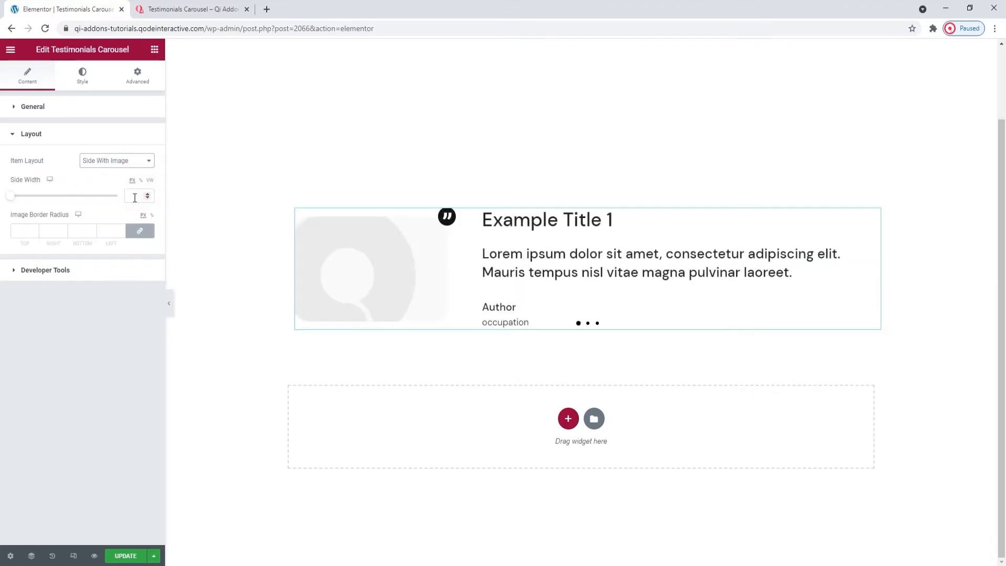
{"action": "left_click", "coordinate": [116, 160]}
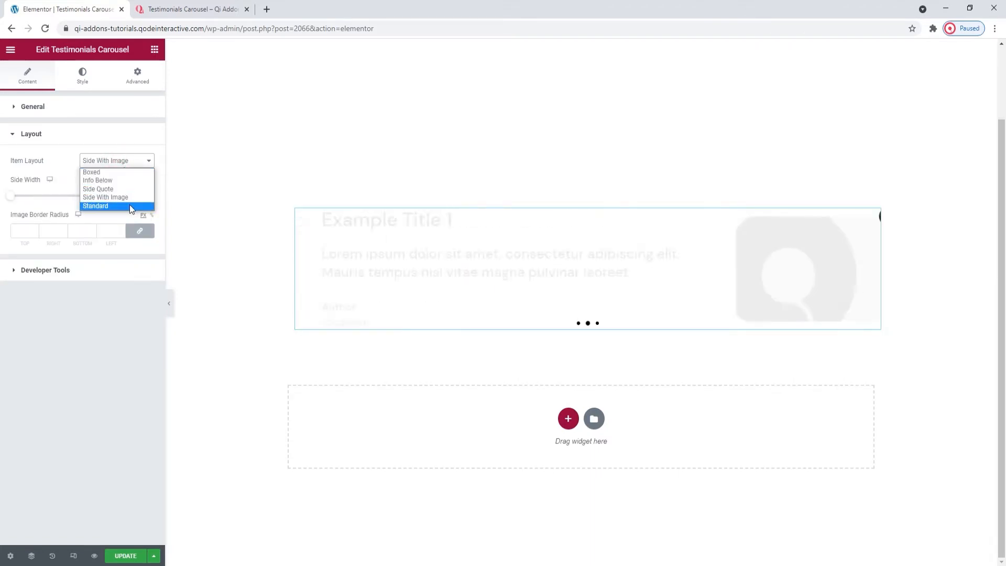
{"action": "left_click", "coordinate": [95, 206]}
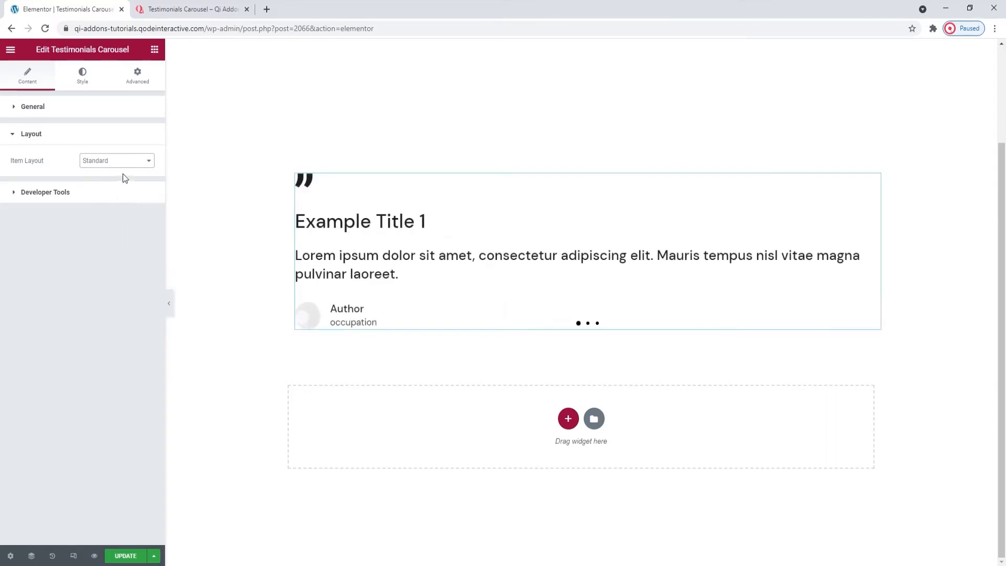
{"action": "left_click", "coordinate": [116, 160]}
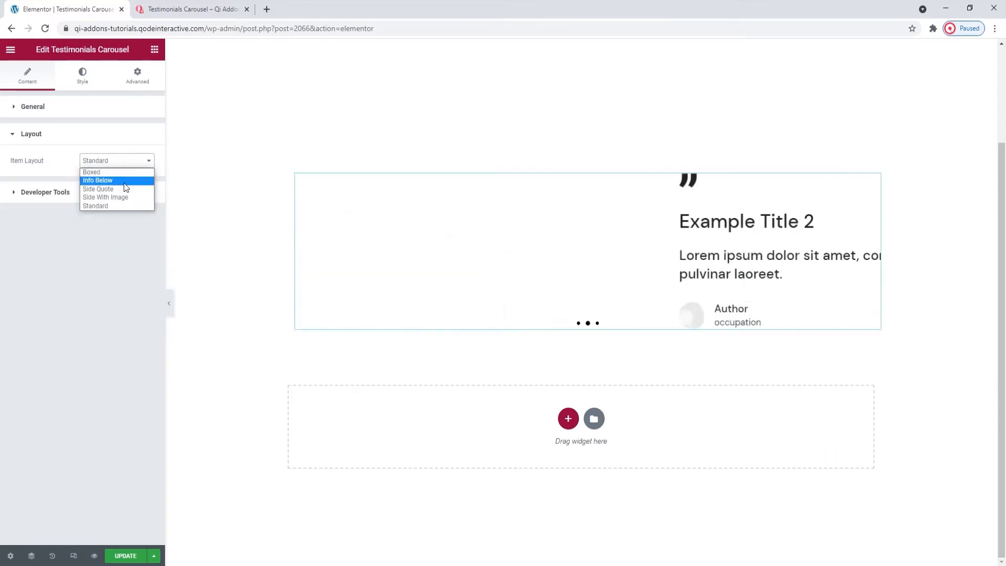
{"action": "left_click", "coordinate": [98, 188]}
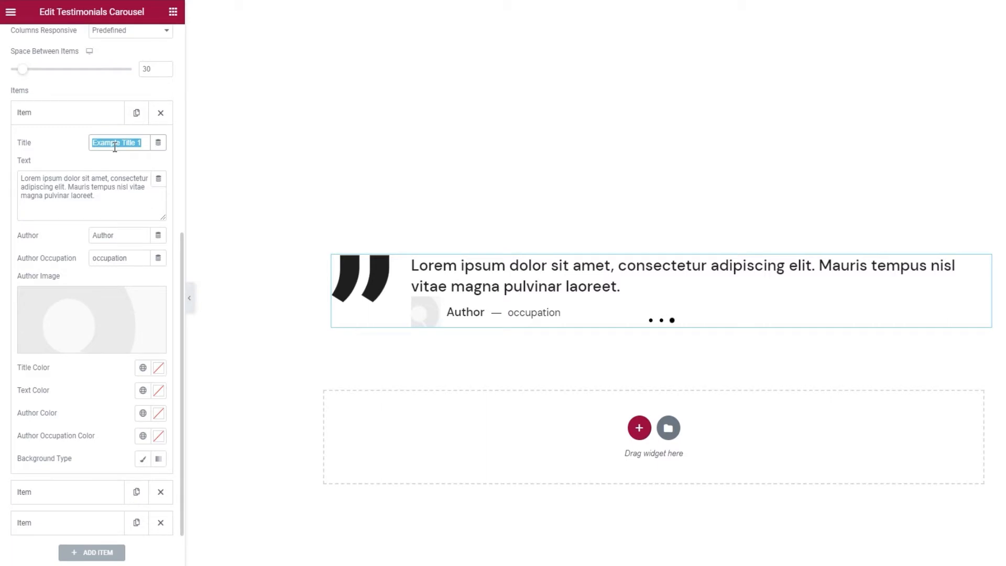
{"action": "key", "text": "Delete"}
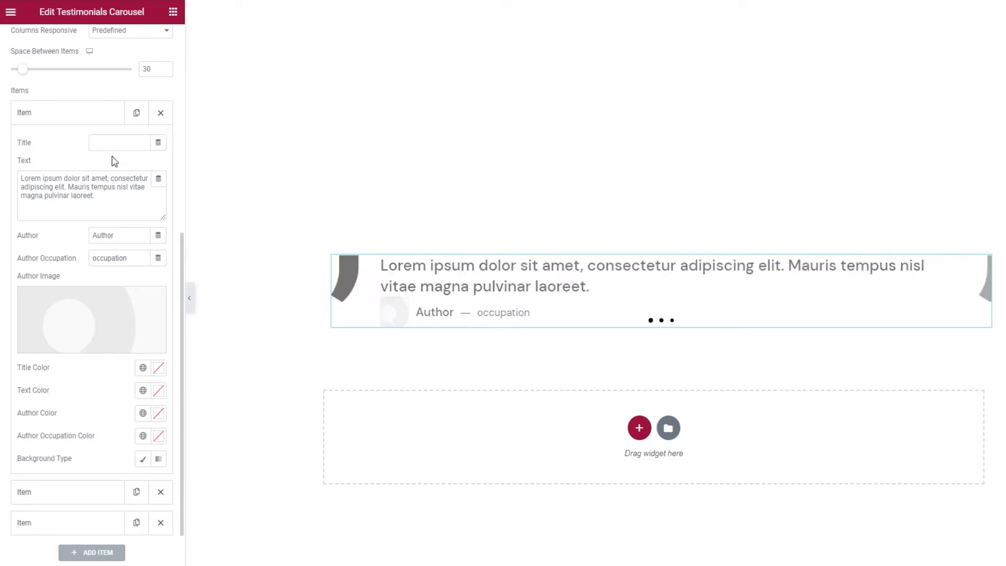
{"action": "triple_click", "coordinate": [84, 186]}
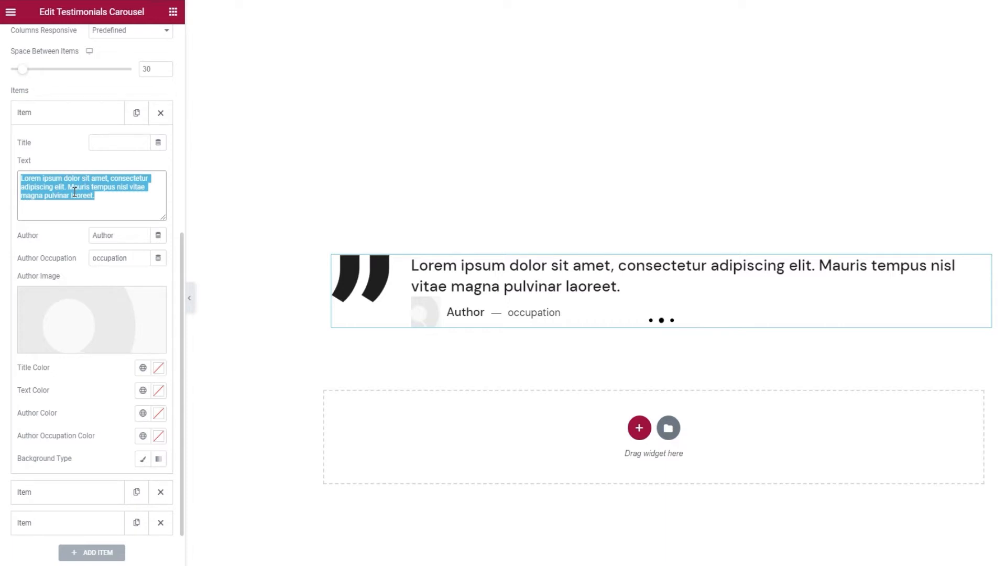
{"action": "type", "text": "The consultancy agency of your dreams"}
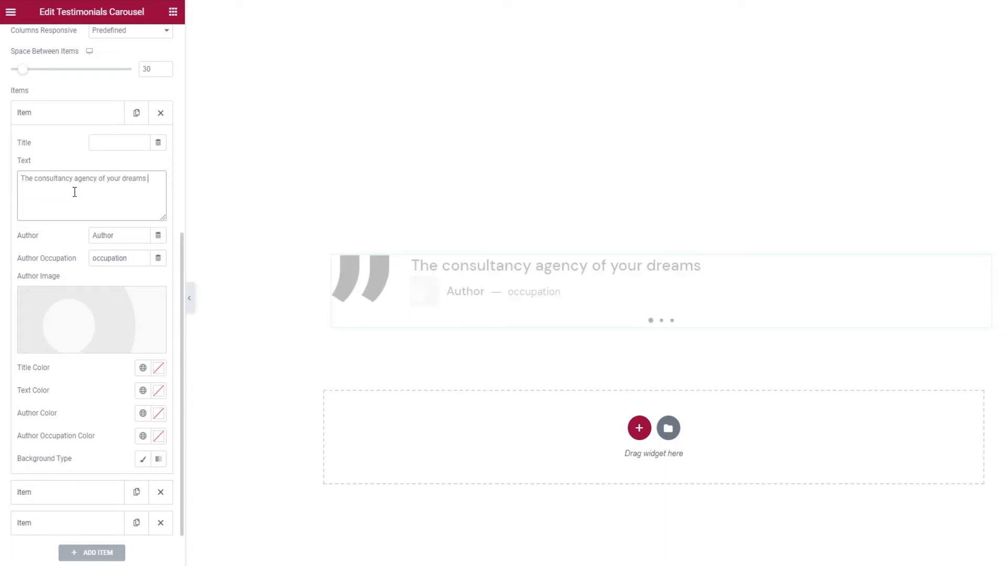
{"action": "type", "text": "and a team that was at our disposal whenever we needed"}
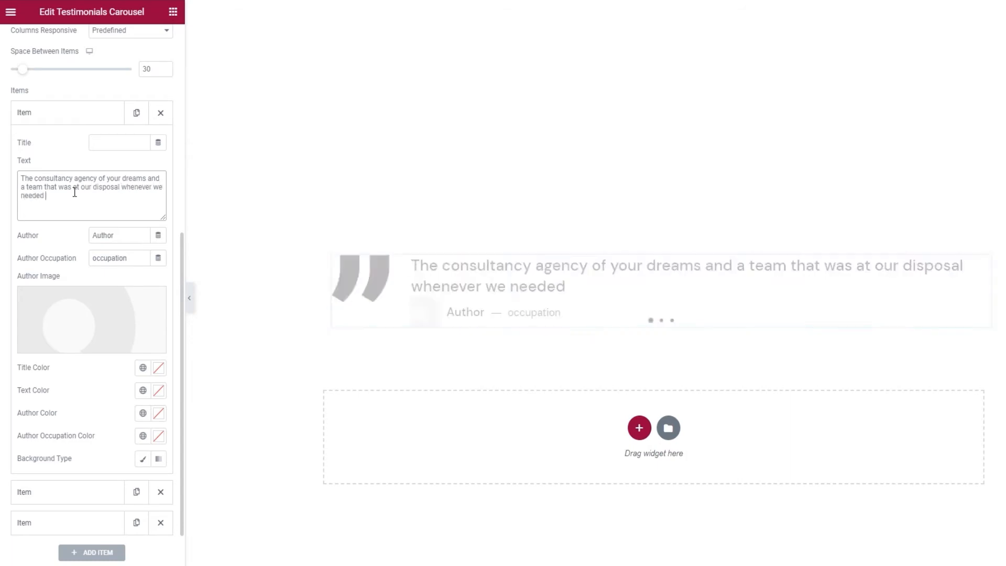
{"action": "type", "text": "them!"}
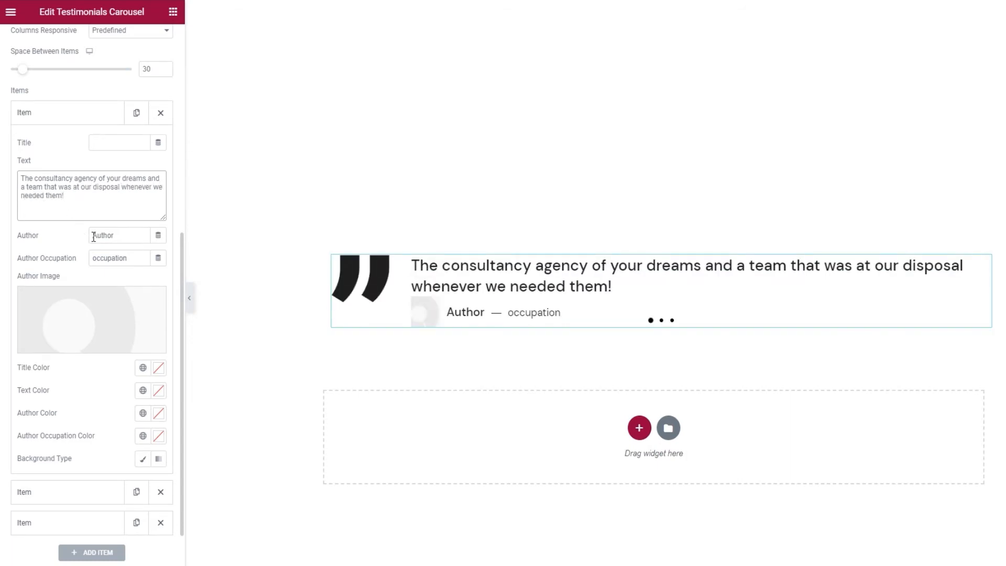
{"action": "type", "text": "Michelle Hall"}
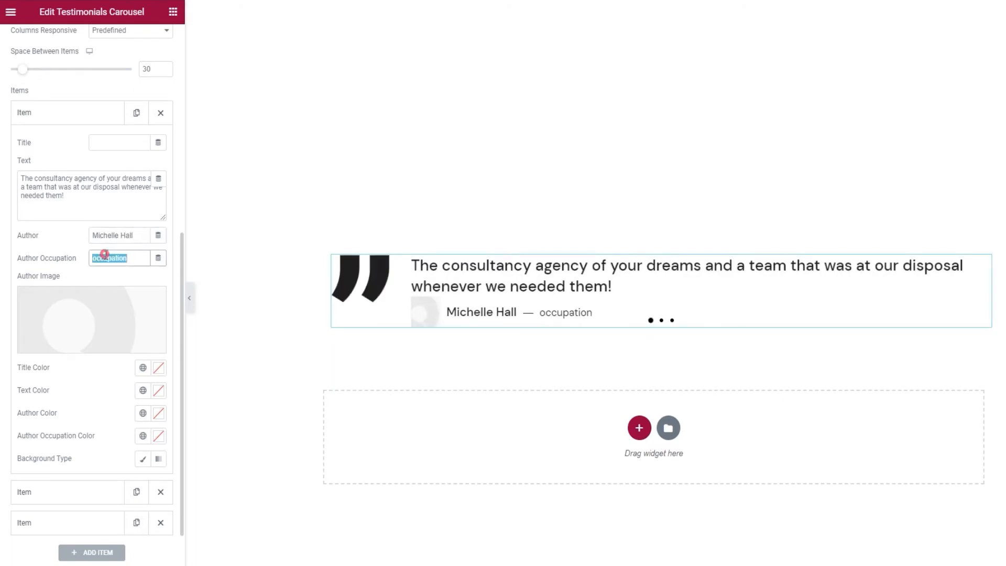
{"action": "type", "text": "Senior Designer"}
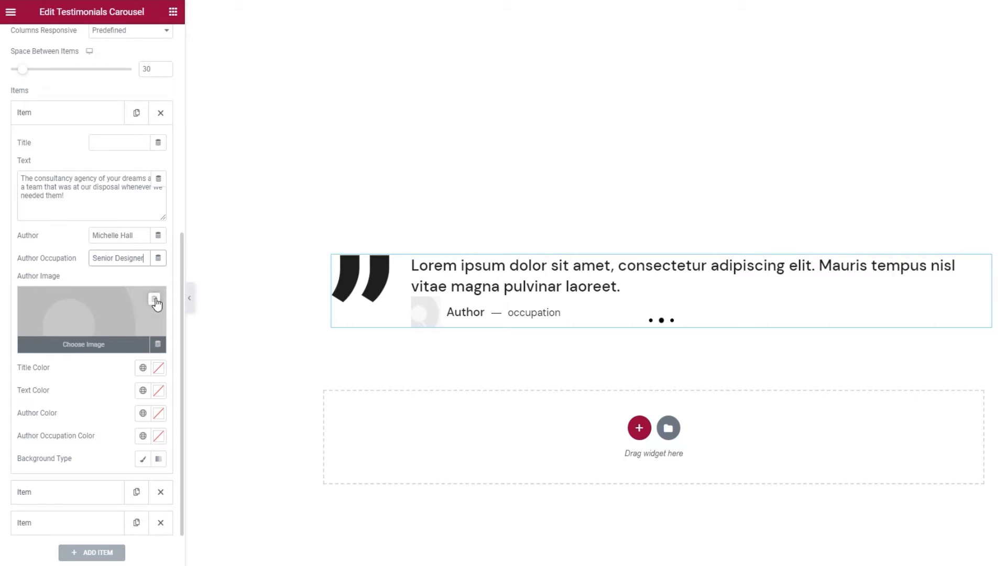
{"action": "mouse_move", "coordinate": [154, 301]}
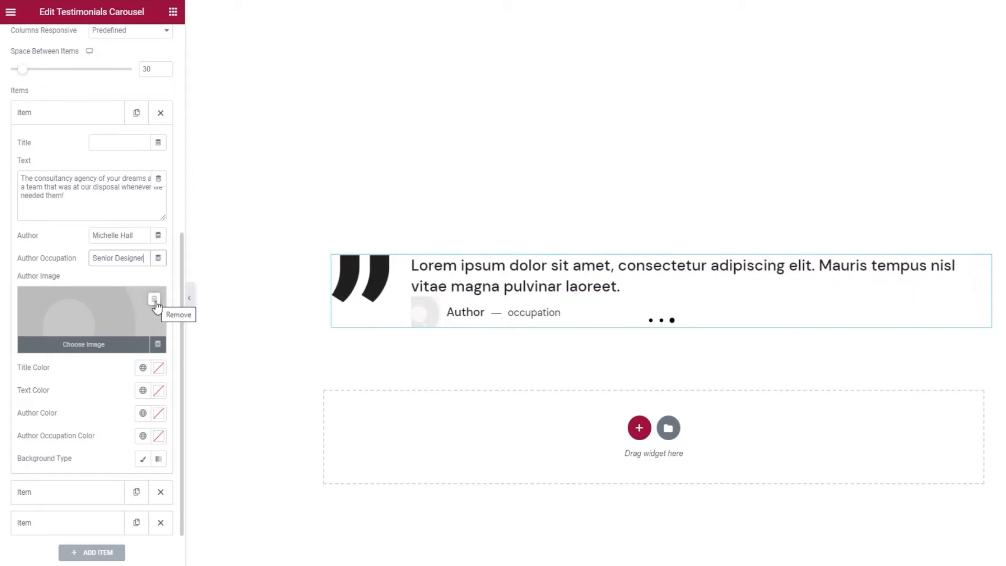
- Remove the author image, then try and reset author and occupation colours
{"action": "left_click", "coordinate": [154, 299]}
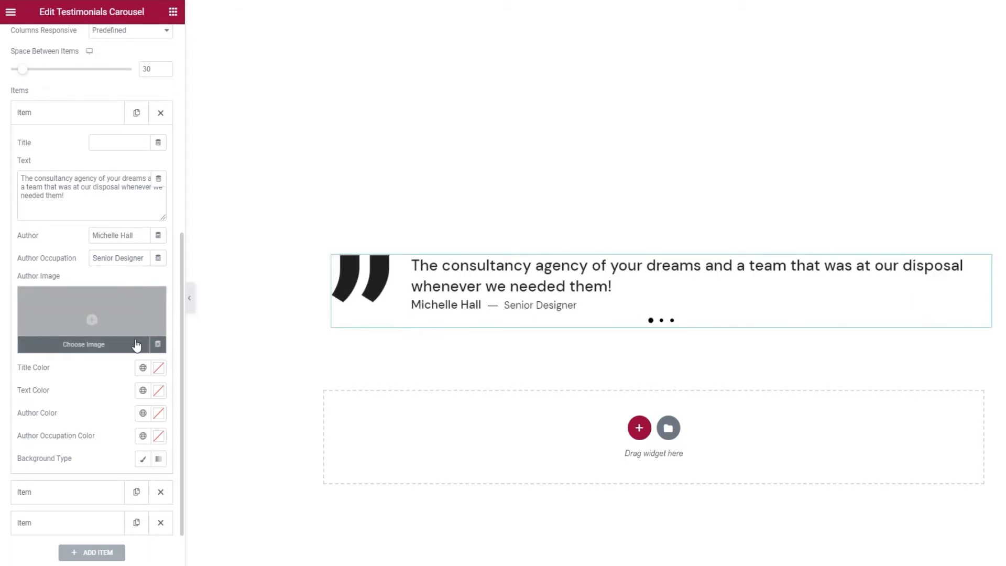
{"action": "scroll", "scroll_direction": "down", "scroll_amount": 3}
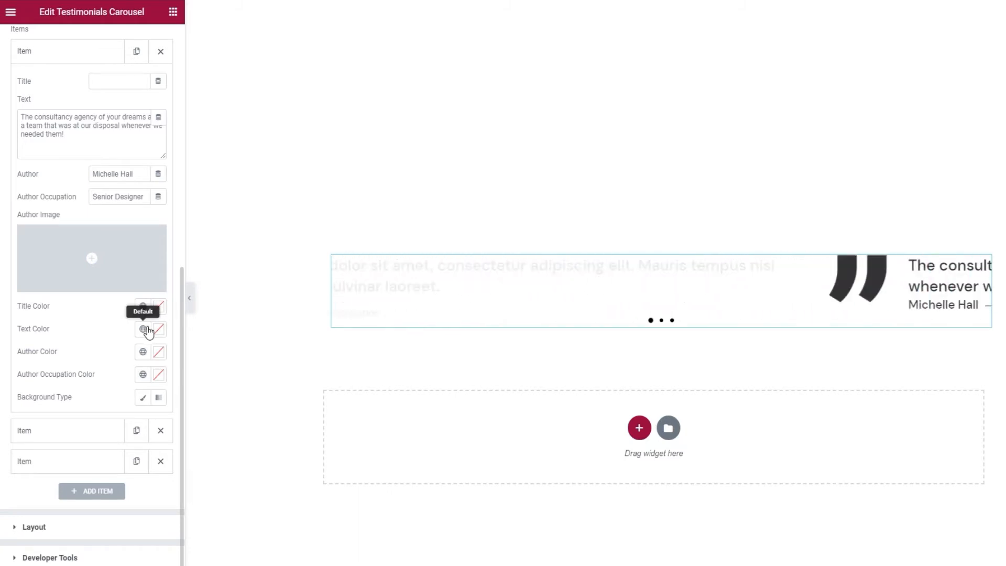
{"action": "left_click", "coordinate": [150, 329]}
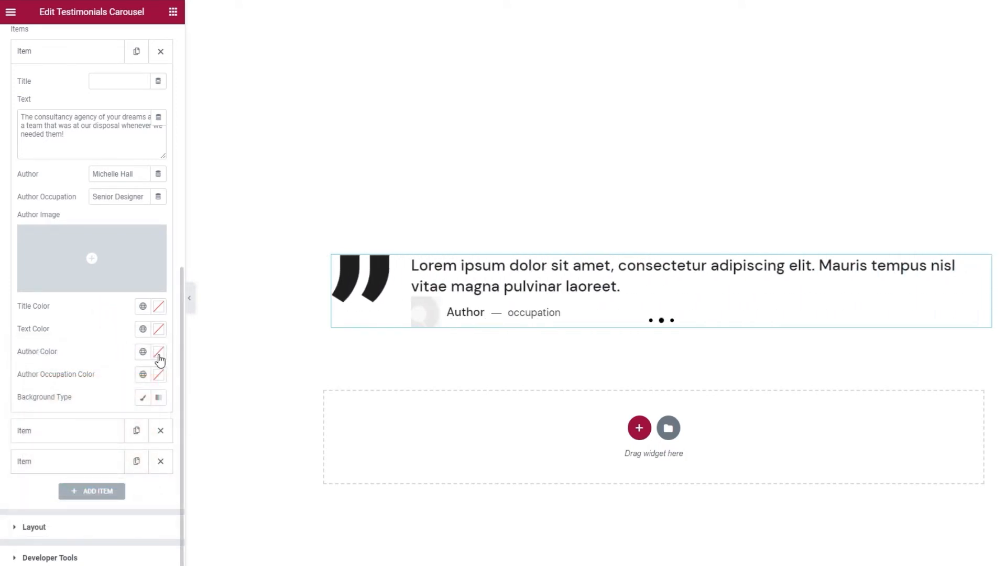
{"action": "left_click", "coordinate": [159, 351]}
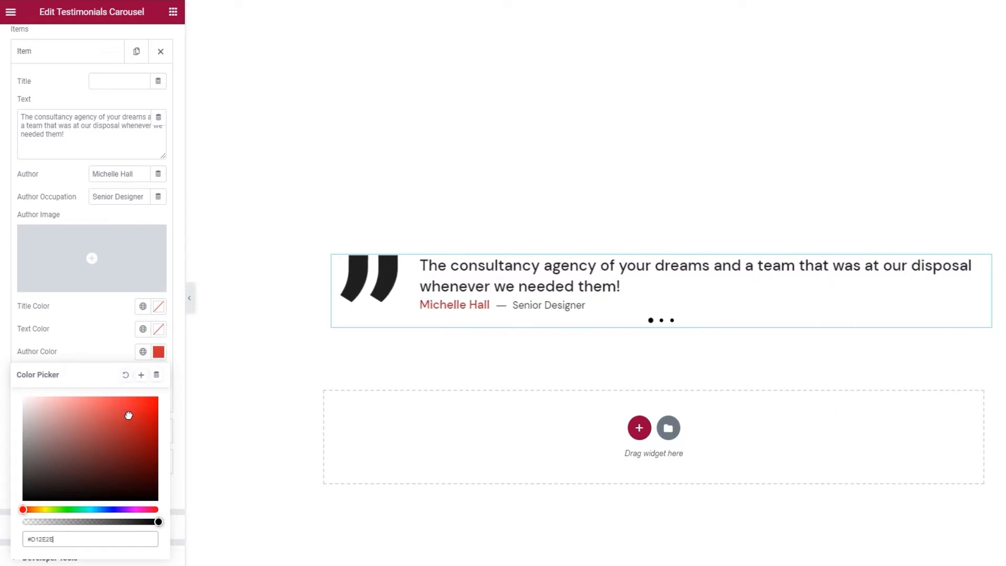
{"action": "left_click_drag", "start_coordinate": [129, 415], "coordinate": [118, 411]}
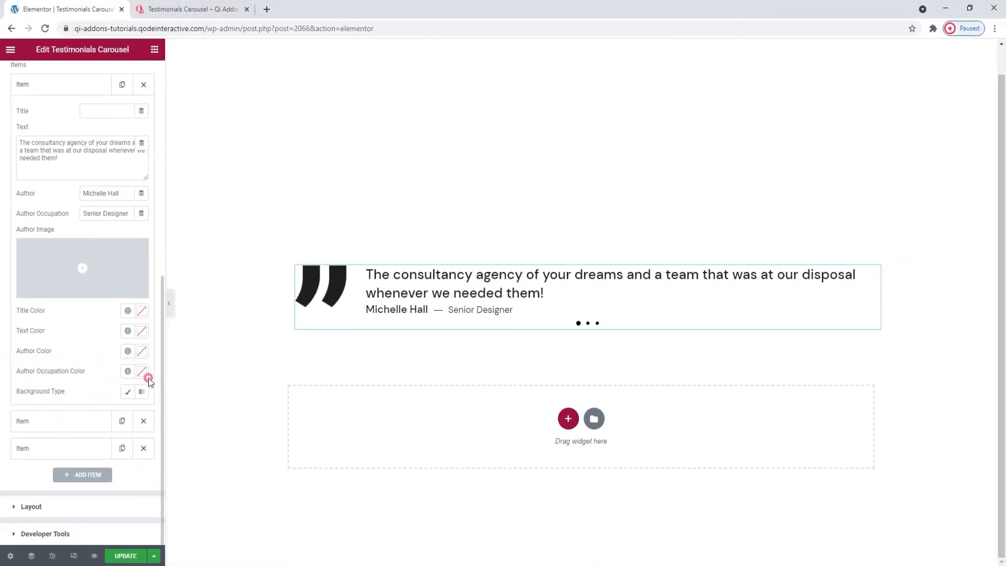
{"action": "left_click", "coordinate": [141, 371]}
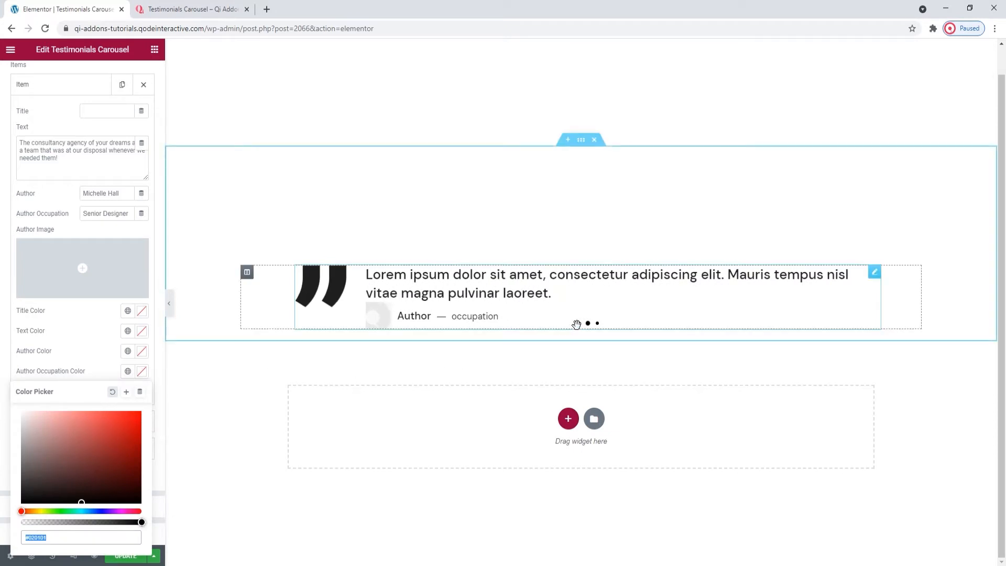
{"action": "left_click", "coordinate": [577, 323]}
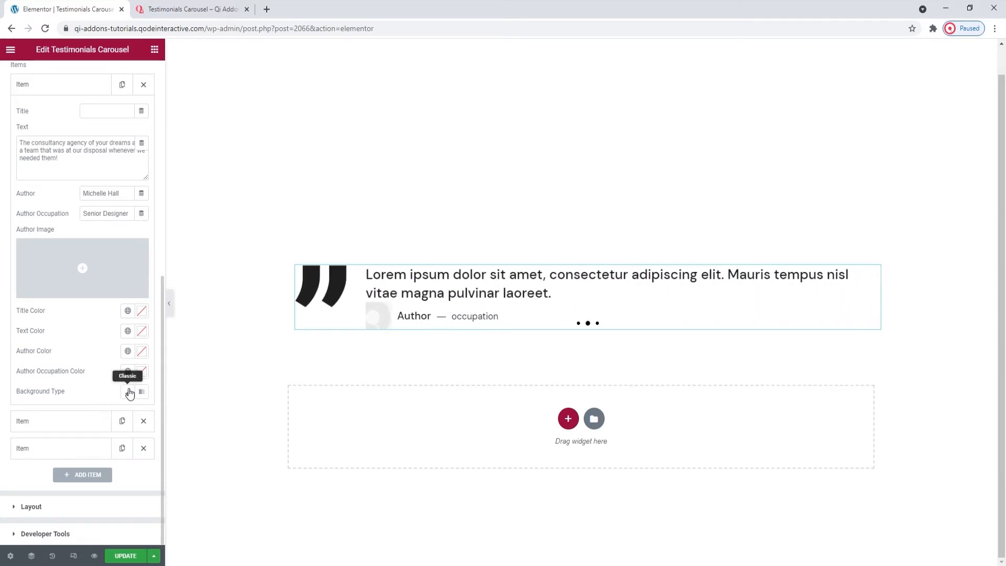
- Set Background Type to Classic, checking the demo's background examples
{"action": "left_click", "coordinate": [128, 391]}
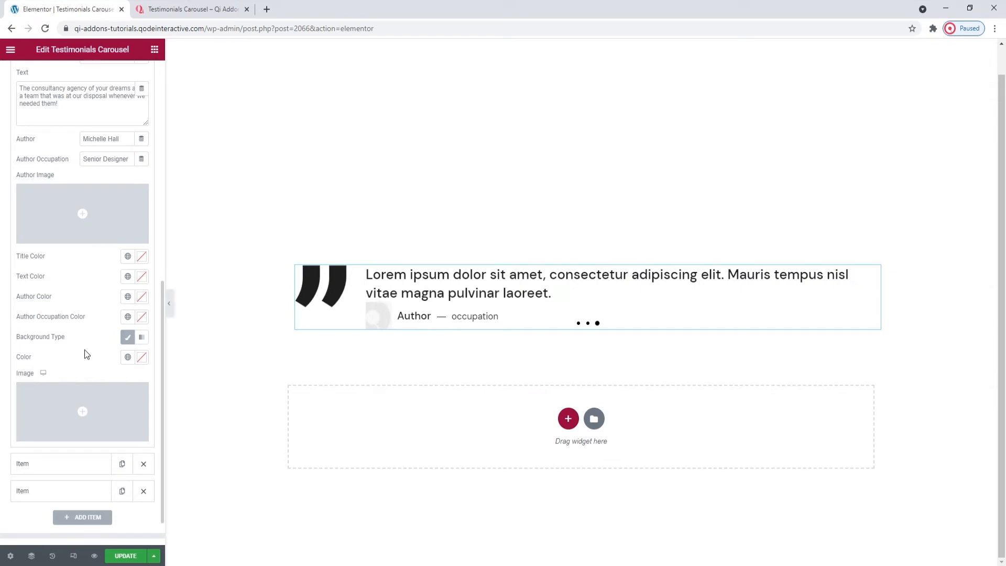
{"action": "left_click", "coordinate": [189, 8]}
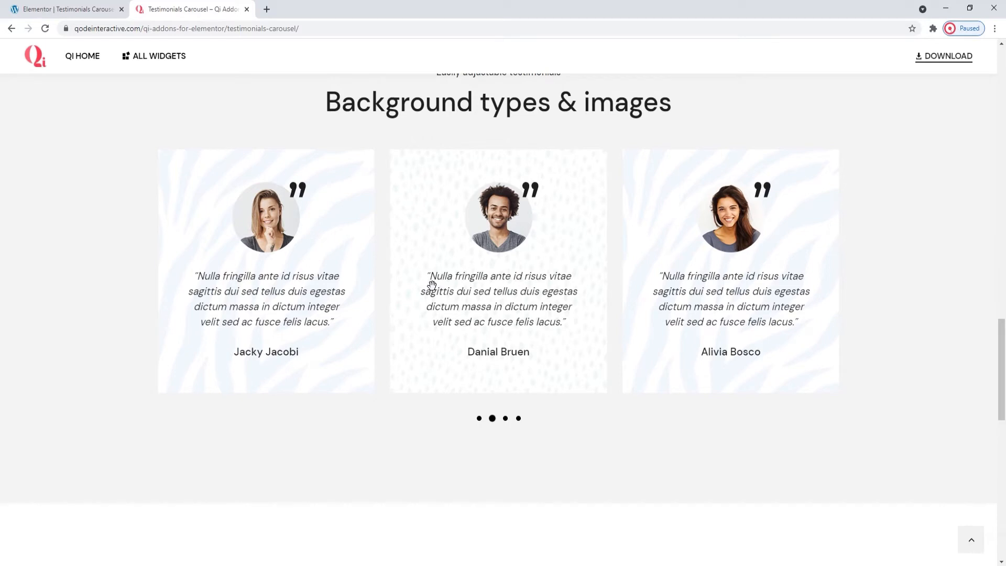
{"action": "left_click", "coordinate": [63, 9]}
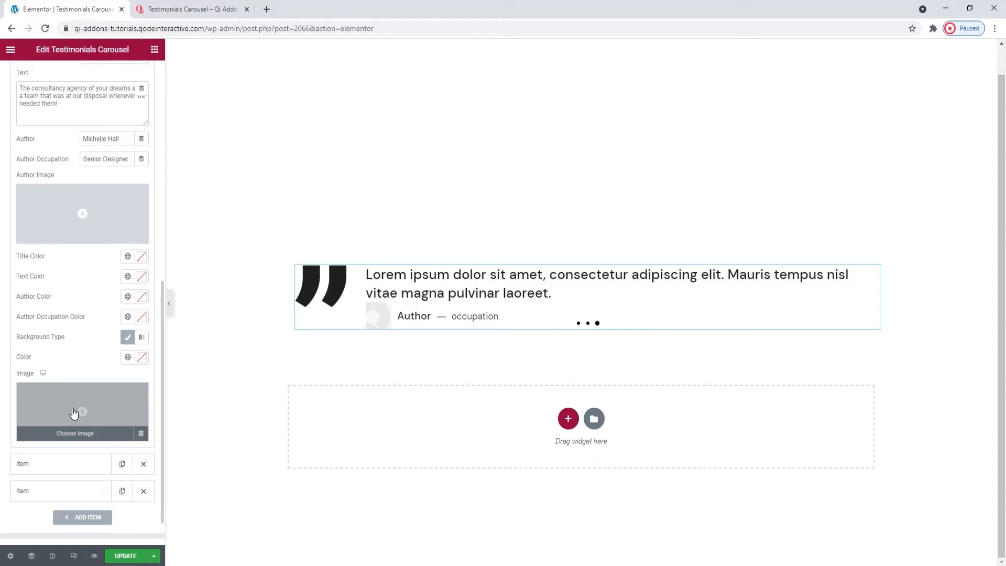
{"action": "mouse_move", "coordinate": [128, 357]}
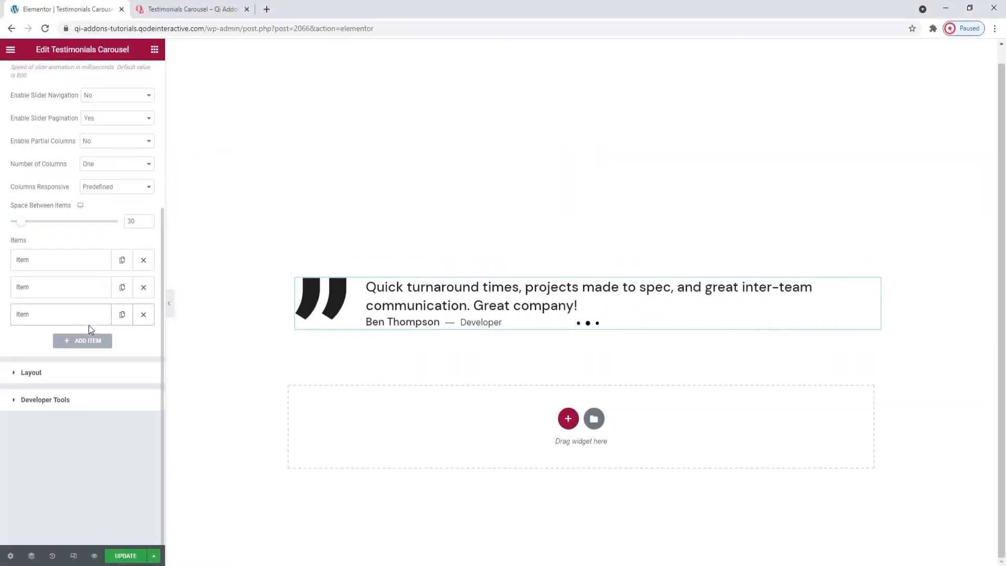
- Complete the remaining Developer and SEO Expert testimonials and collapse the items
{"action": "left_click", "coordinate": [577, 304]}
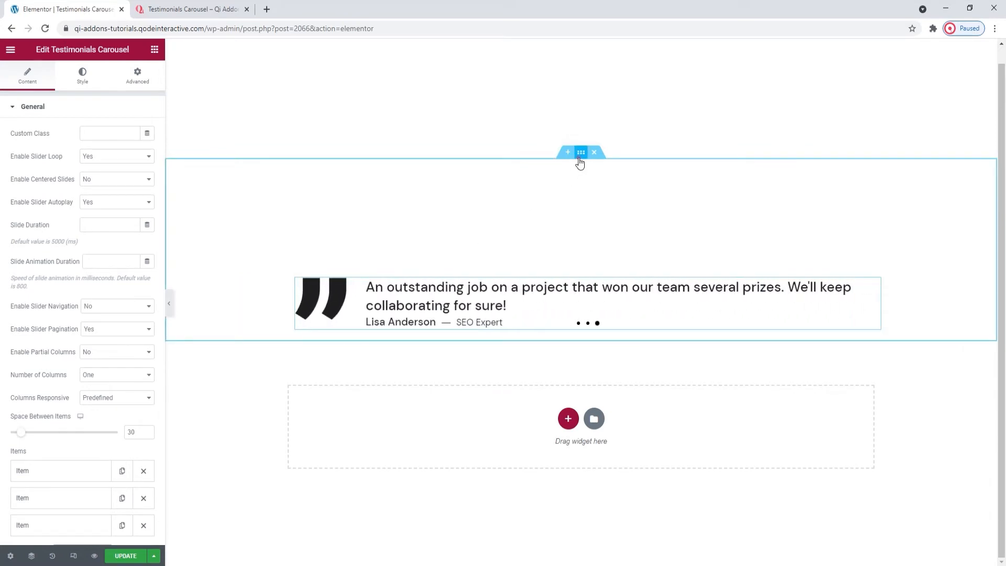
- Give the section a classic background overlay using the woman-with-laptop photo
{"action": "left_click", "coordinate": [581, 152]}
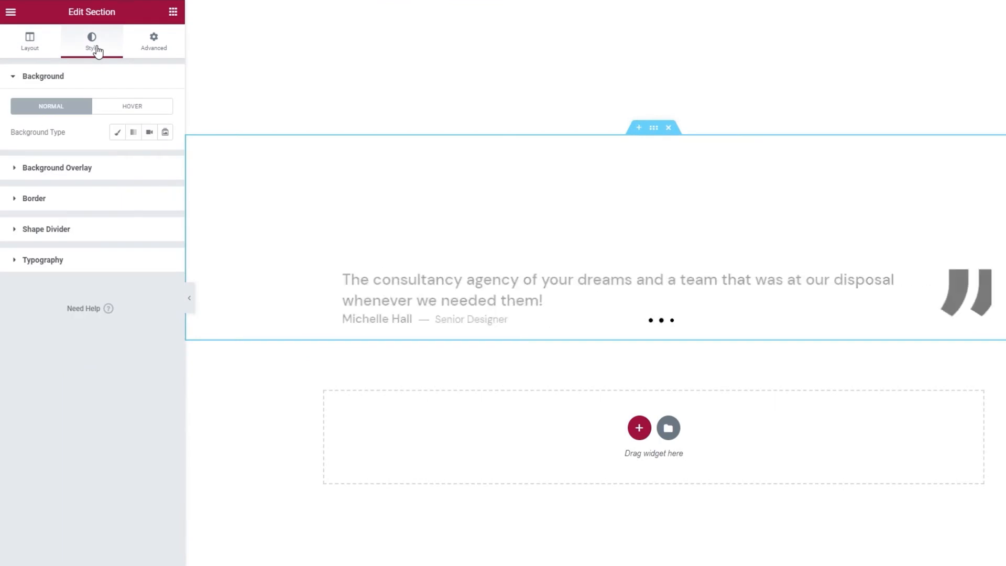
{"action": "left_click", "coordinate": [57, 168]}
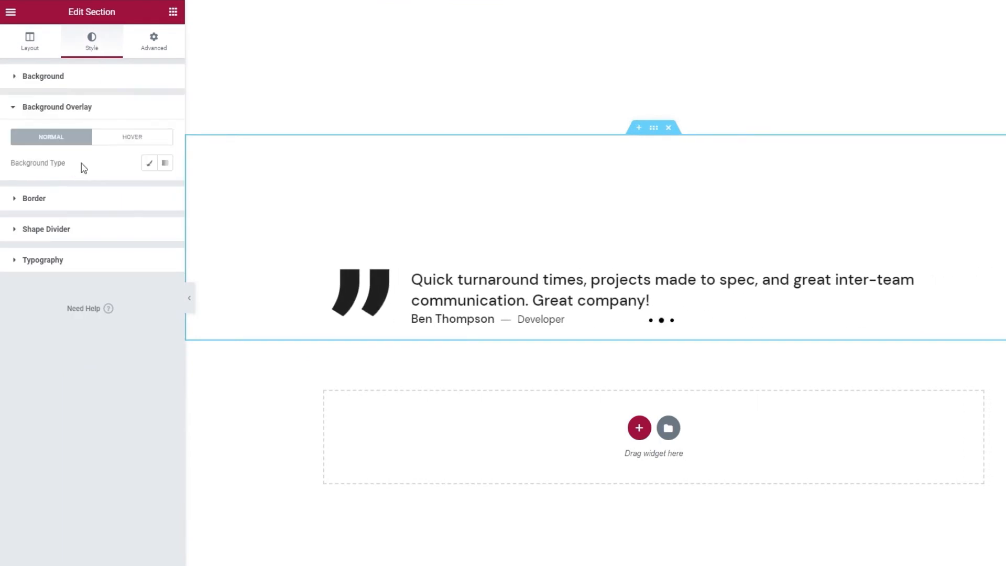
{"action": "mouse_move", "coordinate": [148, 163]}
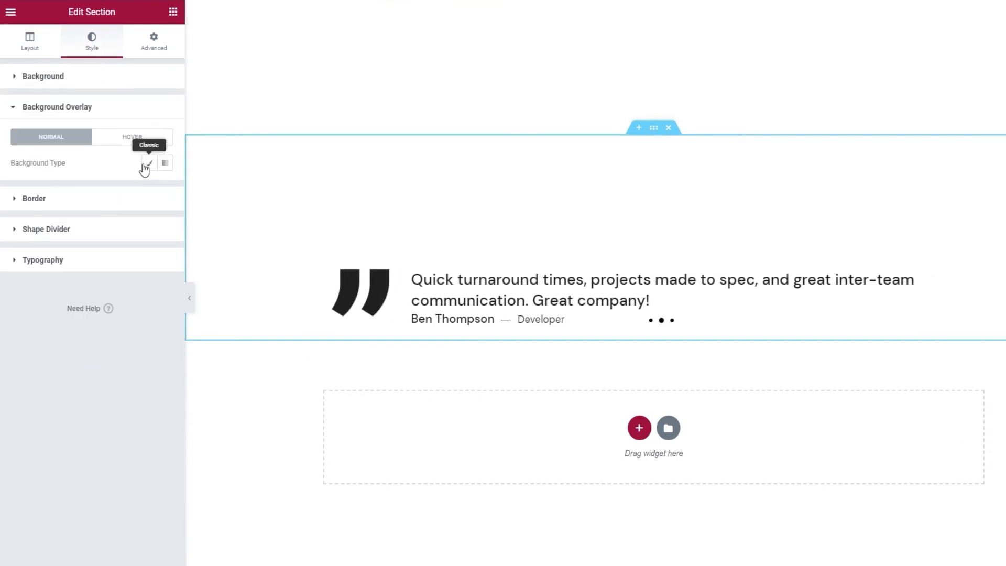
{"action": "left_click", "coordinate": [147, 163]}
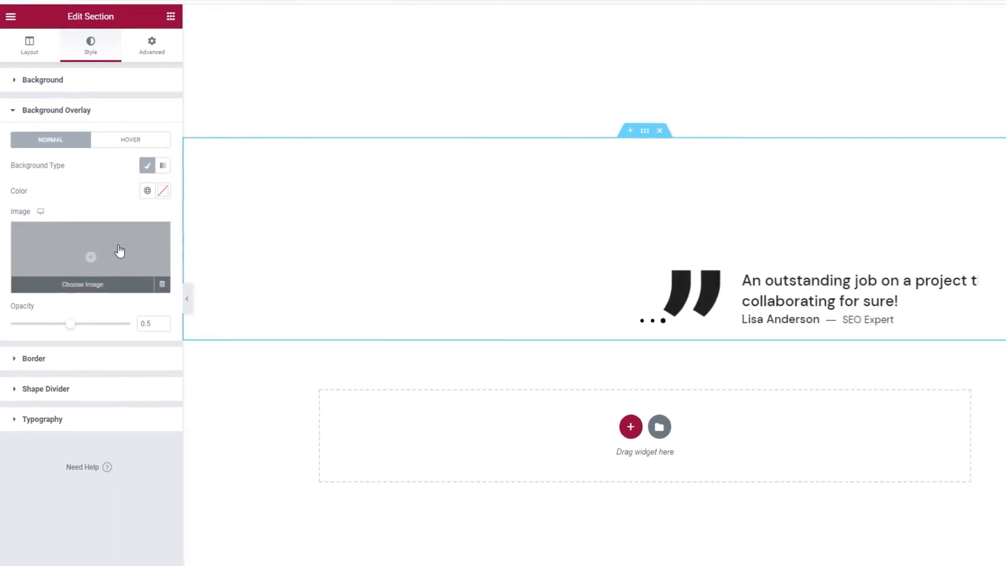
{"action": "left_click", "coordinate": [91, 256]}
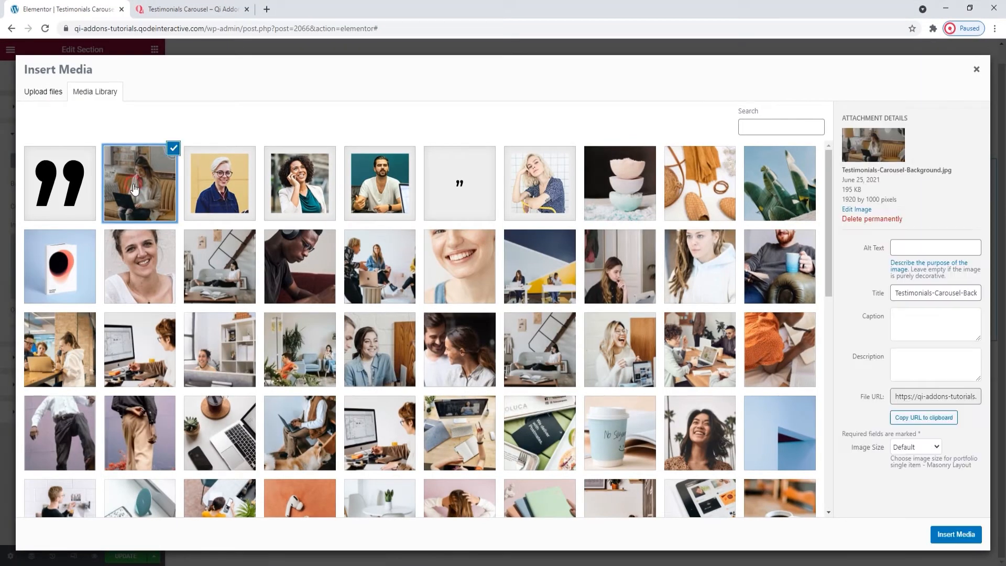
{"action": "left_click", "coordinate": [955, 534]}
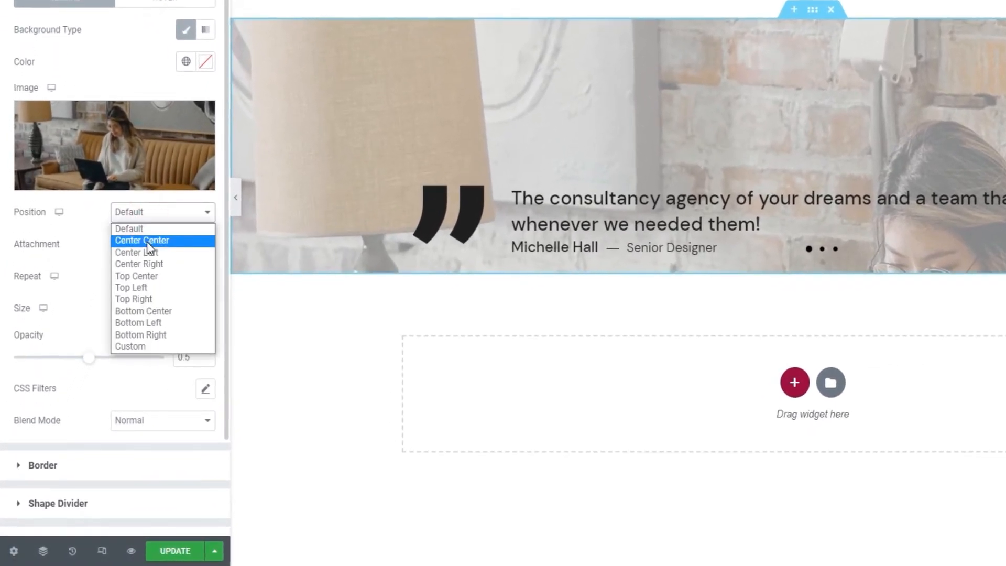
- Set the overlay photo to Center Center, Fixed, No-repeat and Cover, and raise its opacity
{"action": "left_click", "coordinate": [142, 239]}
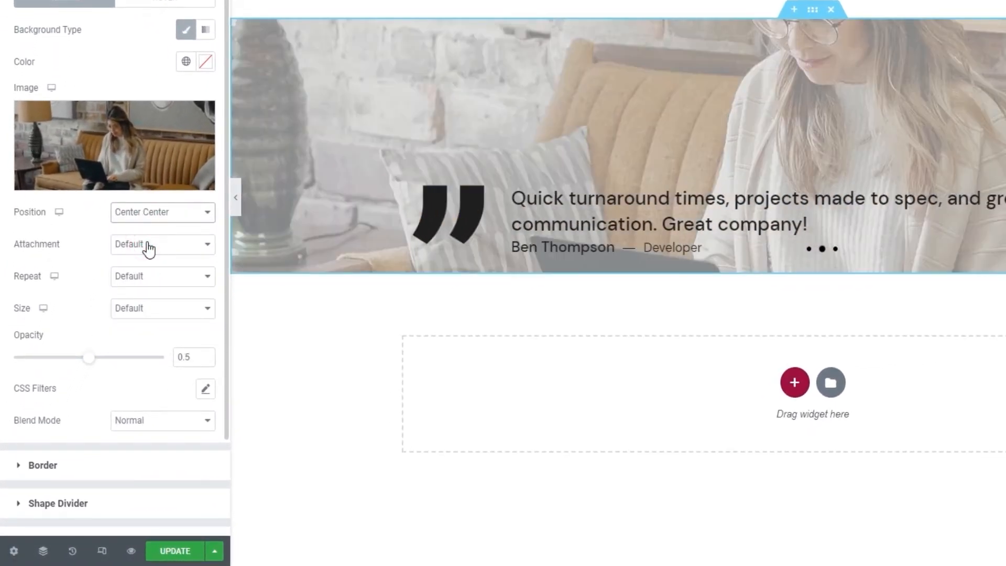
{"action": "left_click", "coordinate": [163, 244]}
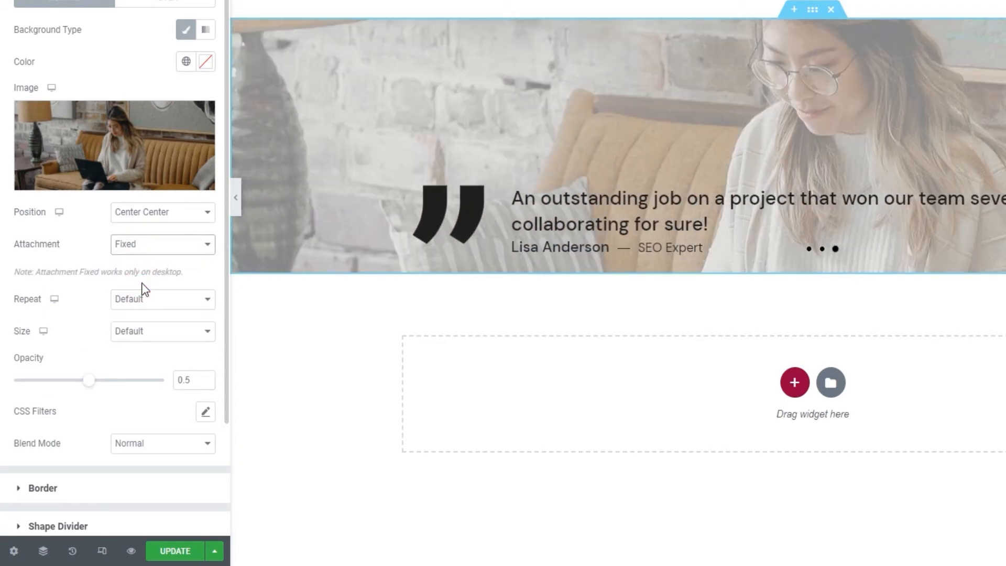
{"action": "left_click", "coordinate": [162, 298]}
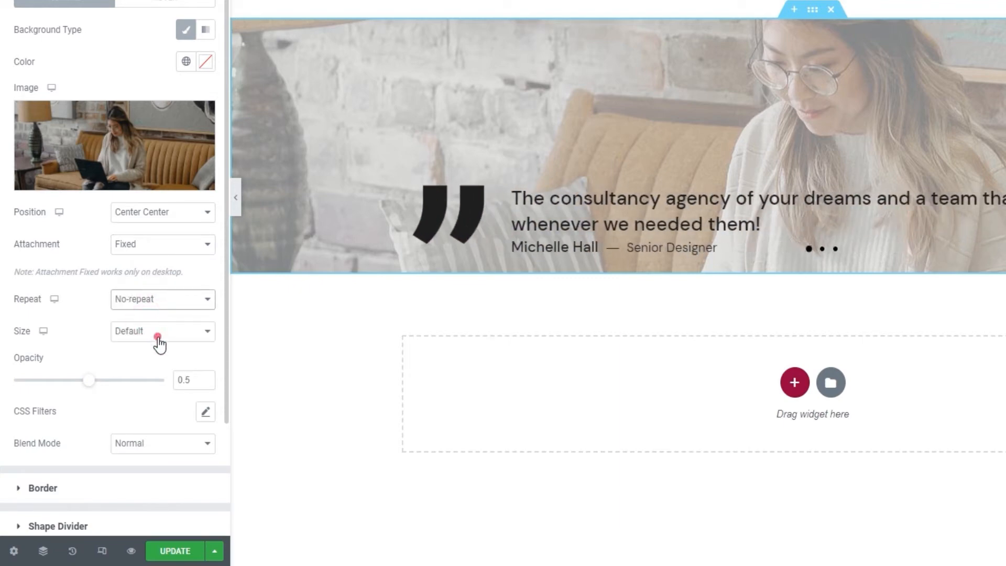
{"action": "left_click", "coordinate": [162, 331]}
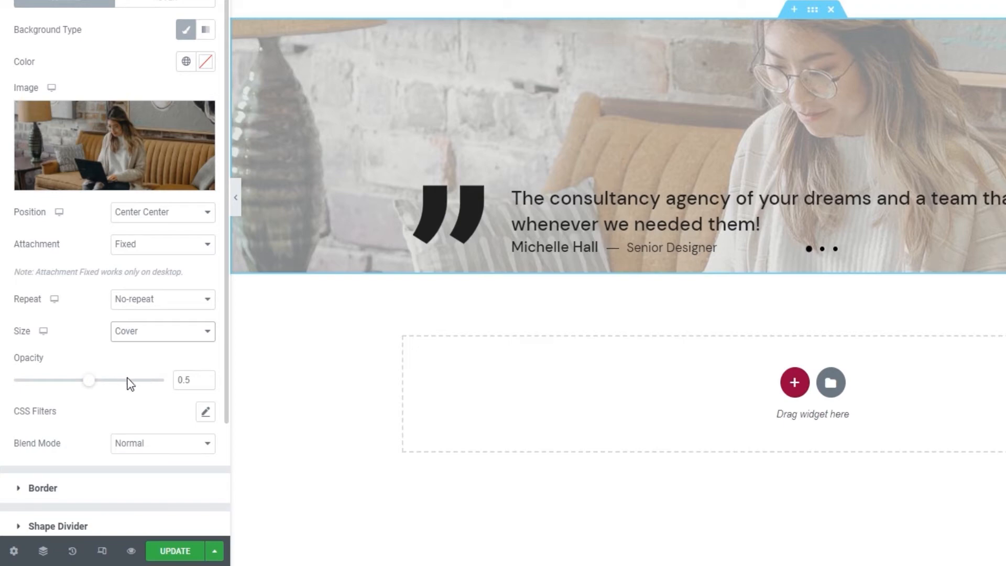
{"action": "left_click_drag", "start_coordinate": [88, 379], "coordinate": [162, 379]}
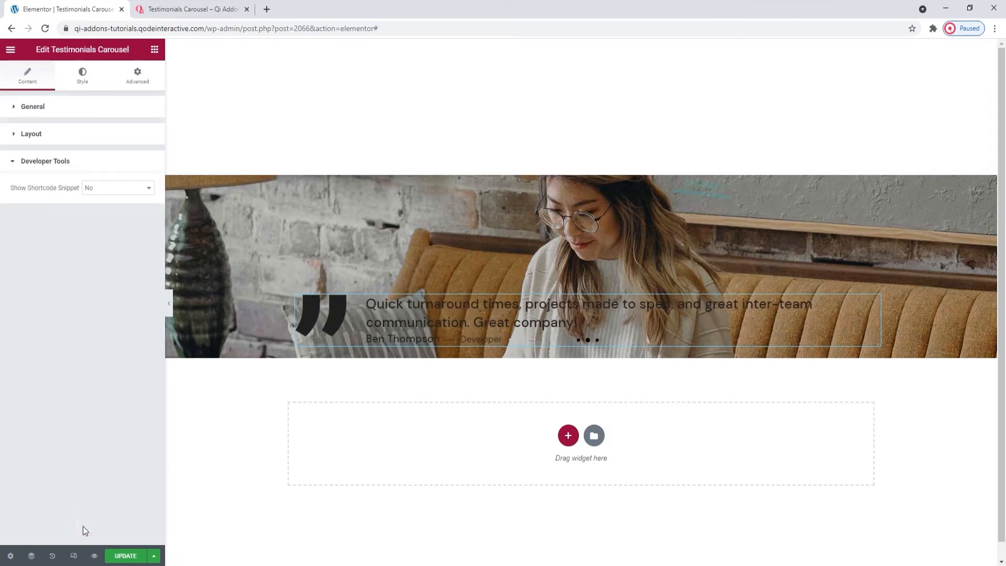
{"action": "mouse_move", "coordinate": [105, 326]}
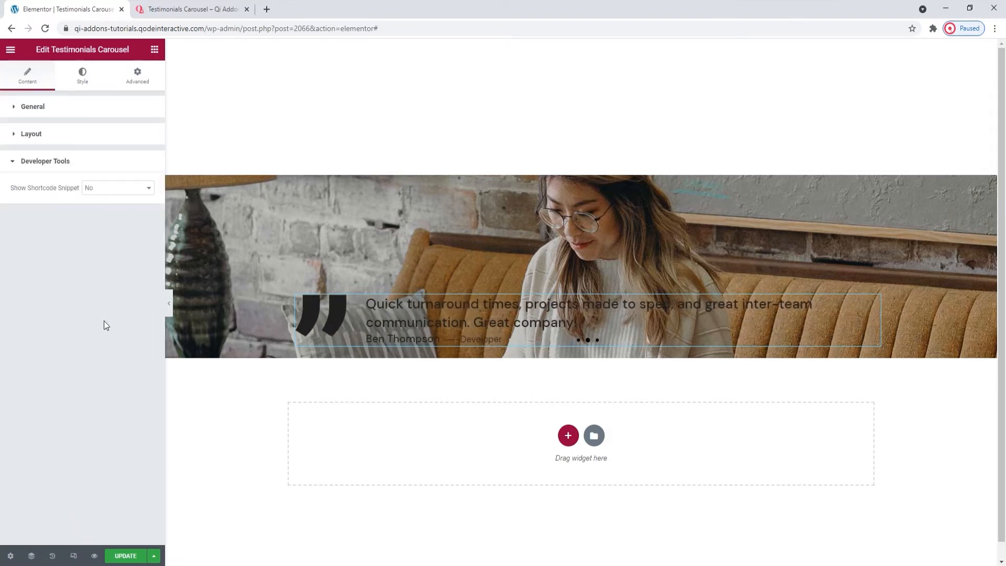
{"action": "left_click", "coordinate": [118, 187]}
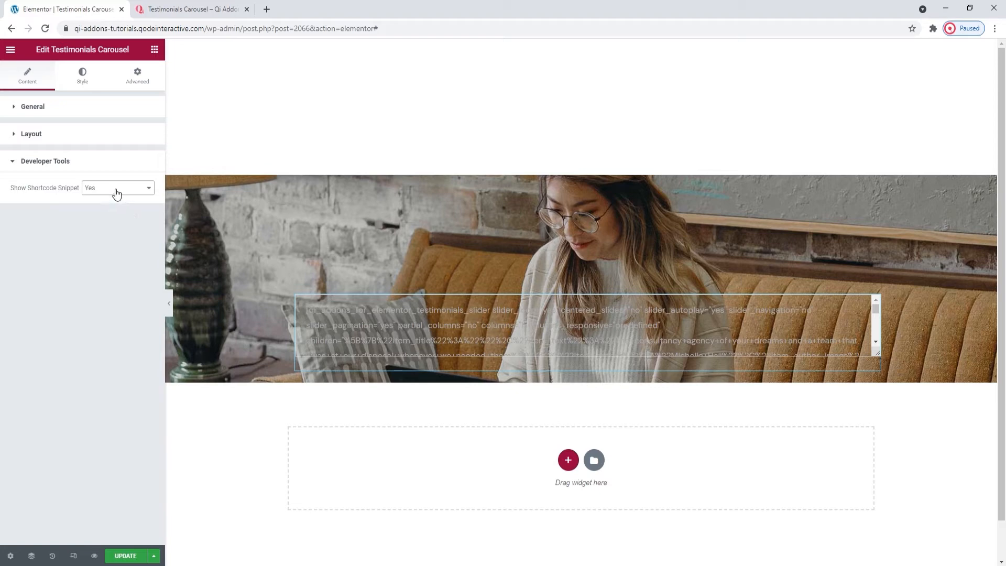
{"action": "left_click", "coordinate": [117, 188]}
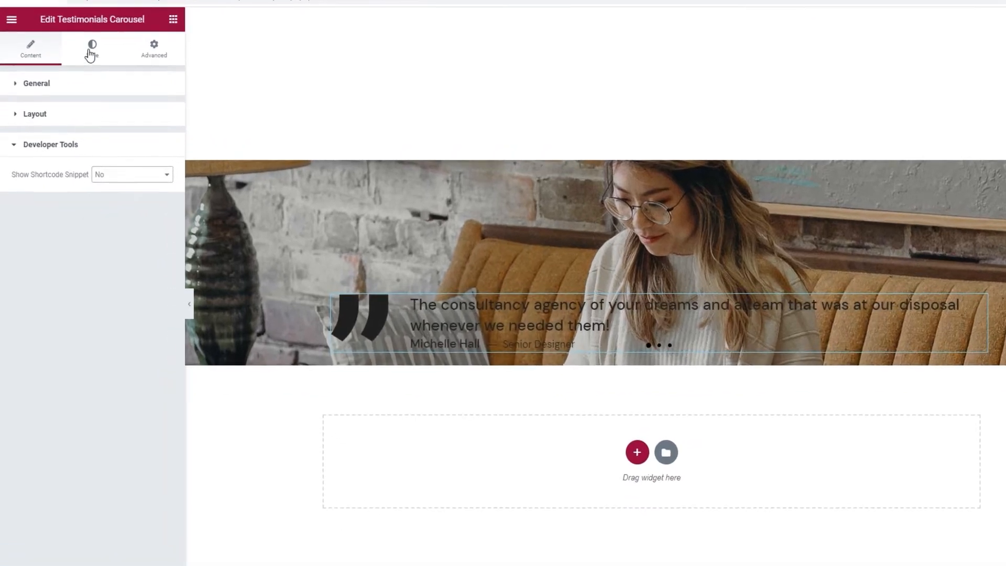
- Place the carousel pagination dots outside the slides with a 160 px offset
{"action": "left_click", "coordinate": [92, 49]}
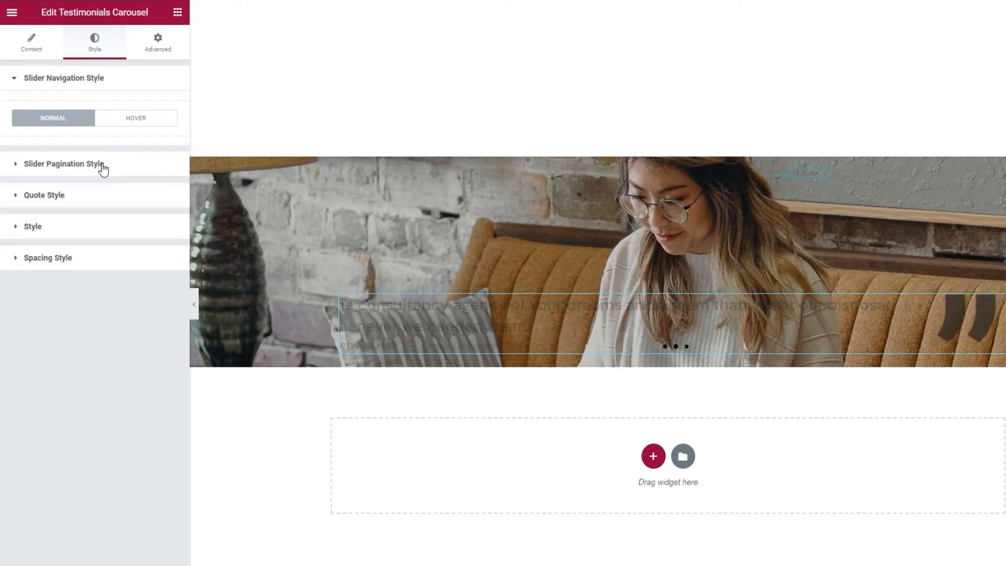
{"action": "left_click", "coordinate": [63, 164]}
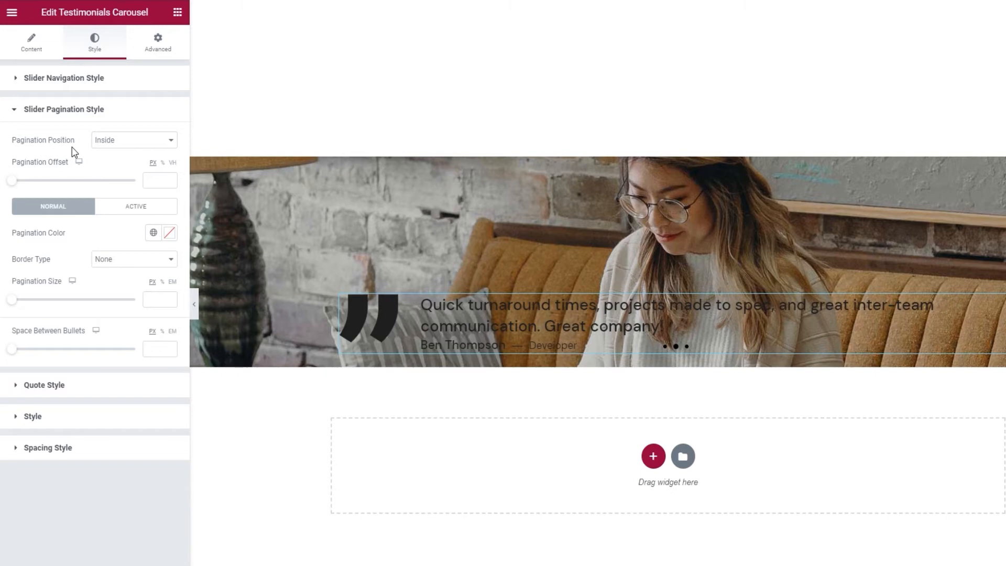
{"action": "left_click", "coordinate": [133, 140]}
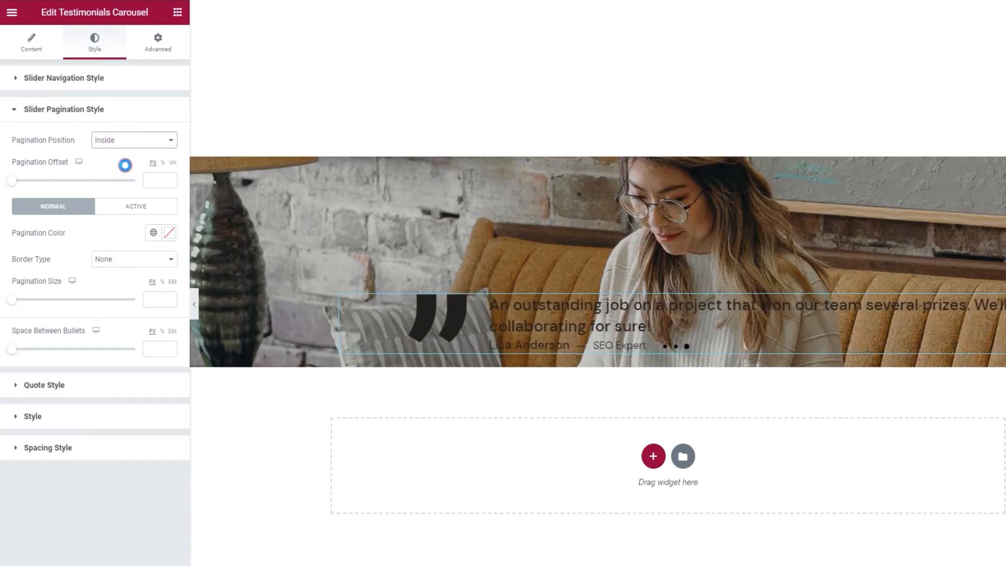
{"action": "left_click", "coordinate": [134, 139]}
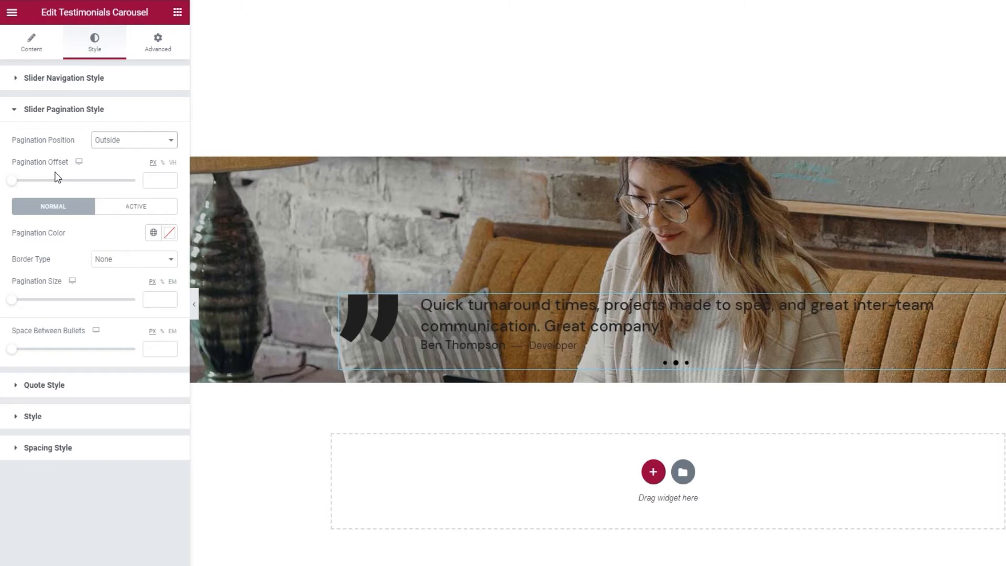
{"action": "left_click_drag", "start_coordinate": [11, 181], "coordinate": [30, 181]}
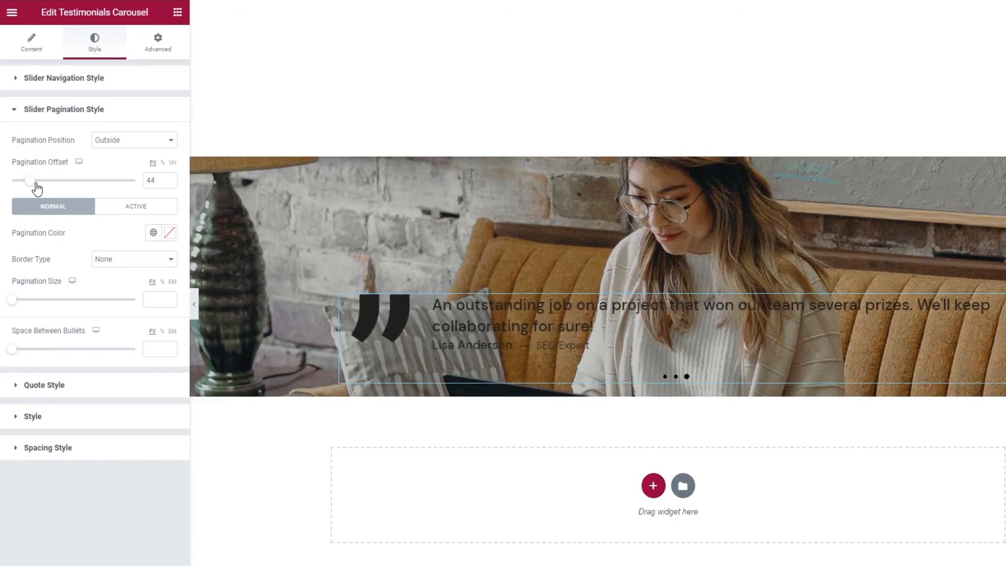
{"action": "left_click_drag", "start_coordinate": [25, 180], "coordinate": [44, 181]}
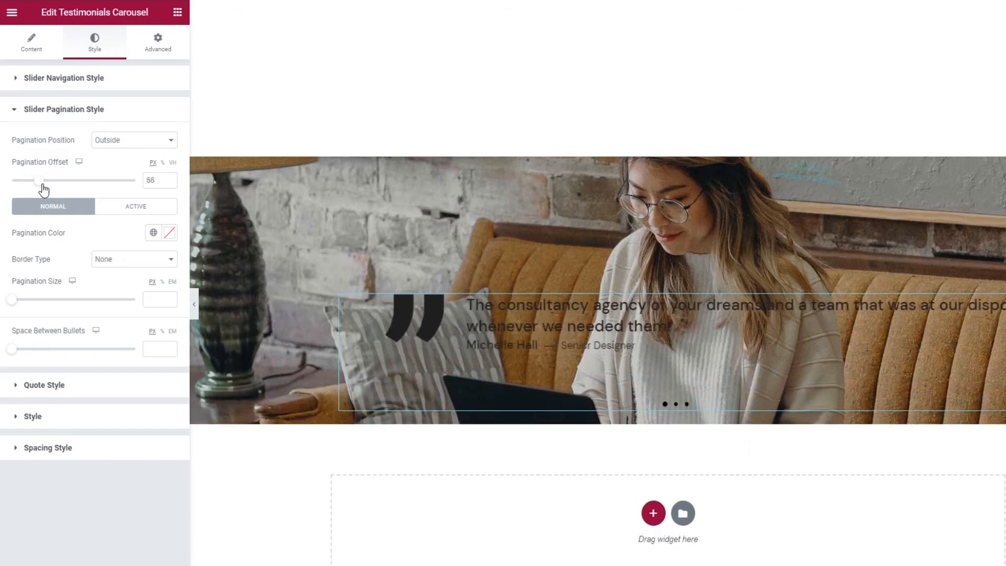
{"action": "left_click", "coordinate": [160, 180]}
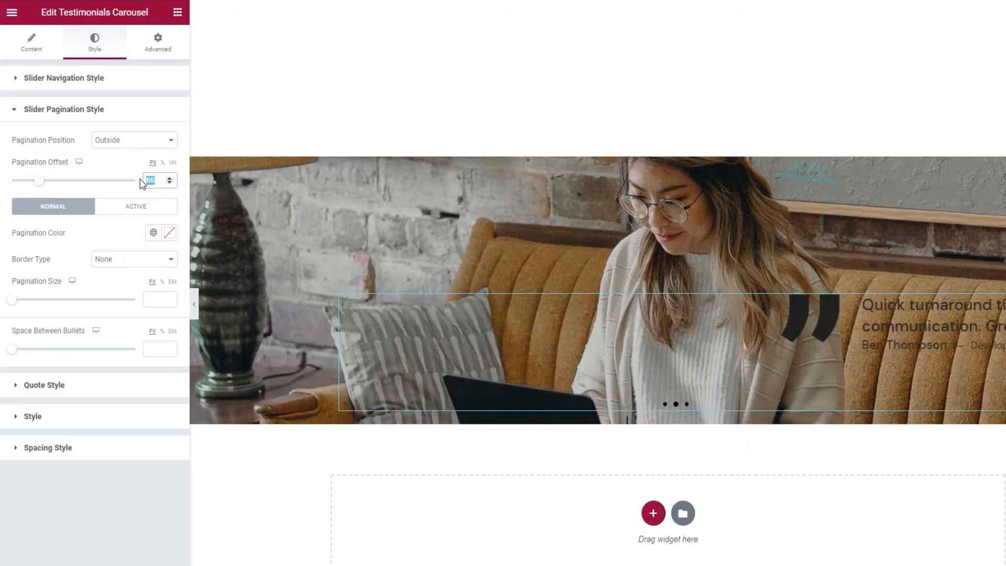
{"action": "type", "text": "160"}
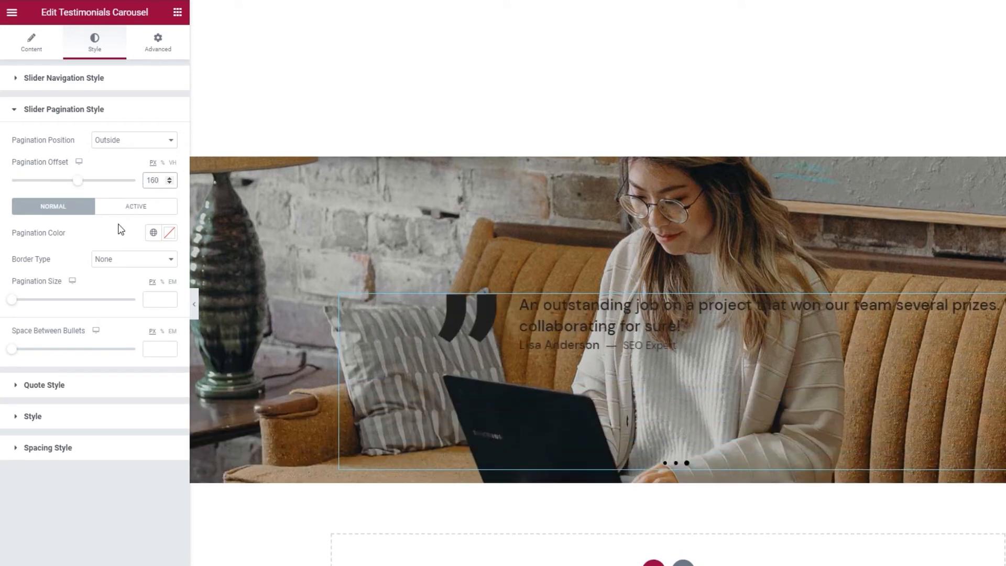
- Set the pagination dot colours for the normal and active states
{"action": "left_click", "coordinate": [152, 232]}
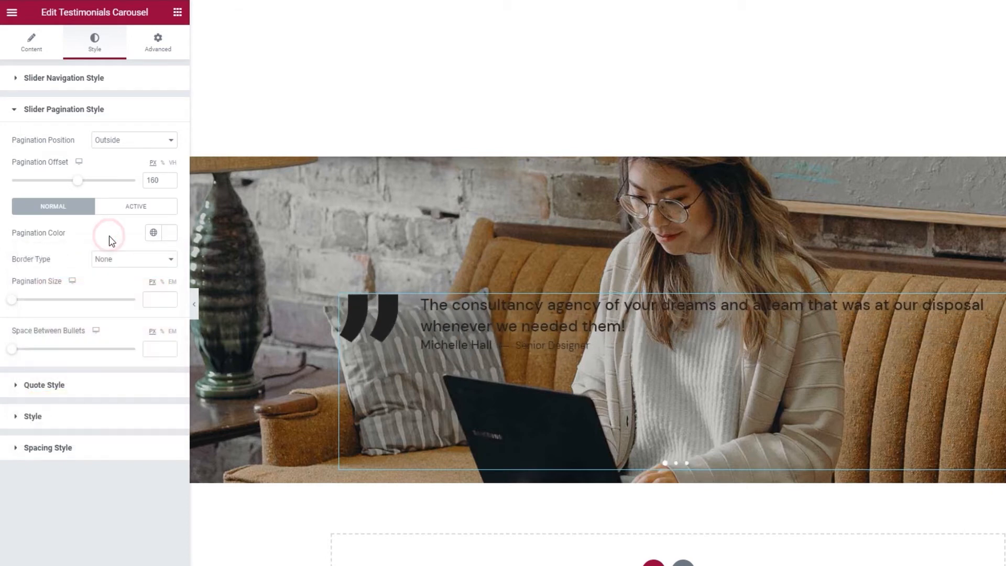
{"action": "left_click", "coordinate": [135, 206]}
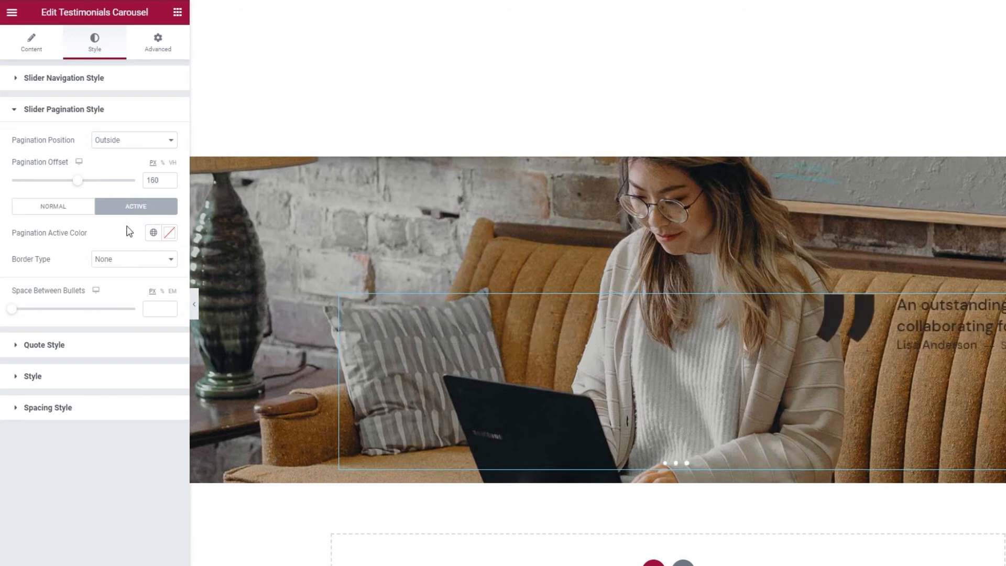
{"action": "left_click", "coordinate": [169, 232]}
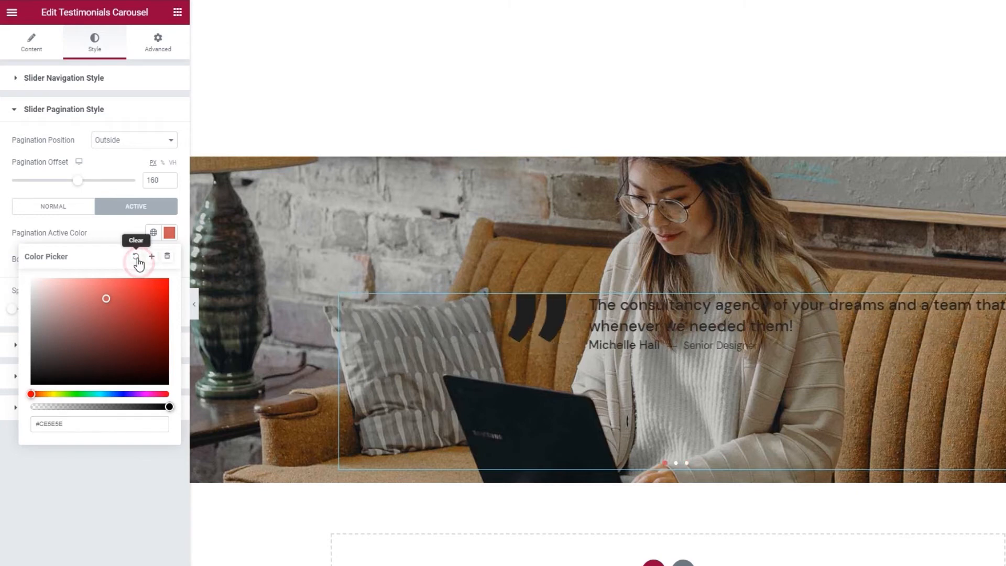
{"action": "left_click", "coordinate": [52, 206]}
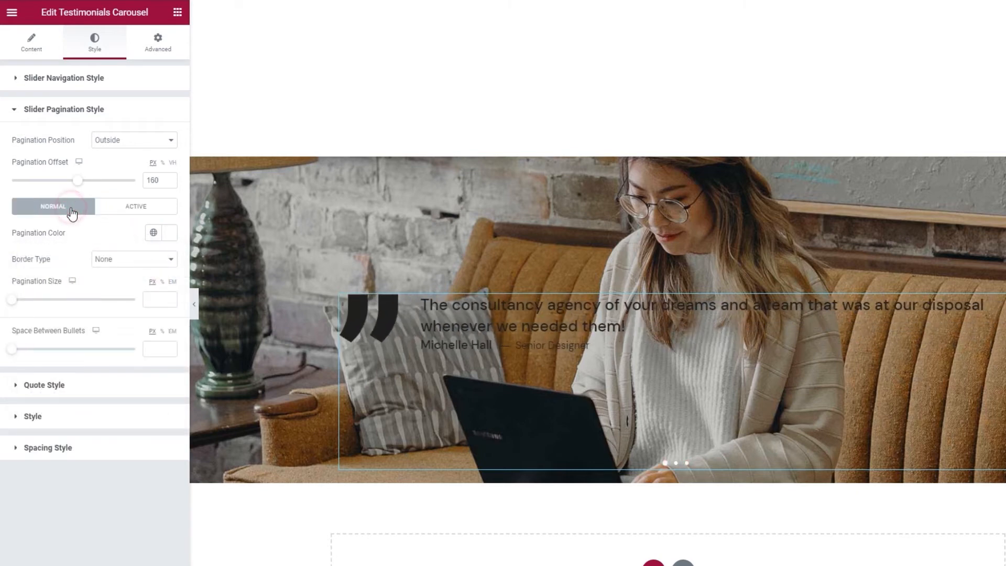
- Set the bullet border type to None, and pagination size and bullet spacing to 9
{"action": "left_click", "coordinate": [133, 259]}
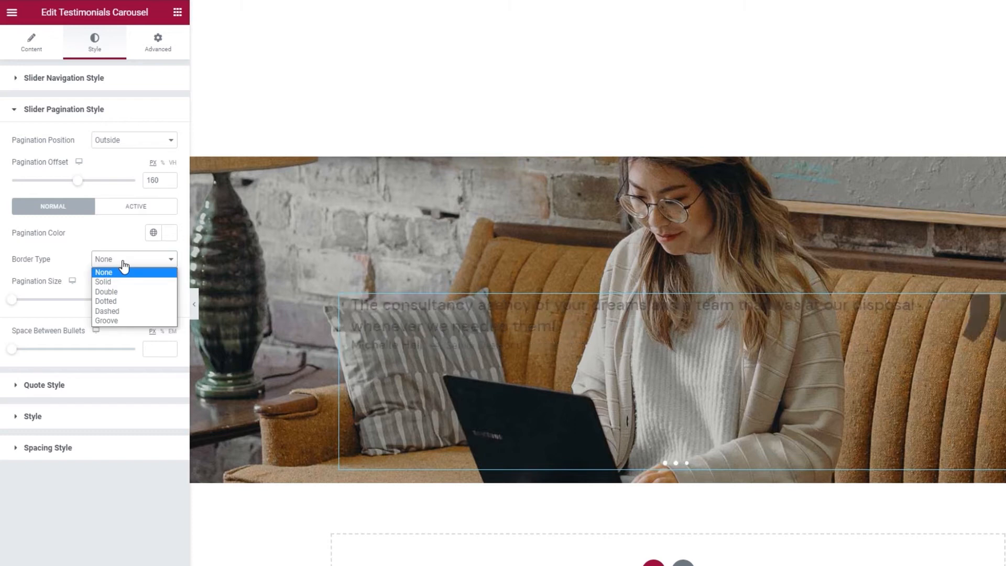
{"action": "left_click", "coordinate": [103, 283]}
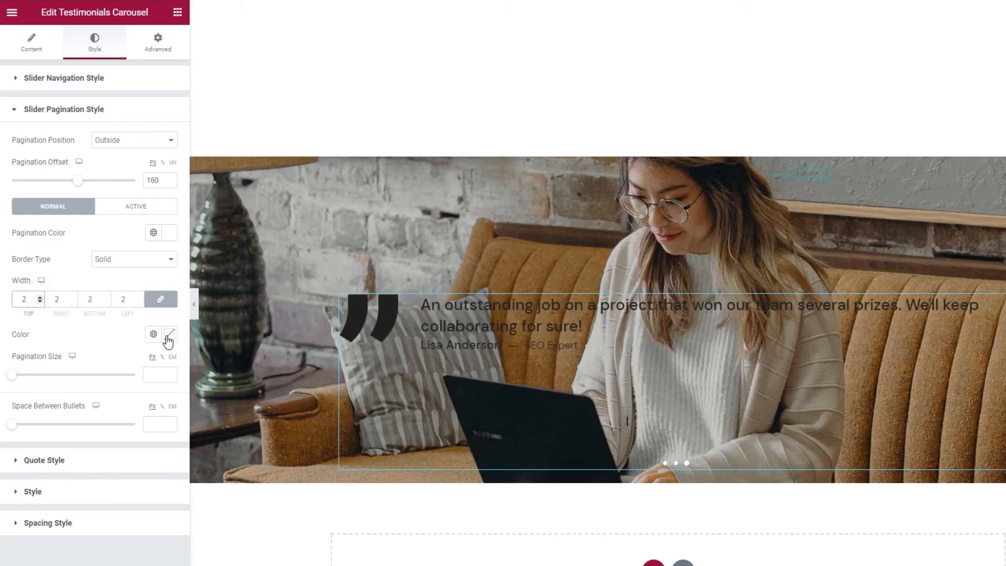
{"action": "left_click", "coordinate": [168, 335]}
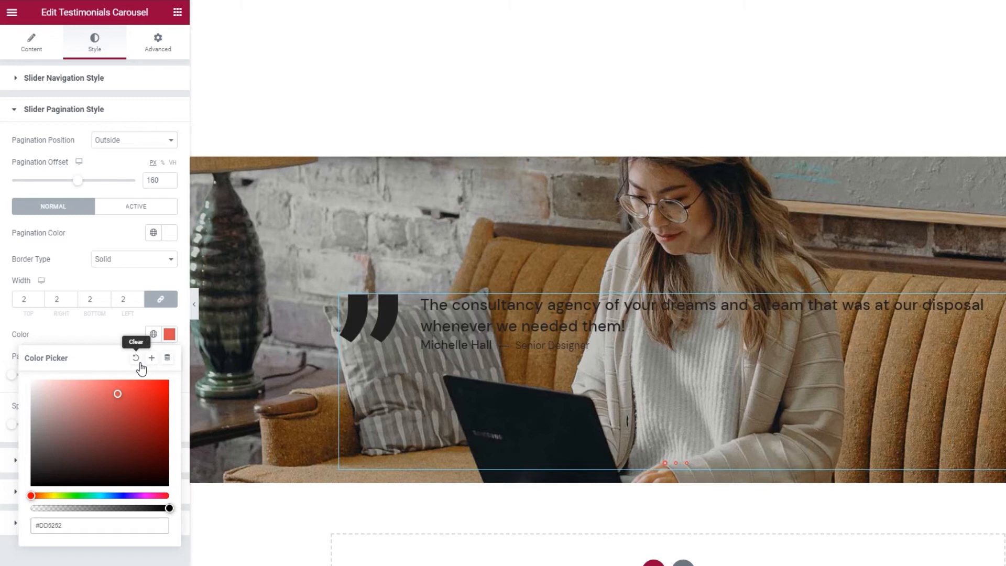
{"action": "left_click", "coordinate": [131, 258]}
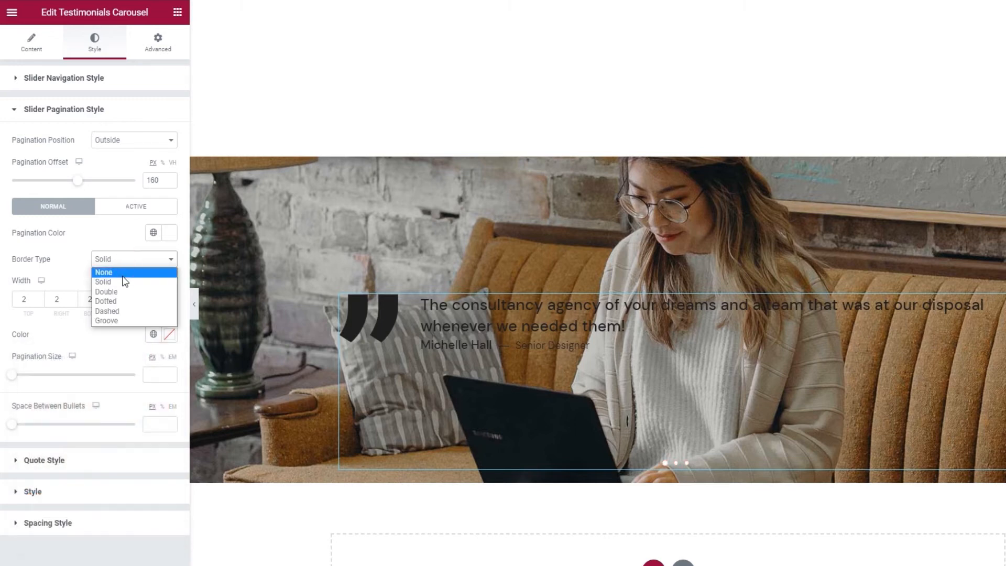
{"action": "left_click", "coordinate": [103, 272]}
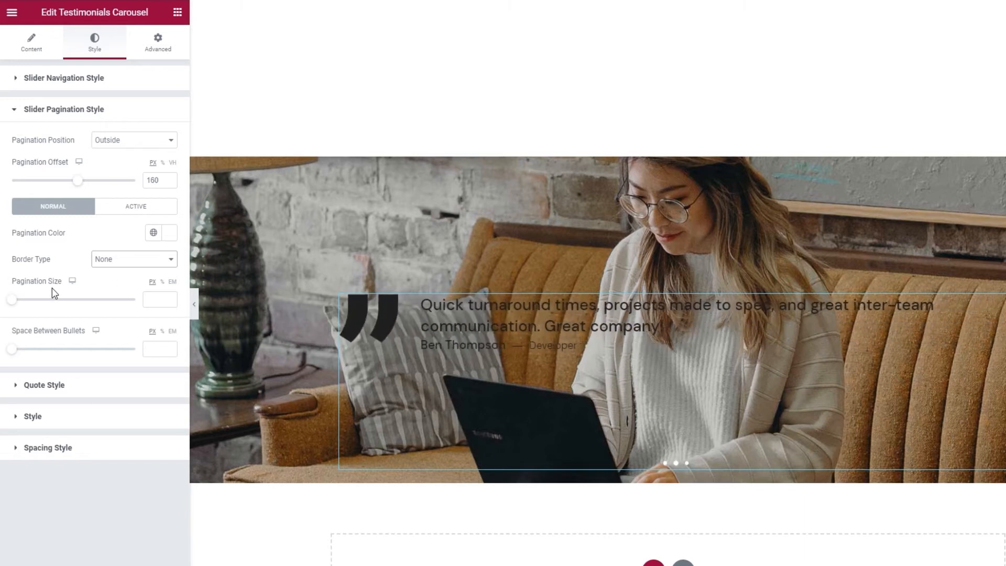
{"action": "left_click_drag", "start_coordinate": [11, 299], "coordinate": [32, 299]}
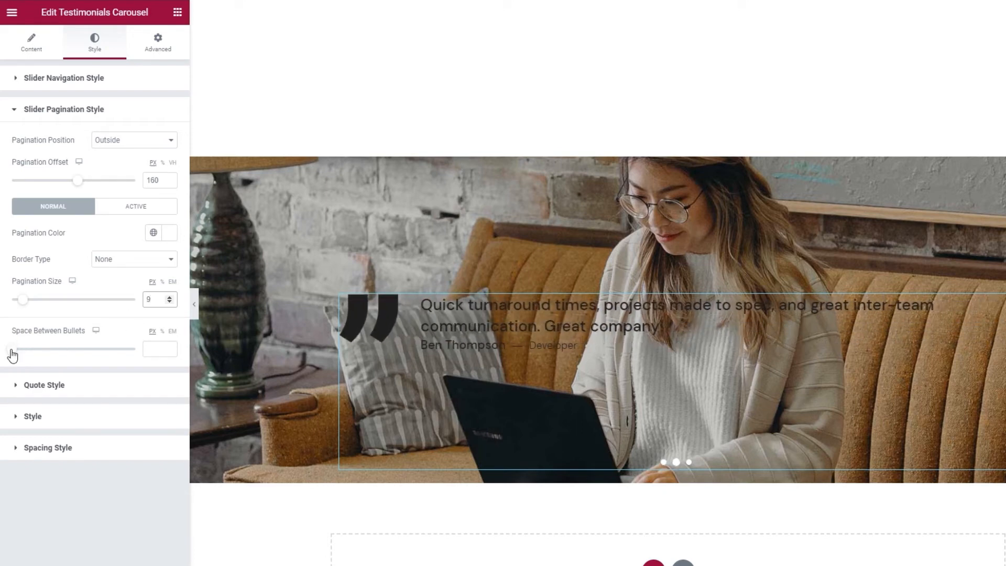
{"action": "type", "text": "9"}
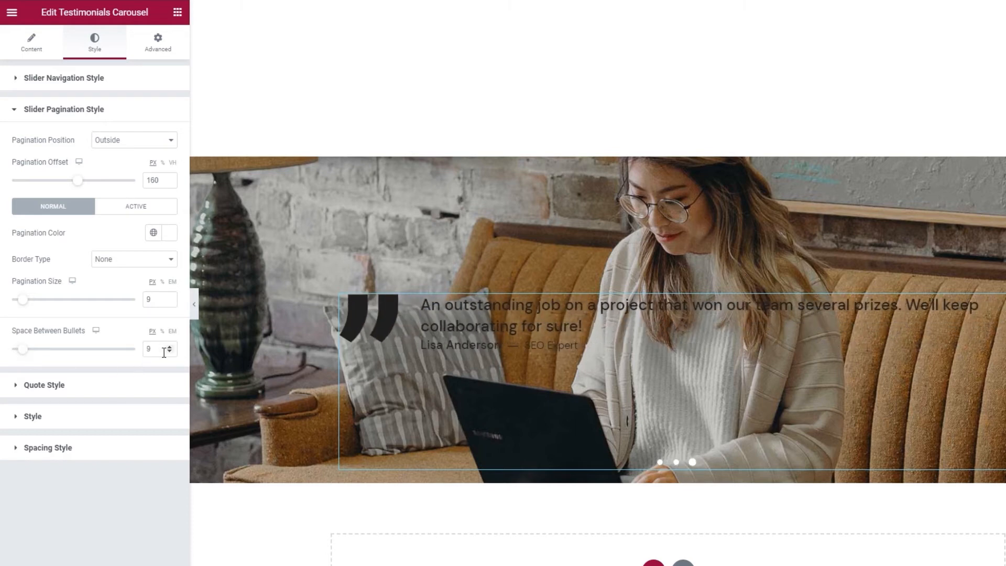
{"action": "left_click", "coordinate": [170, 353]}
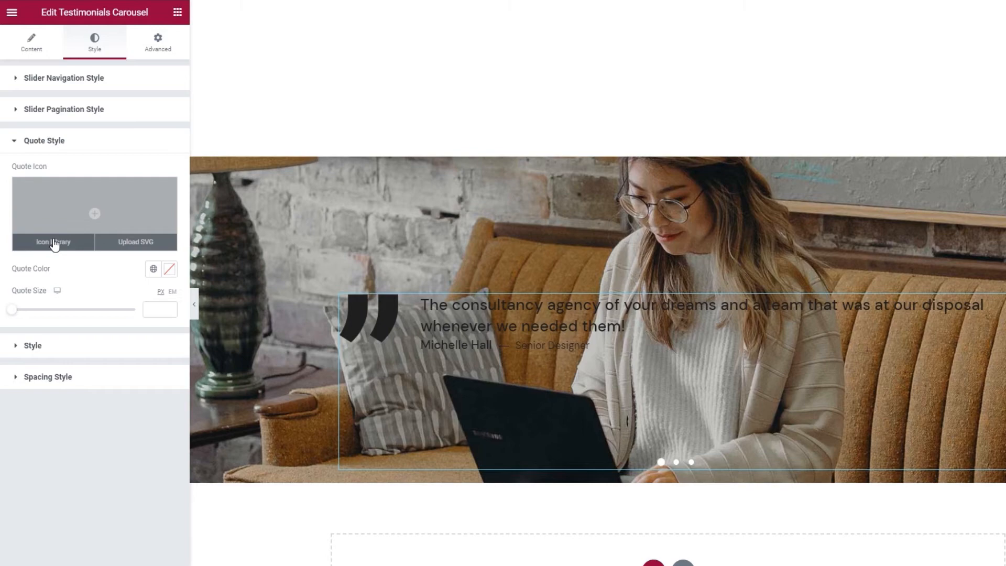
- Use the bold quote-icon4 SVG as the quote icon and colour it white
{"action": "left_click", "coordinate": [54, 242]}
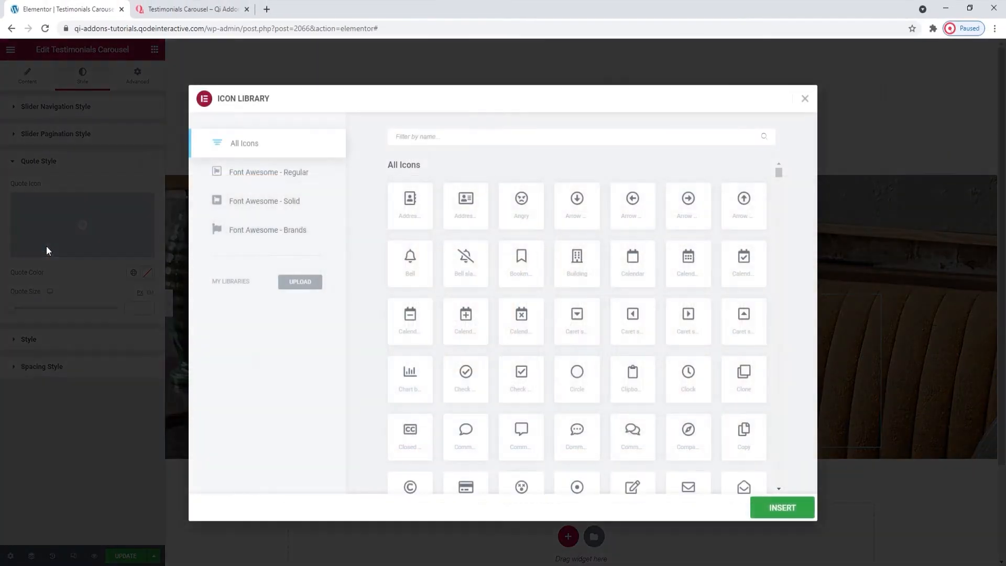
{"action": "left_click", "coordinate": [805, 98]}
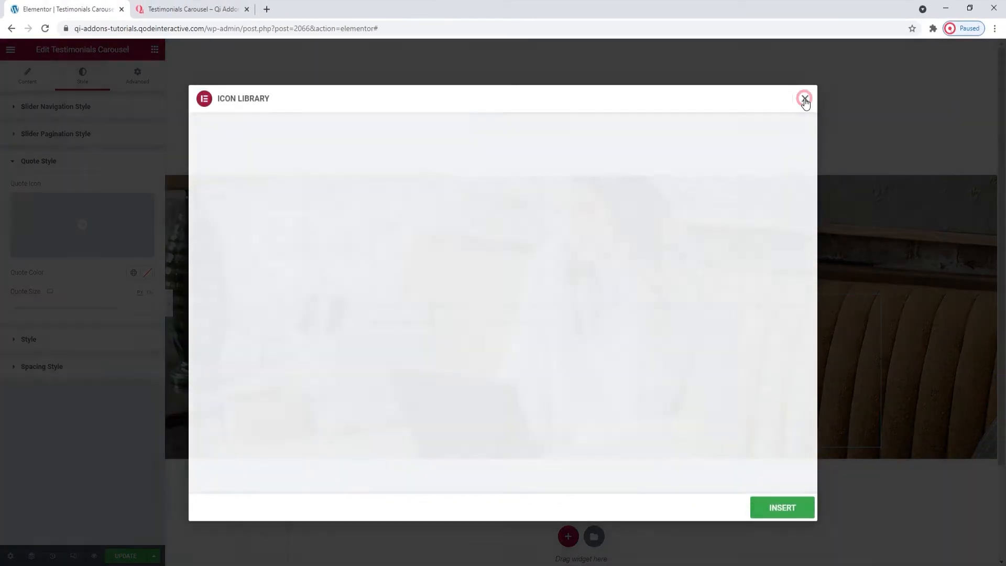
{"action": "left_click", "coordinate": [805, 99]}
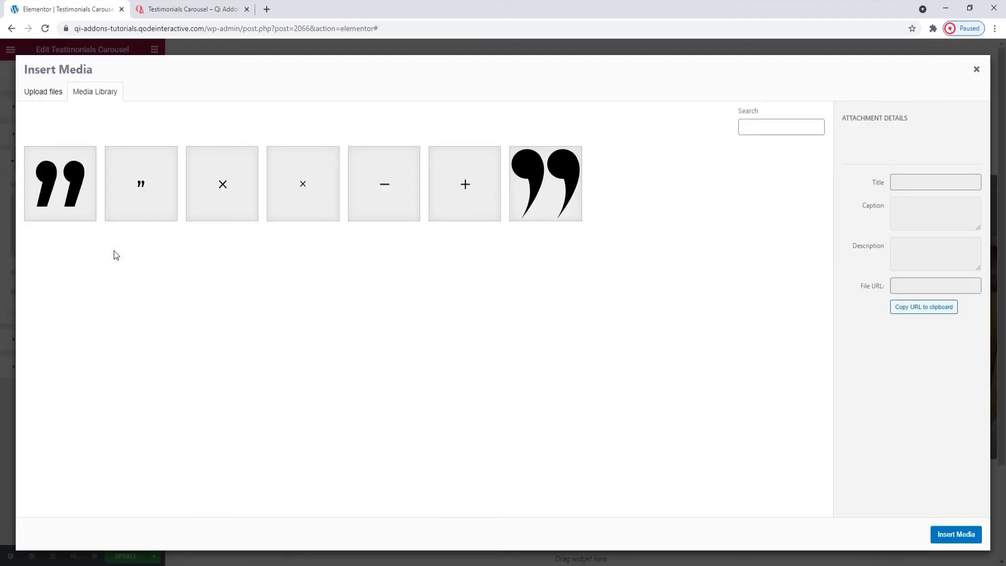
{"action": "left_click", "coordinate": [60, 183]}
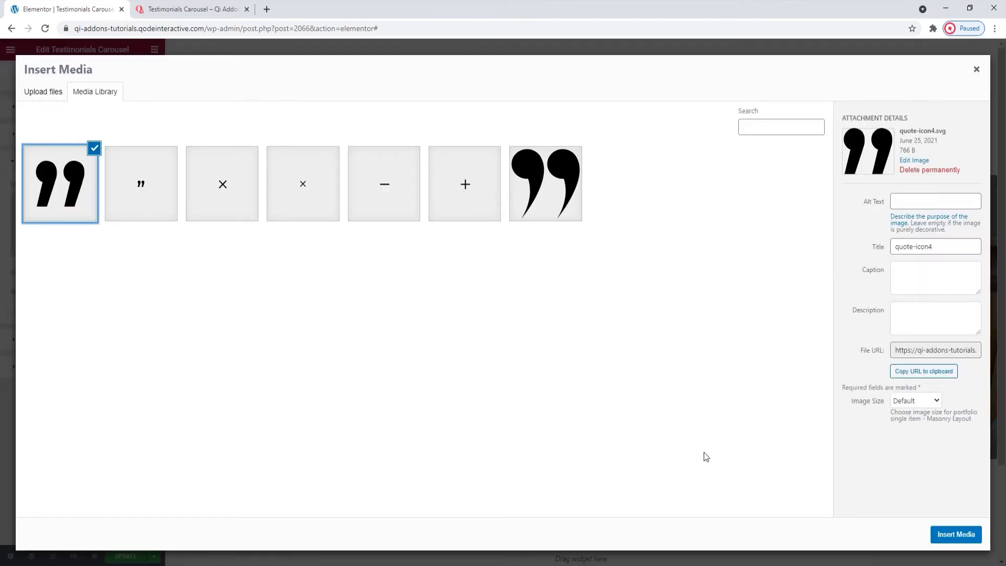
{"action": "left_click", "coordinate": [955, 534]}
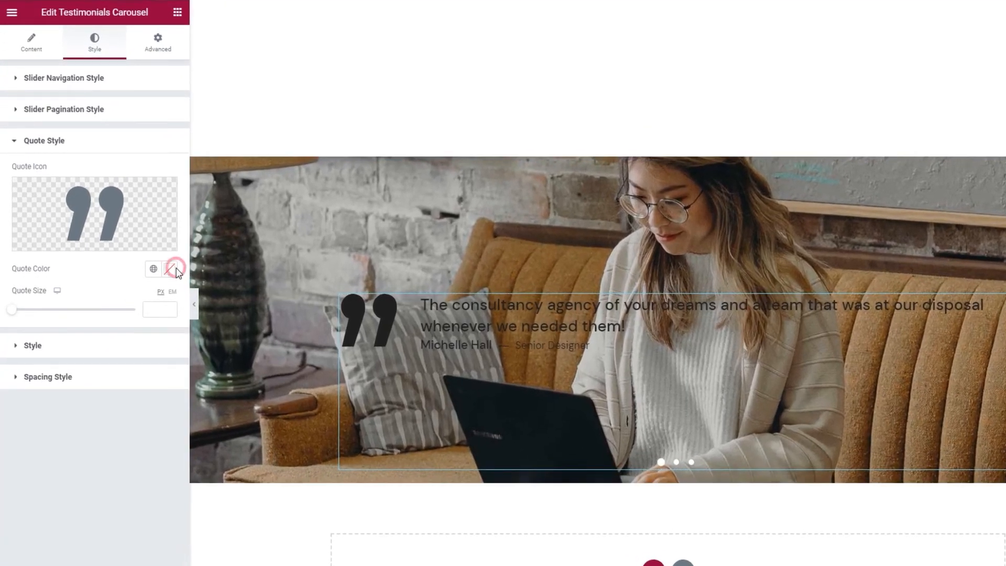
{"action": "left_click", "coordinate": [174, 268]}
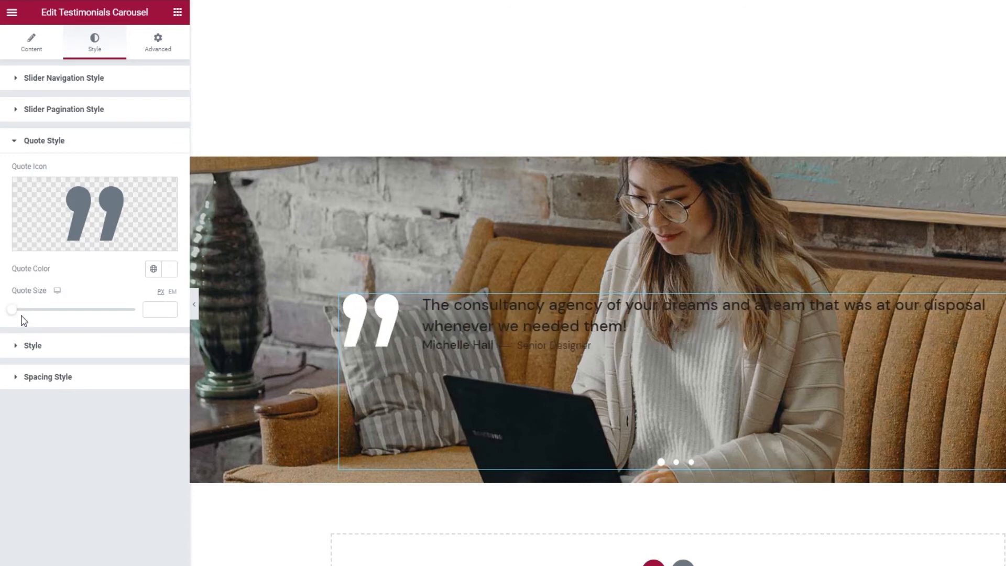
{"action": "left_click_drag", "start_coordinate": [11, 309], "coordinate": [45, 309]}
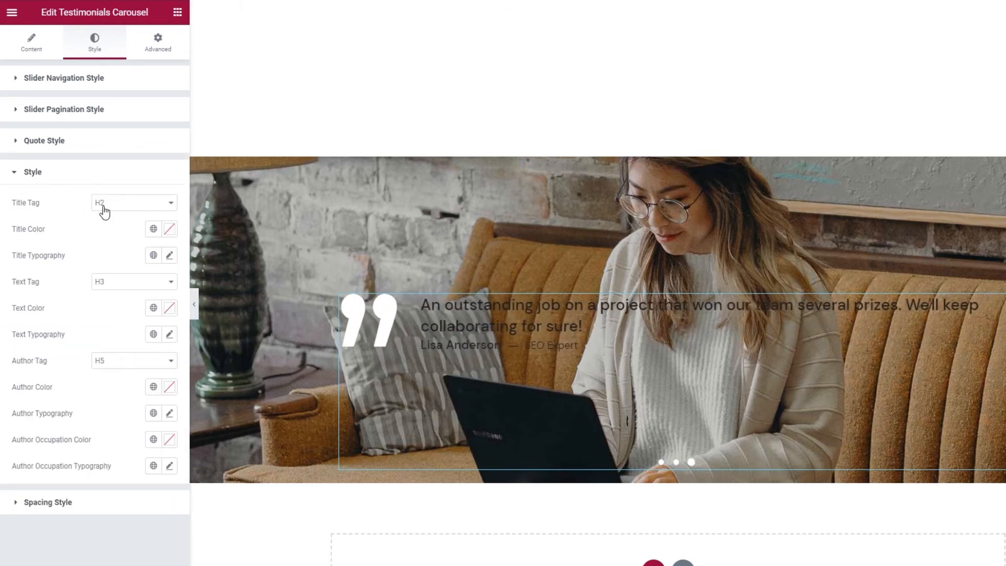
- Keep the title tag at H2, adjust title typography, and make the quote text white
{"action": "left_click", "coordinate": [133, 203]}
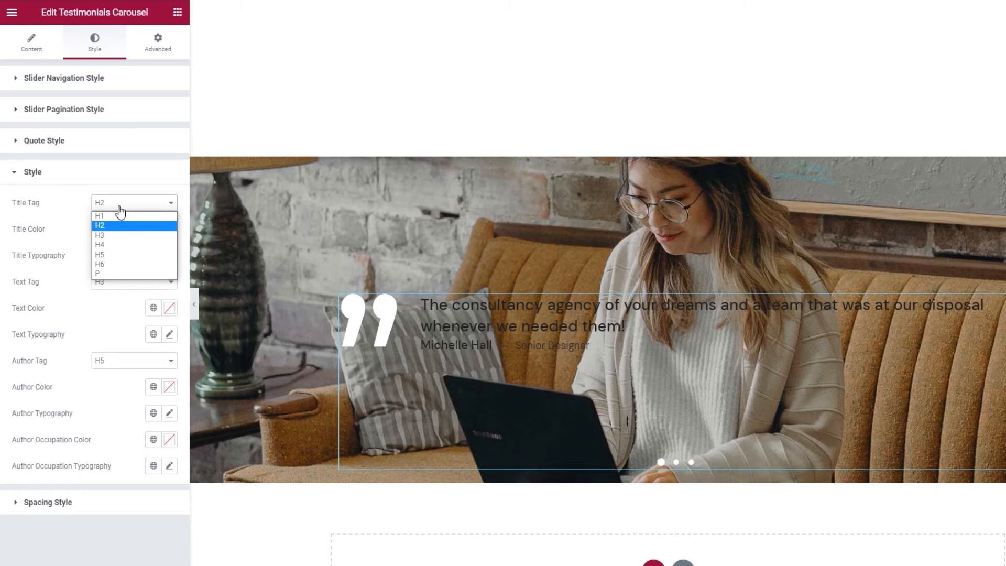
{"action": "left_click", "coordinate": [99, 215]}
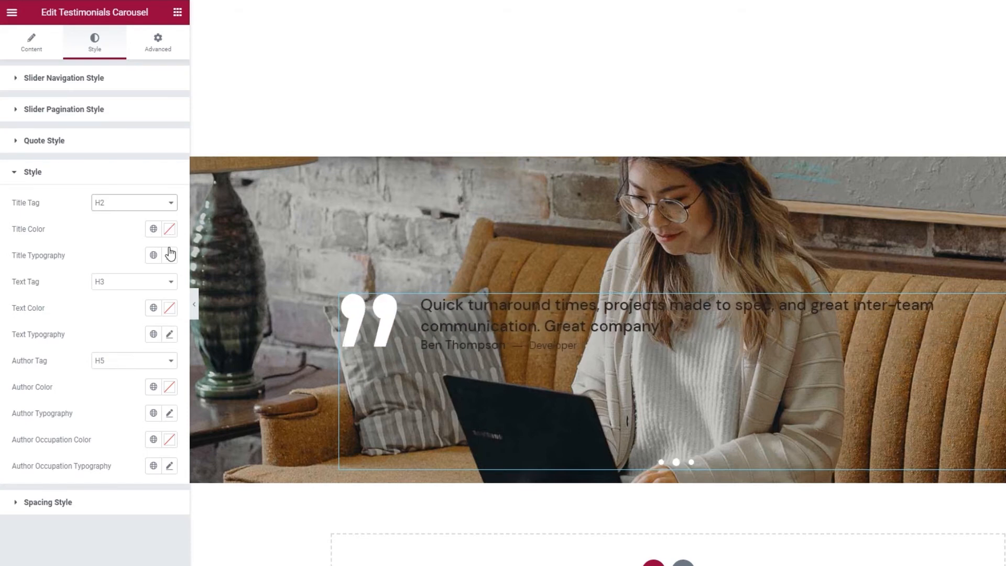
{"action": "left_click", "coordinate": [169, 254]}
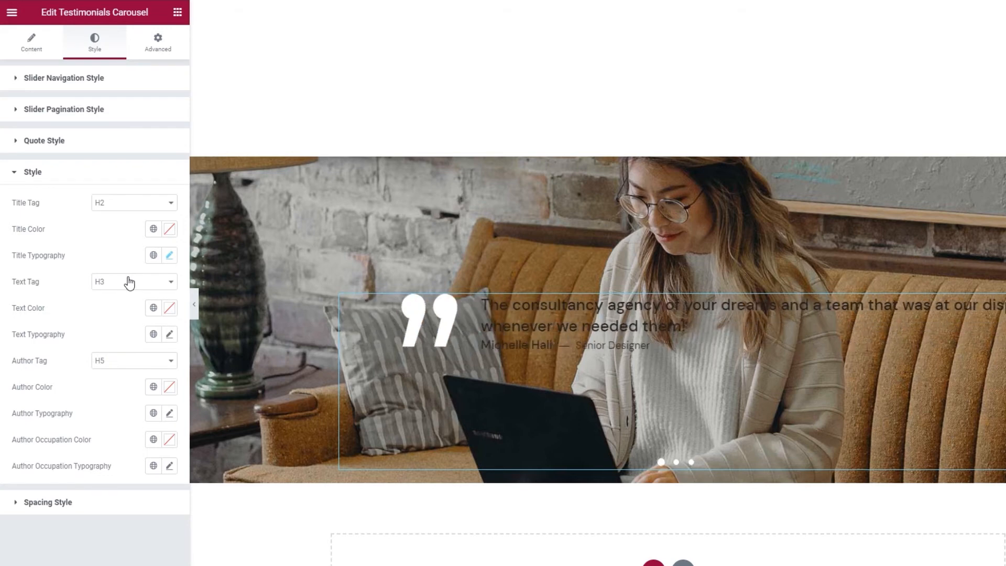
{"action": "left_click", "coordinate": [133, 281]}
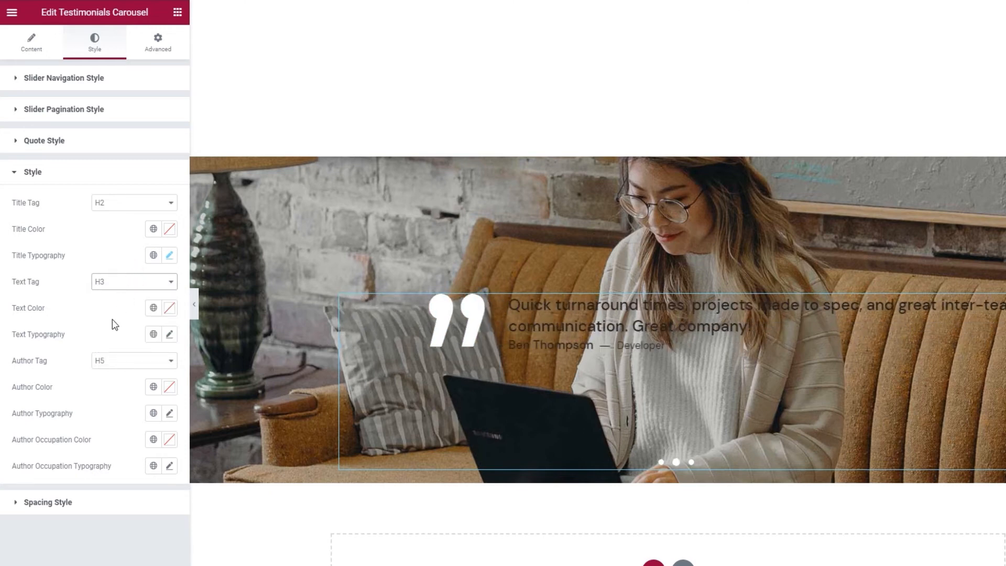
{"action": "left_click", "coordinate": [169, 308]}
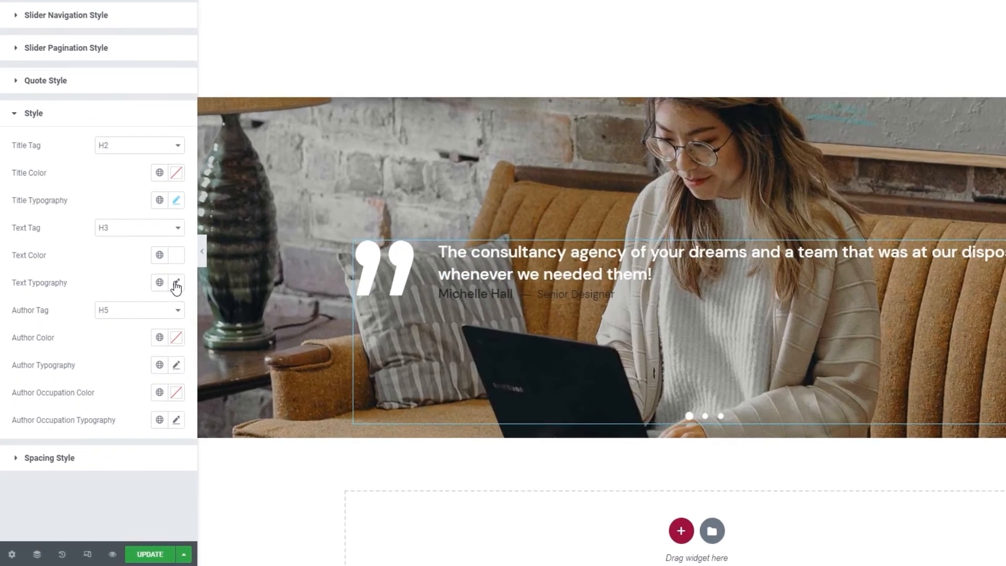
- Check the text typography font family and size, leaving both at their defaults
{"action": "left_click", "coordinate": [176, 283]}
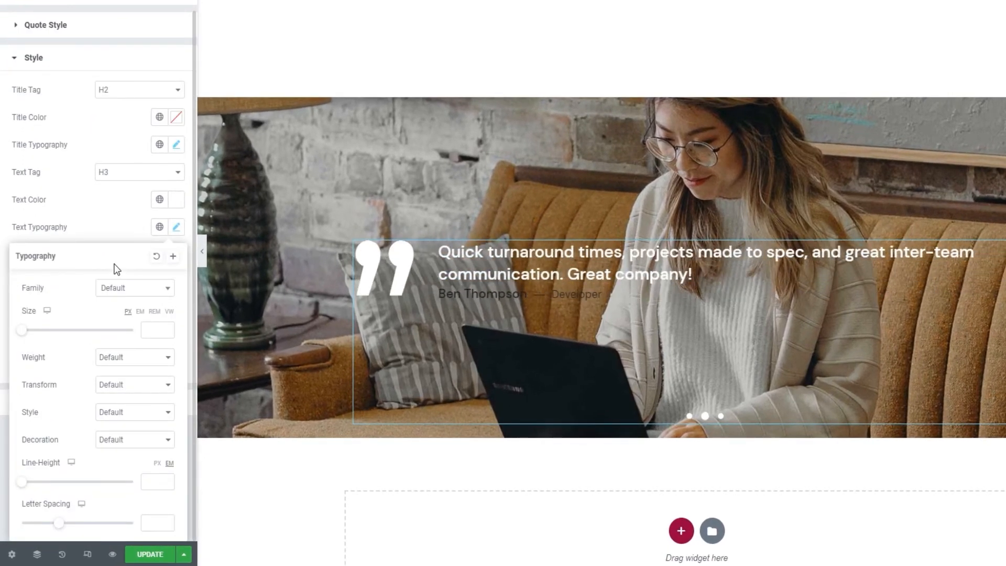
{"action": "left_click", "coordinate": [134, 287]}
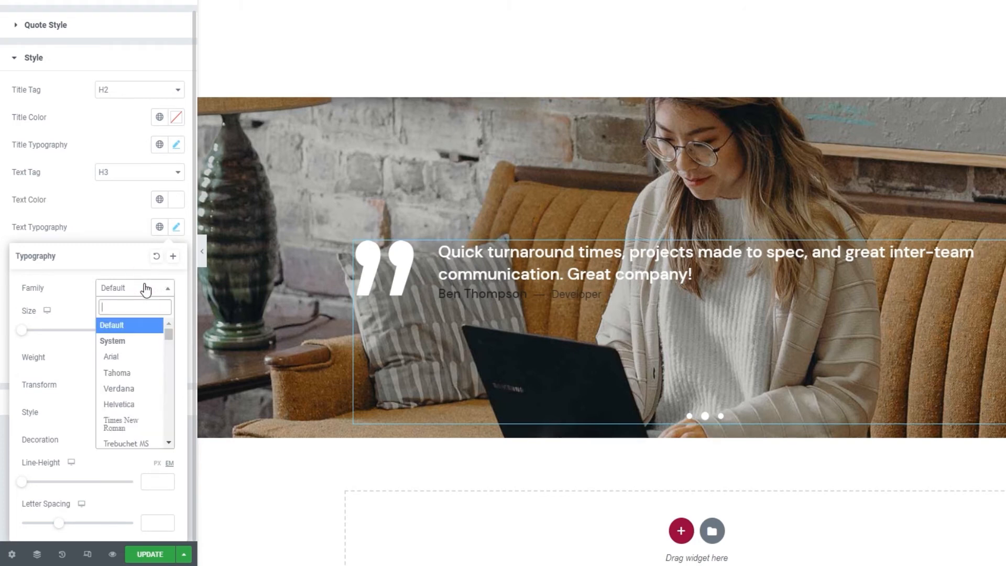
{"action": "mouse_move", "coordinate": [145, 295]}
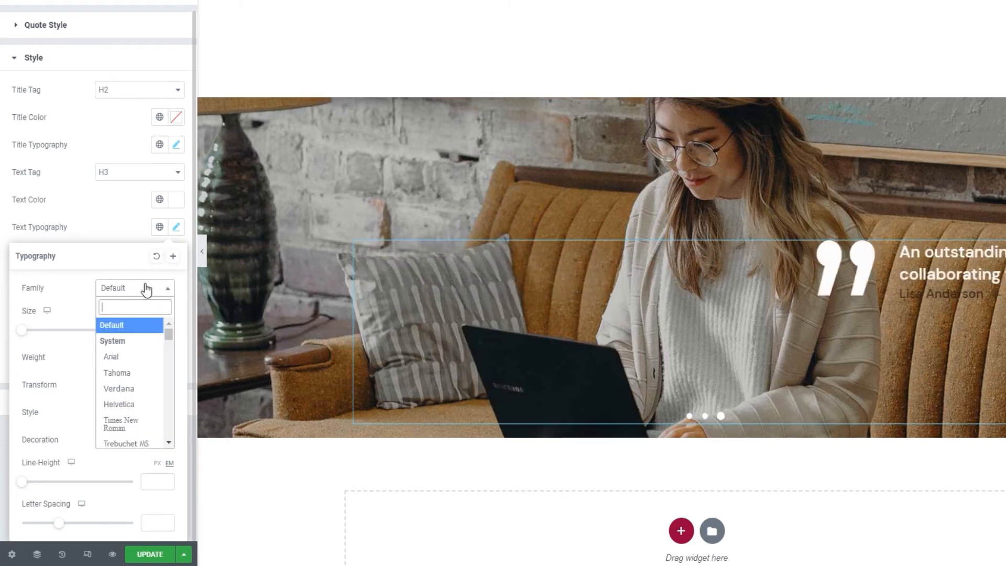
{"action": "left_click", "coordinate": [111, 325]}
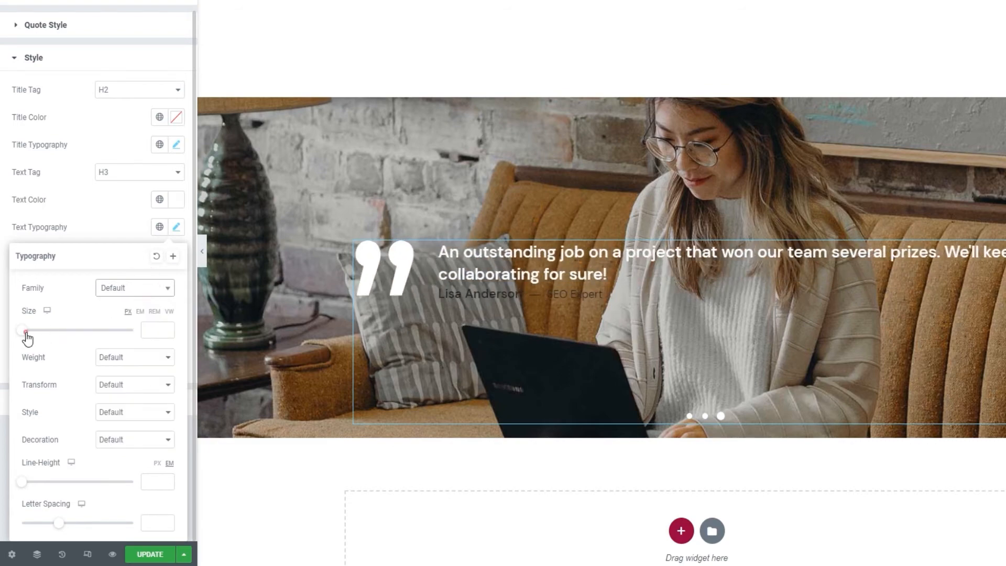
{"action": "left_click_drag", "start_coordinate": [27, 329], "coordinate": [54, 329]}
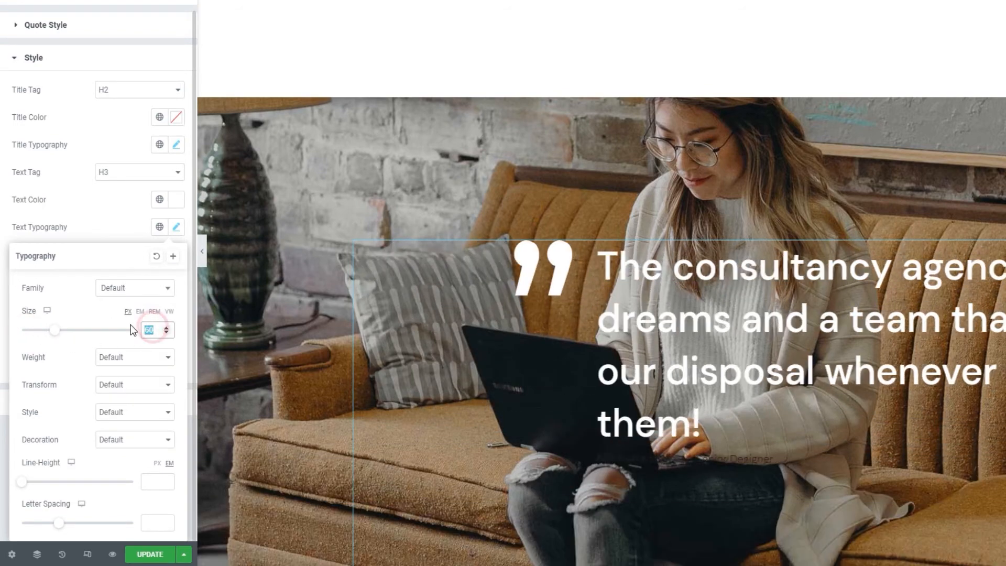
{"action": "left_click", "coordinate": [151, 329]}
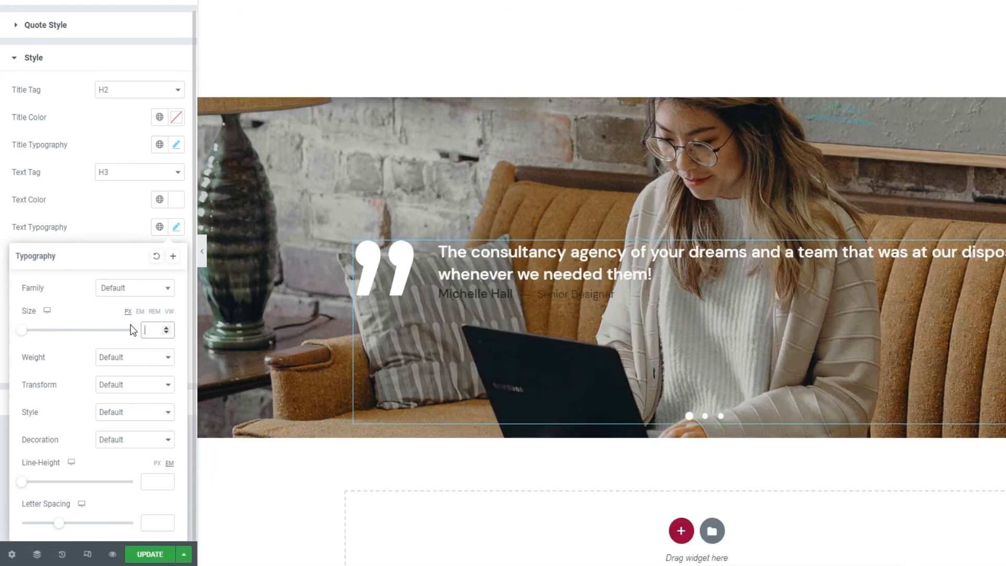
- Set the testimonial text line height to 44 px and close the typography popover
{"action": "left_click", "coordinate": [134, 357]}
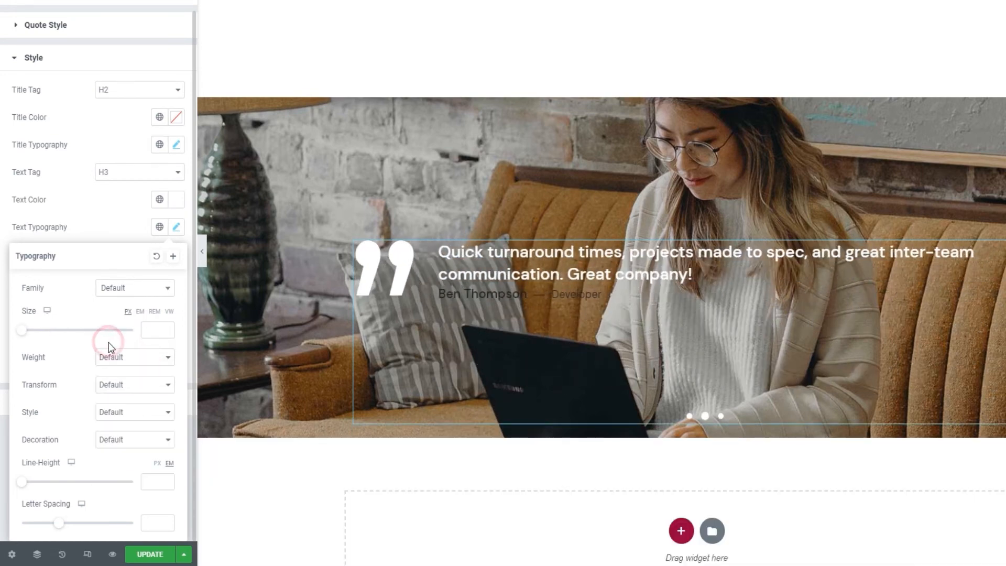
{"action": "left_click", "coordinate": [134, 384]}
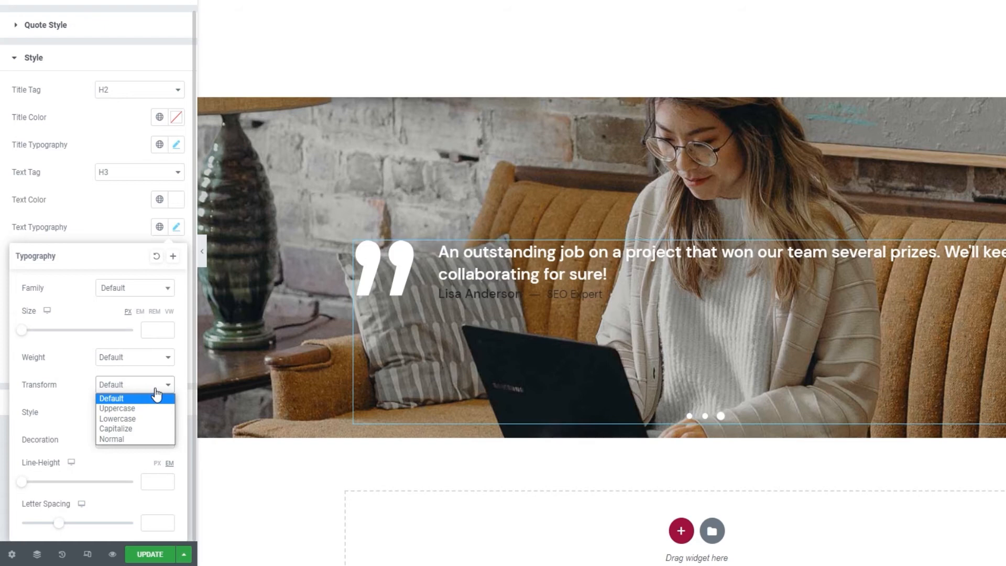
{"action": "left_click", "coordinate": [135, 384]}
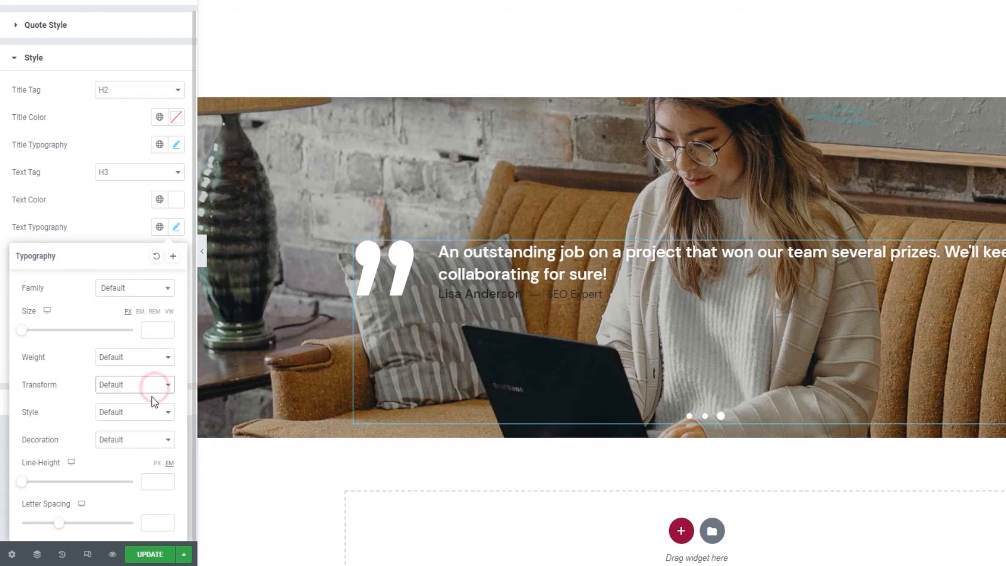
{"action": "left_click", "coordinate": [135, 412]}
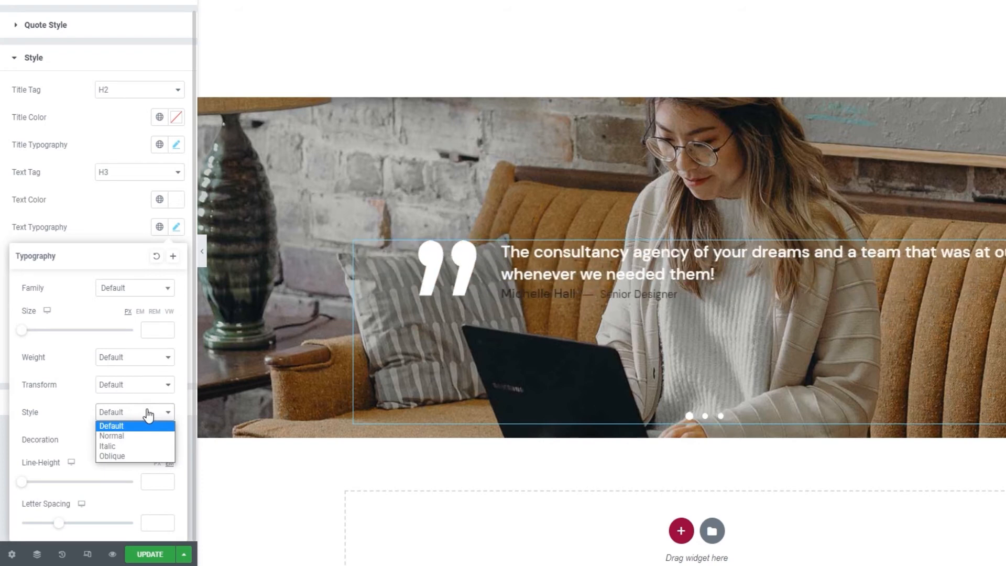
{"action": "left_click", "coordinate": [134, 411]}
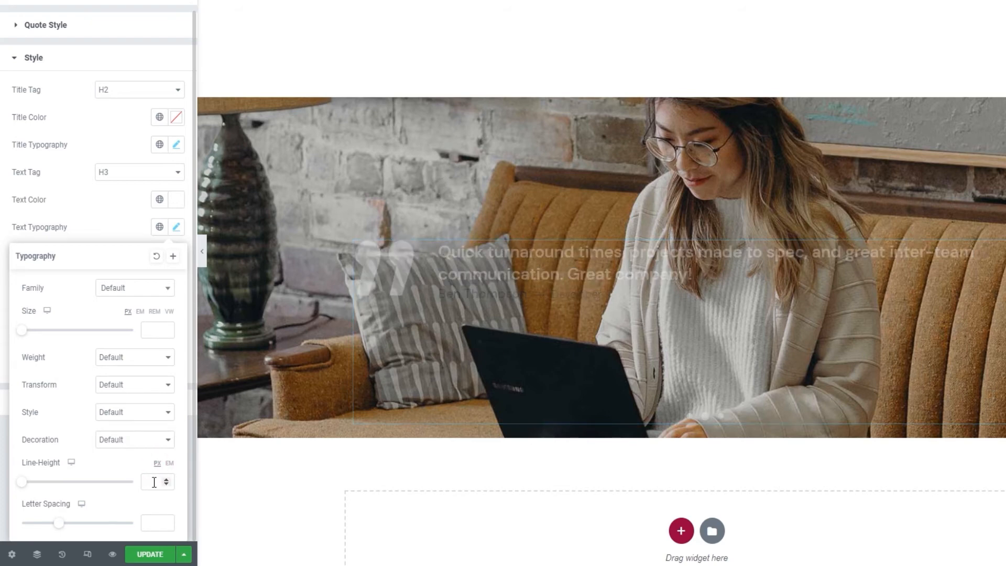
{"action": "type", "text": "44"}
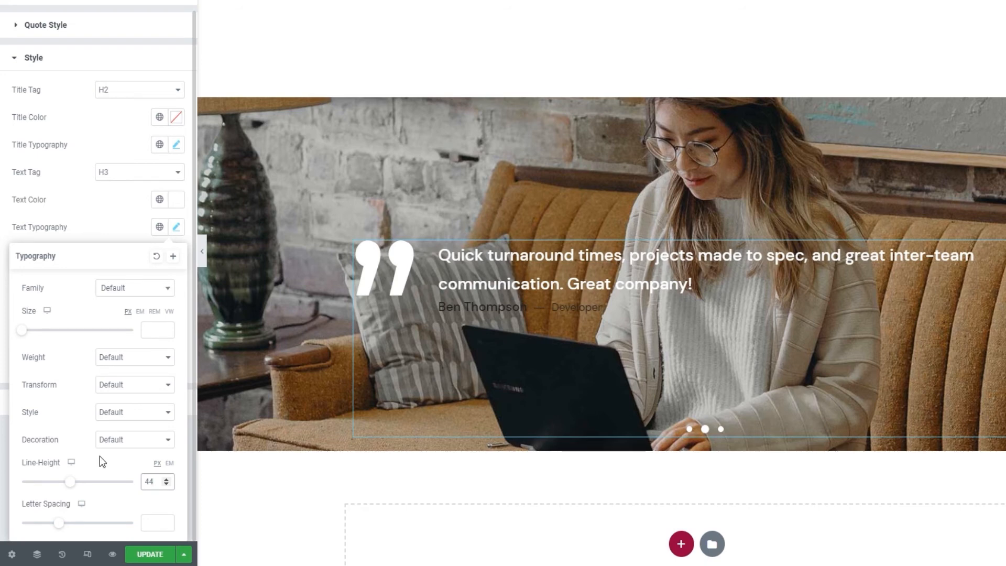
{"action": "left_click", "coordinate": [152, 481]}
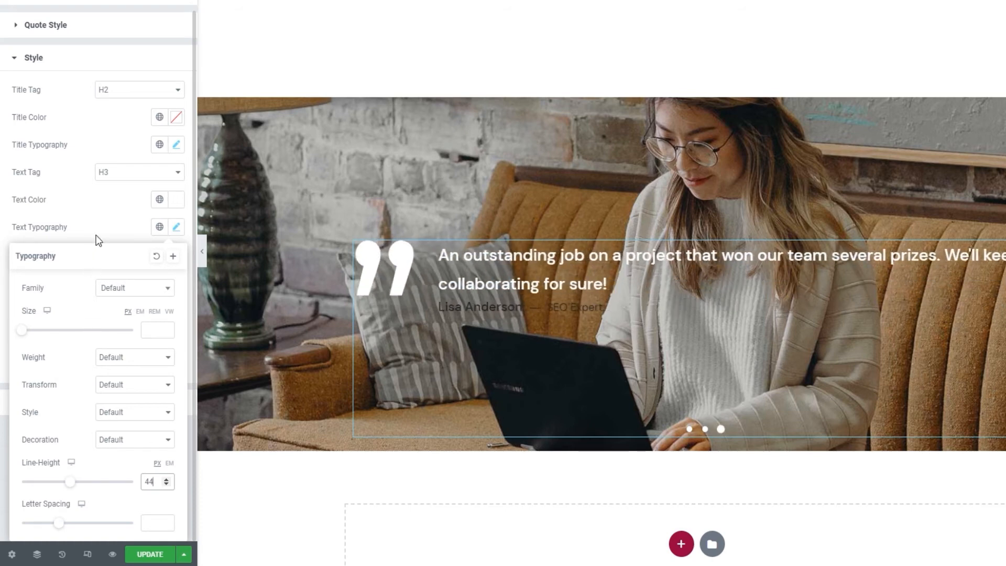
{"action": "left_click", "coordinate": [176, 226]}
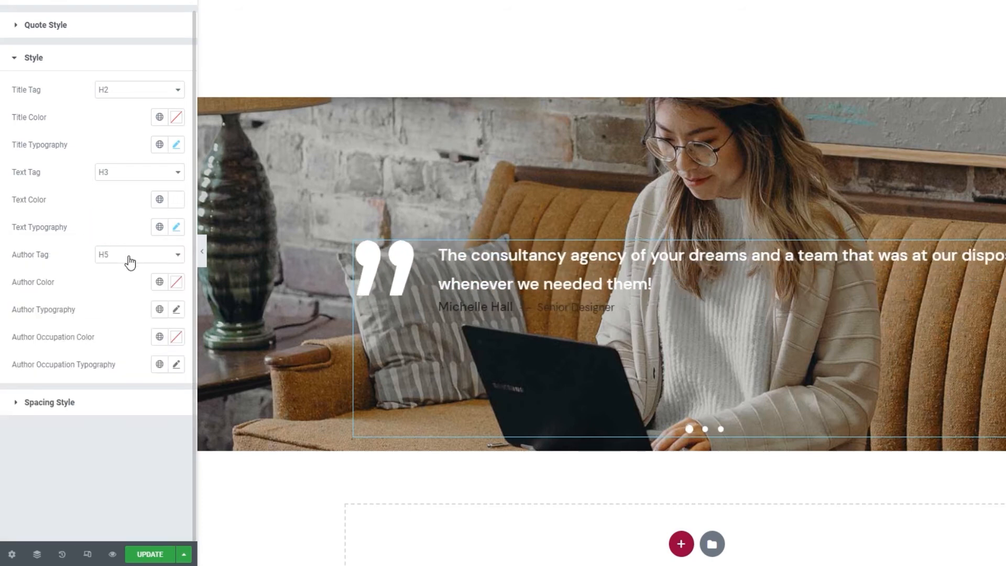
- Make author names white at 16 px and author occupations white
{"action": "left_click", "coordinate": [139, 254]}
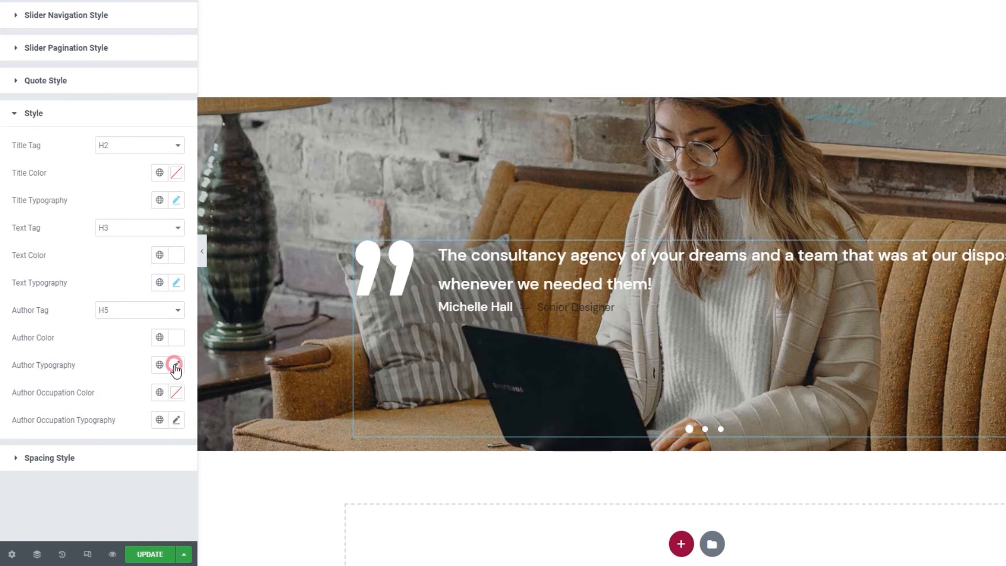
{"action": "left_click", "coordinate": [176, 365]}
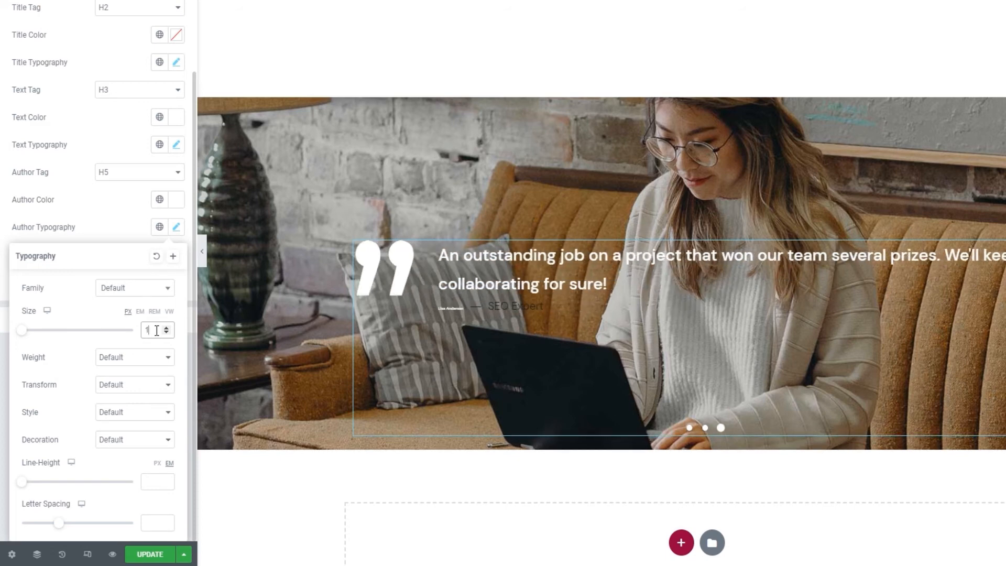
{"action": "type", "text": "16"}
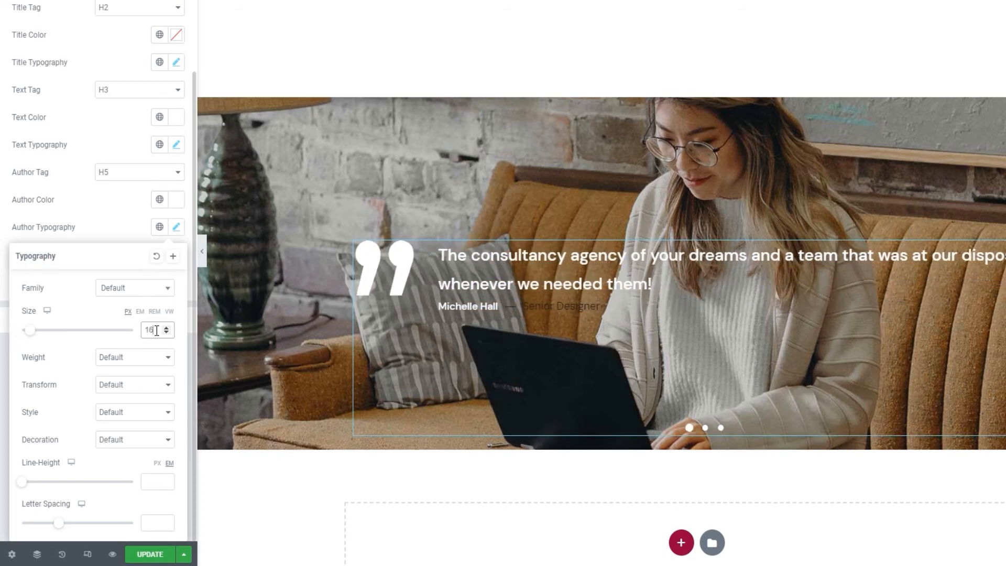
{"action": "mouse_move", "coordinate": [131, 232]}
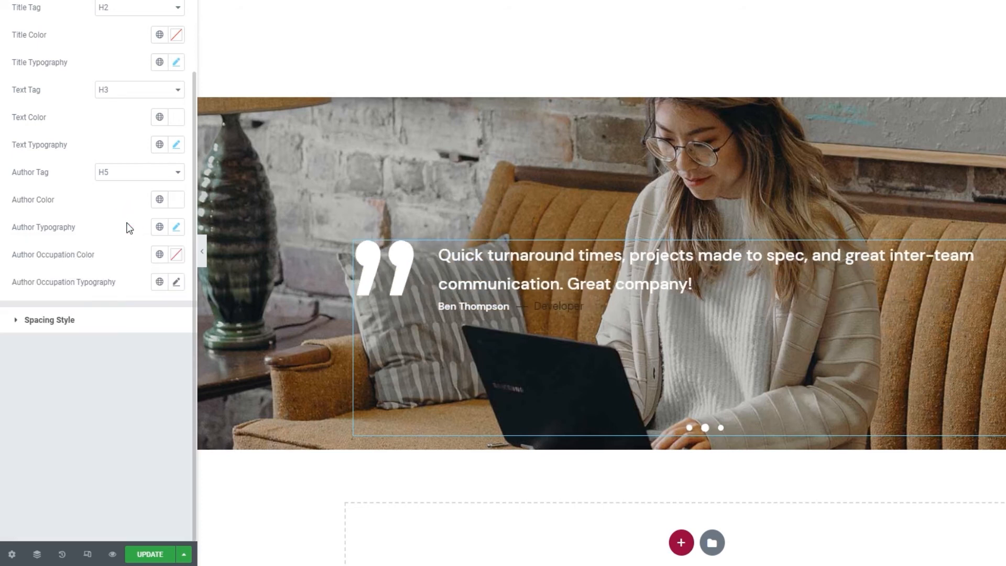
{"action": "left_click", "coordinate": [159, 254]}
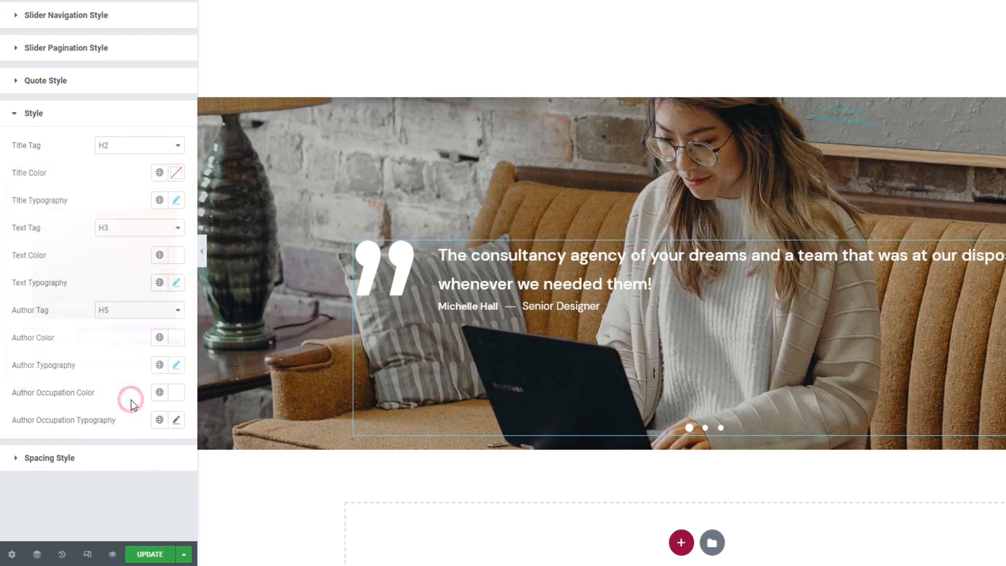
{"action": "left_click", "coordinate": [177, 419]}
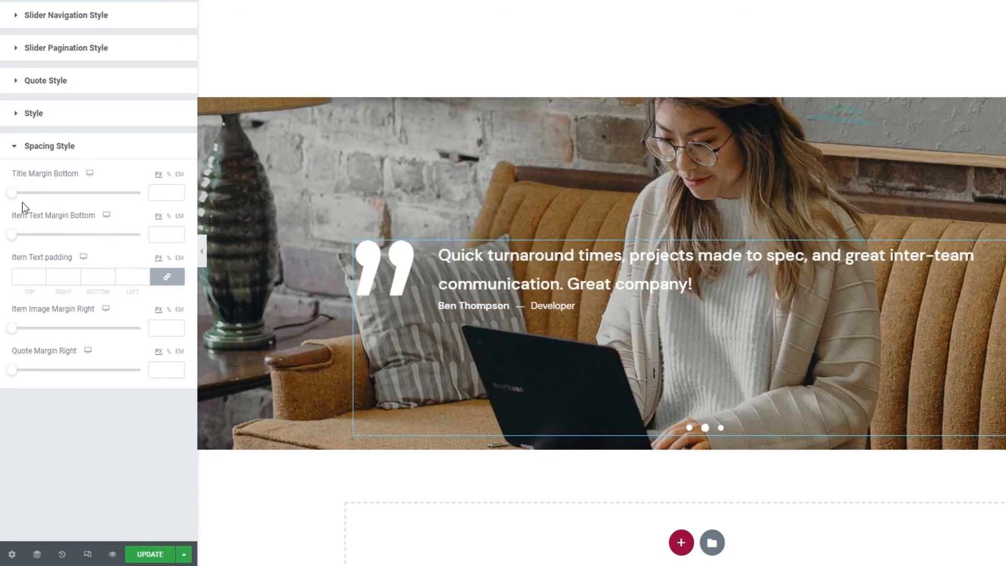
- Leave the title bottom margin empty and set the text bottom margin to 21 px
{"action": "left_click_drag", "start_coordinate": [11, 192], "coordinate": [34, 192]}
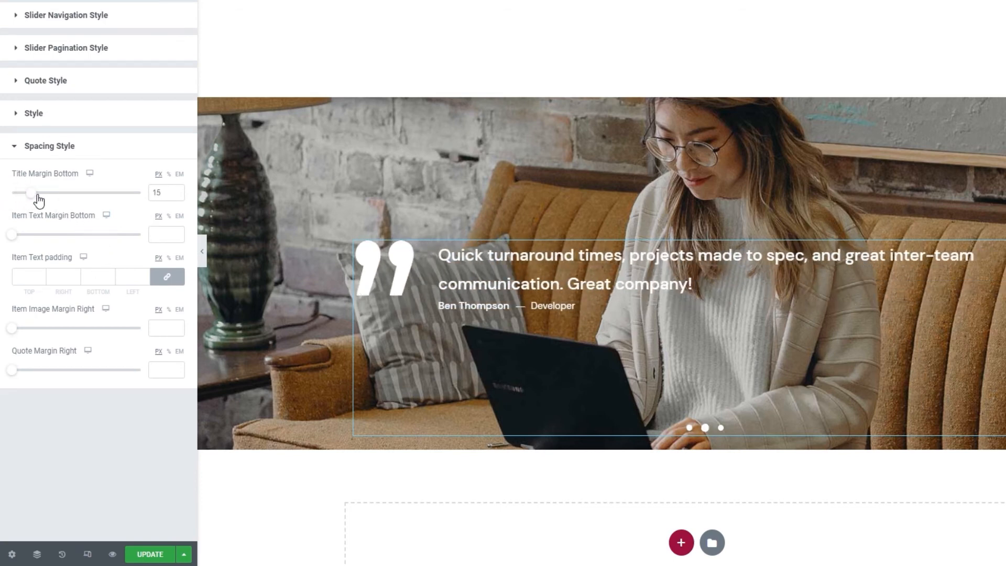
{"action": "left_click_drag", "start_coordinate": [32, 192], "coordinate": [83, 192]}
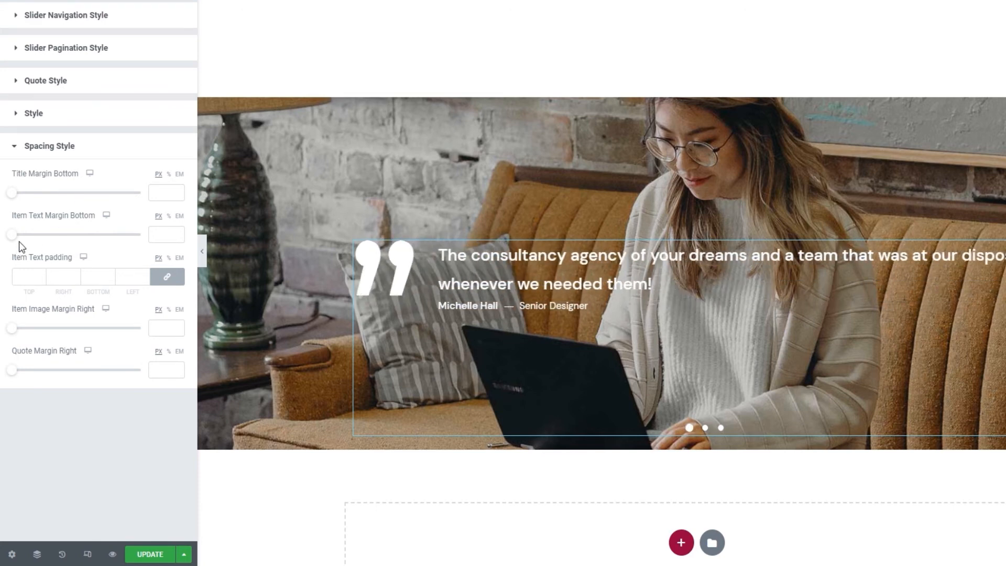
{"action": "left_click_drag", "start_coordinate": [11, 234], "coordinate": [37, 235]}
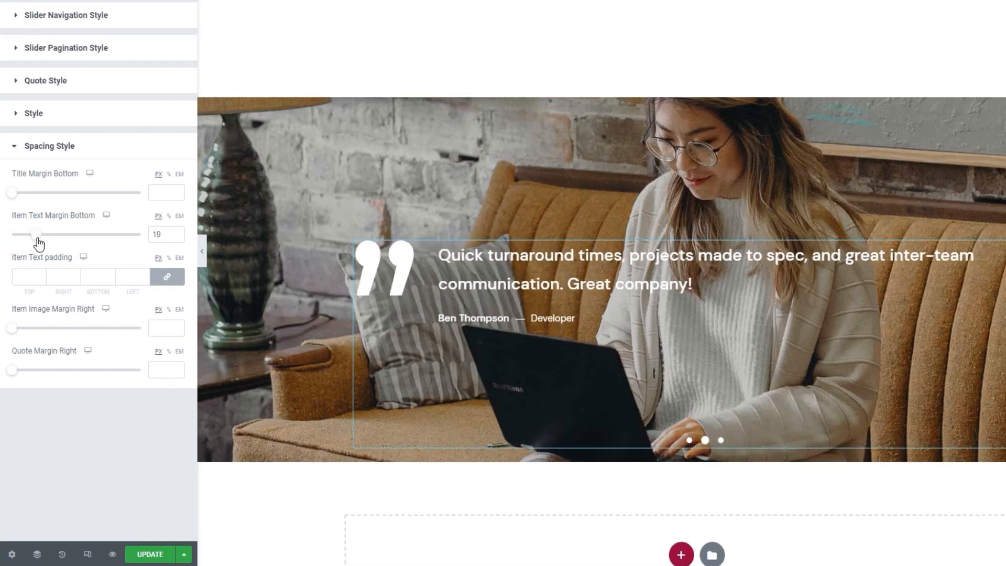
{"action": "left_click", "coordinate": [177, 233]}
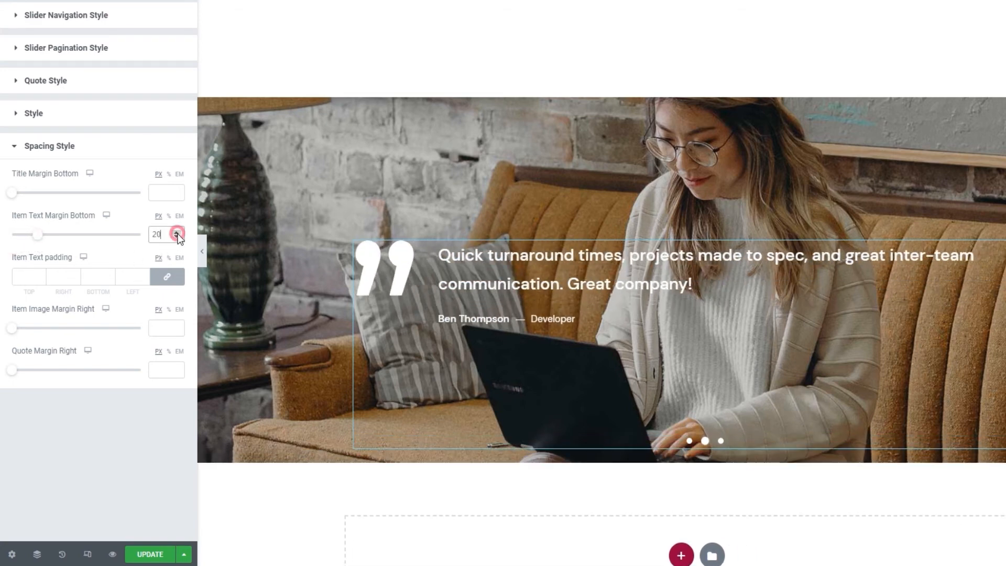
{"action": "left_click", "coordinate": [178, 232]}
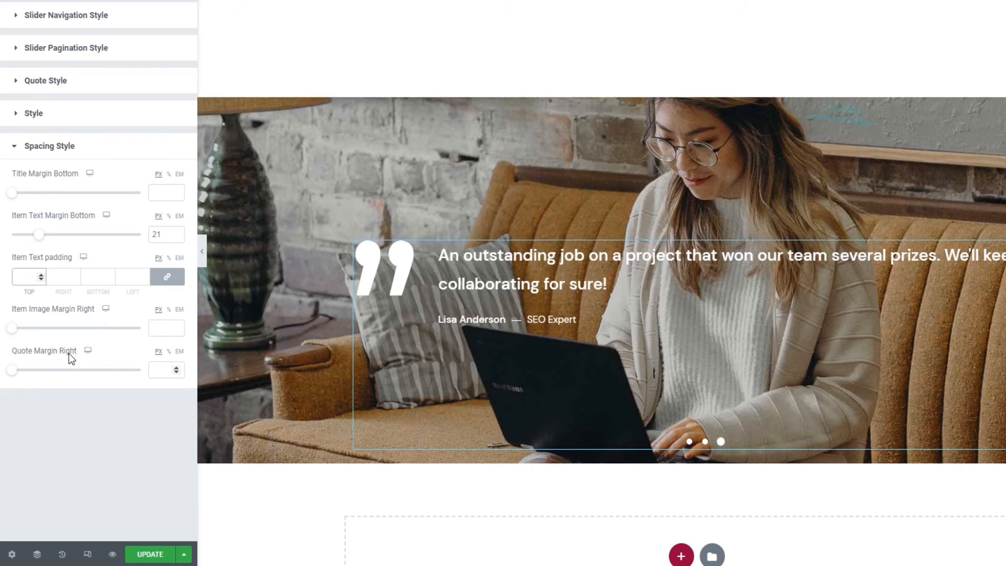
{"action": "left_click", "coordinate": [26, 277]}
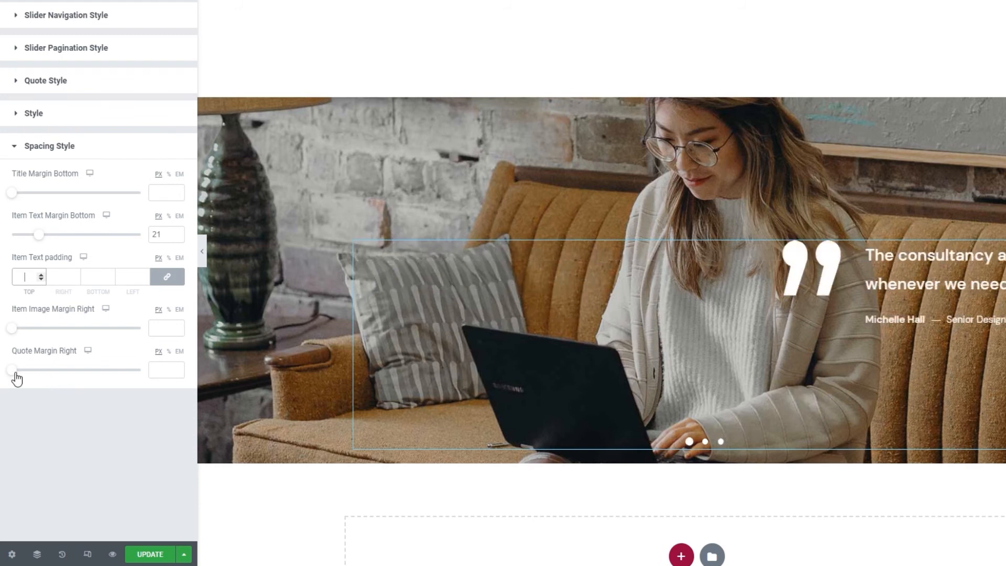
{"action": "left_click_drag", "start_coordinate": [12, 369], "coordinate": [55, 370]}
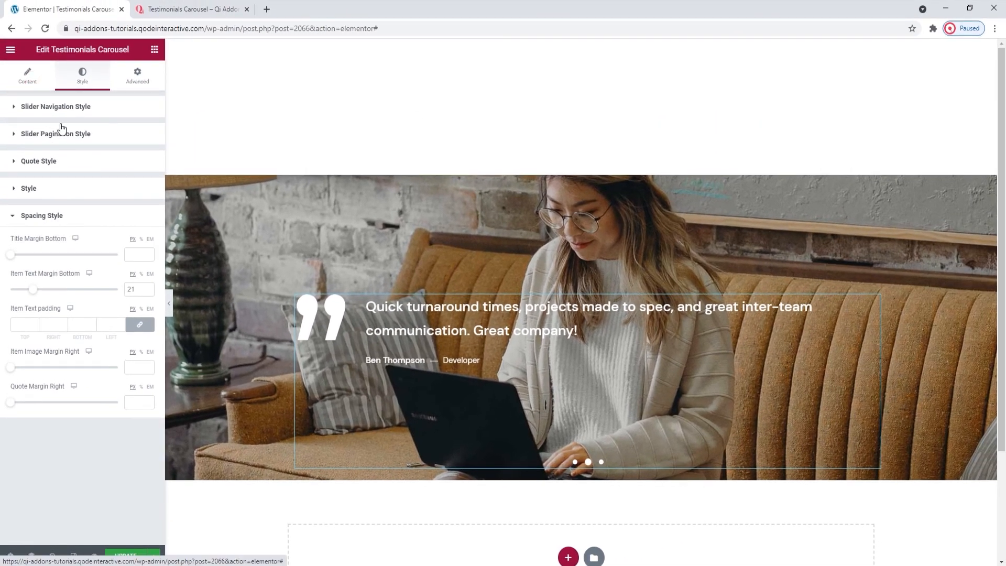
- Set Enable Slider Navigation to Yes in the carousel's Content settings
{"action": "left_click", "coordinate": [27, 75]}
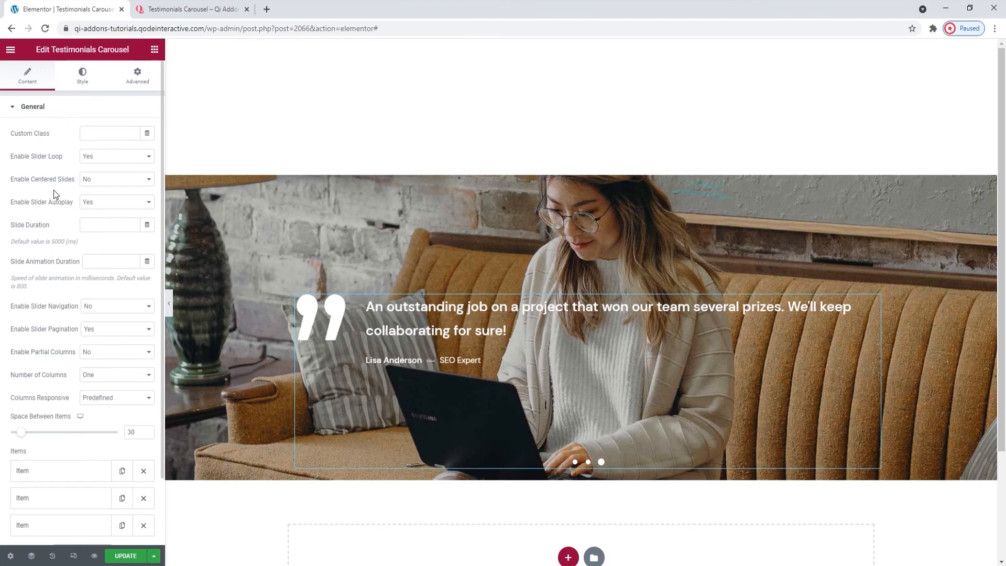
{"action": "left_click", "coordinate": [116, 251]}
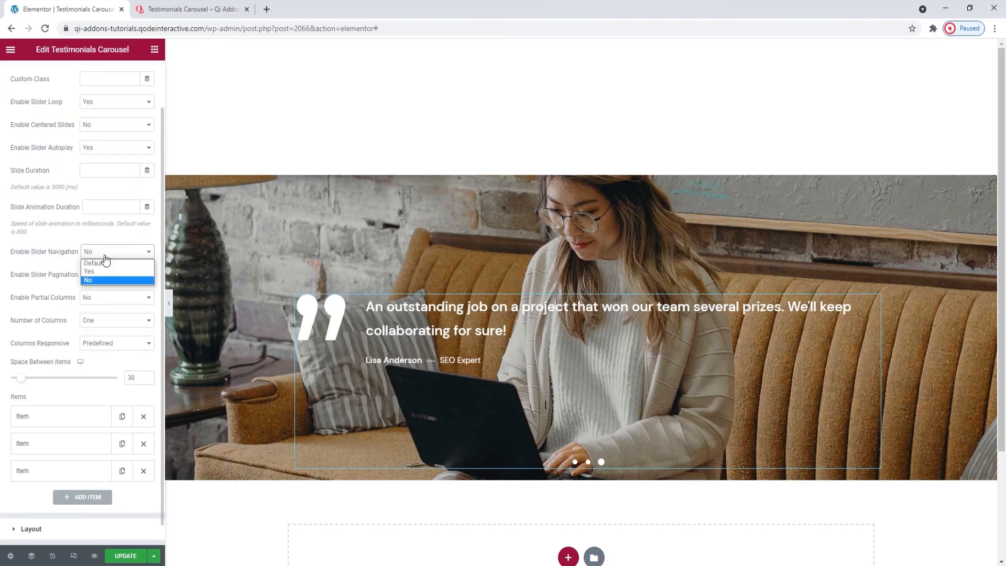
{"action": "left_click", "coordinate": [89, 271]}
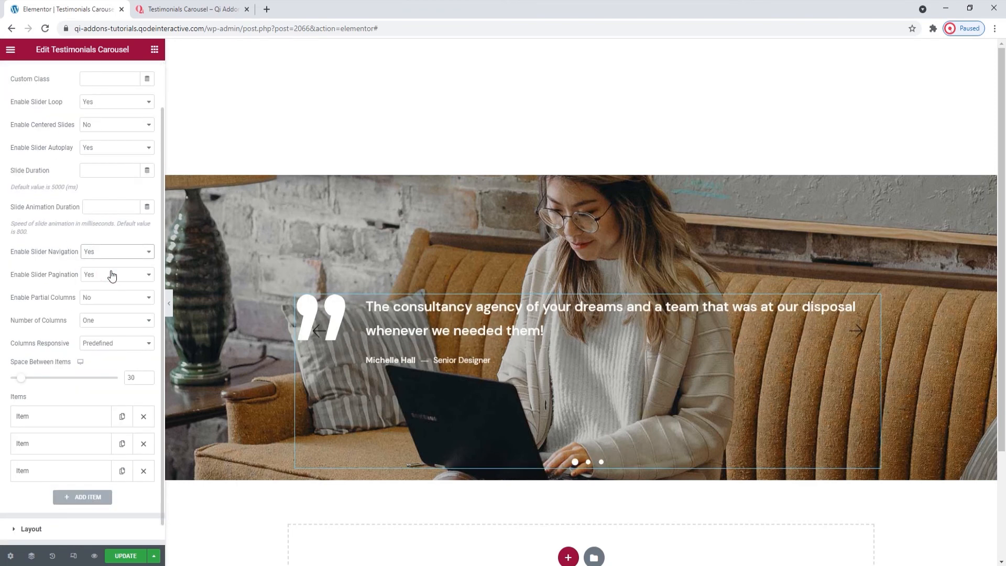
{"action": "left_click", "coordinate": [82, 75]}
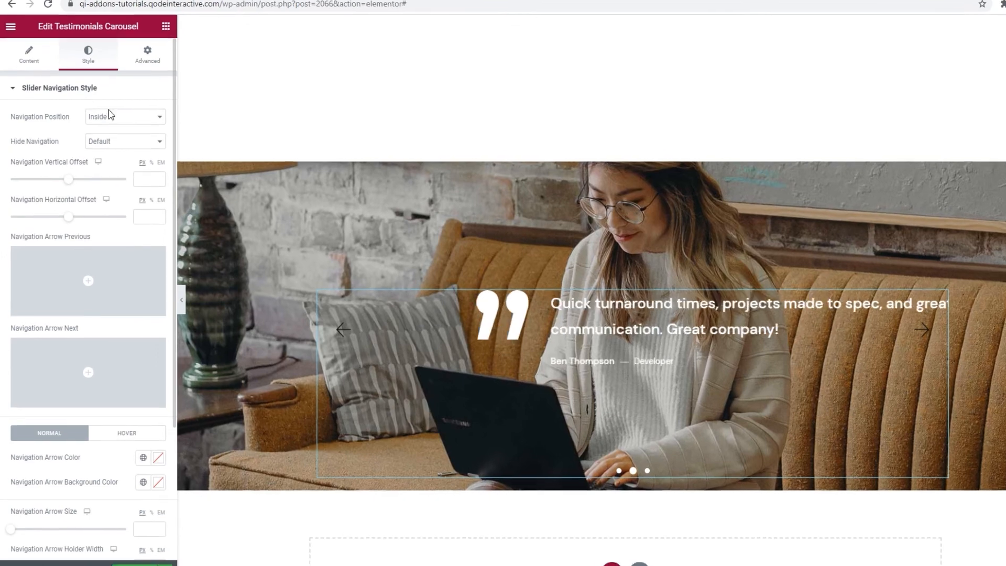
- Try the Navigation Position options, briefly Together, and settle on Outside
{"action": "left_click", "coordinate": [128, 116]}
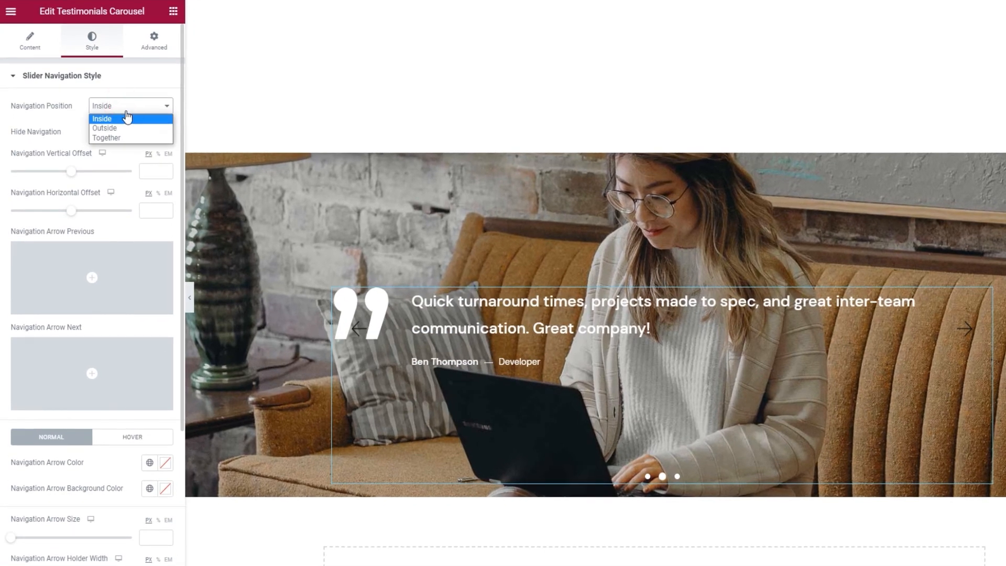
{"action": "left_click", "coordinate": [104, 128]}
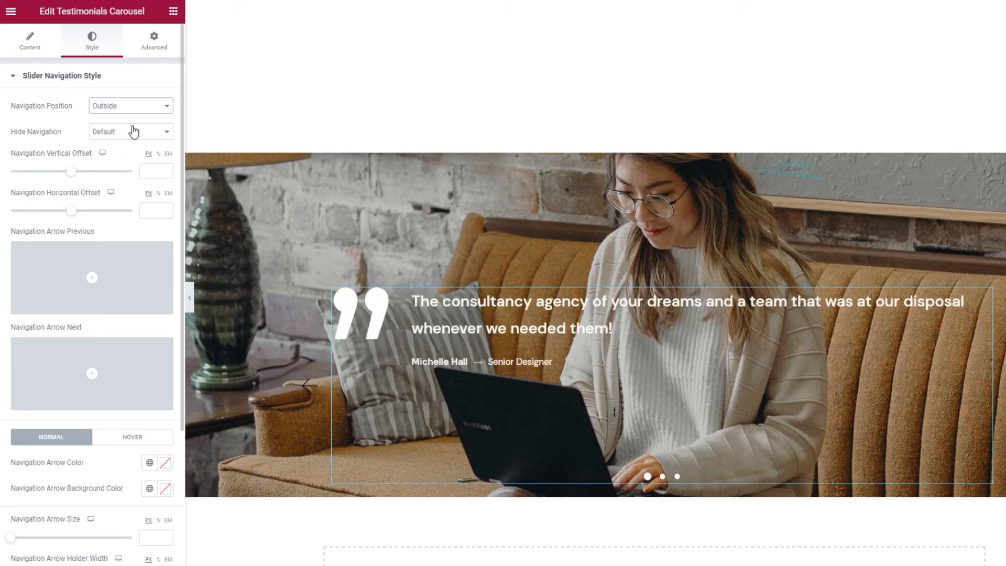
{"action": "left_click", "coordinate": [130, 105]}
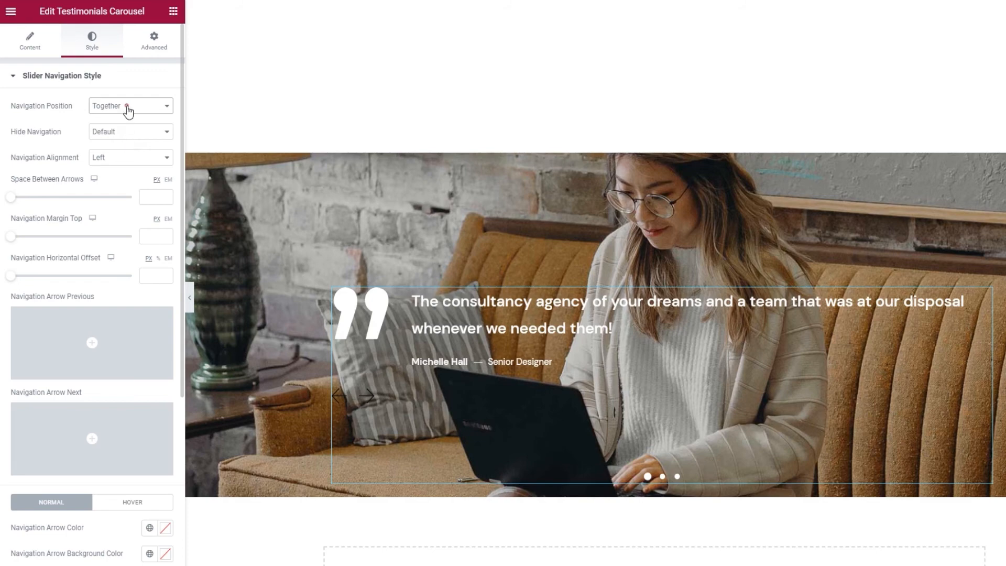
{"action": "left_click", "coordinate": [130, 105]}
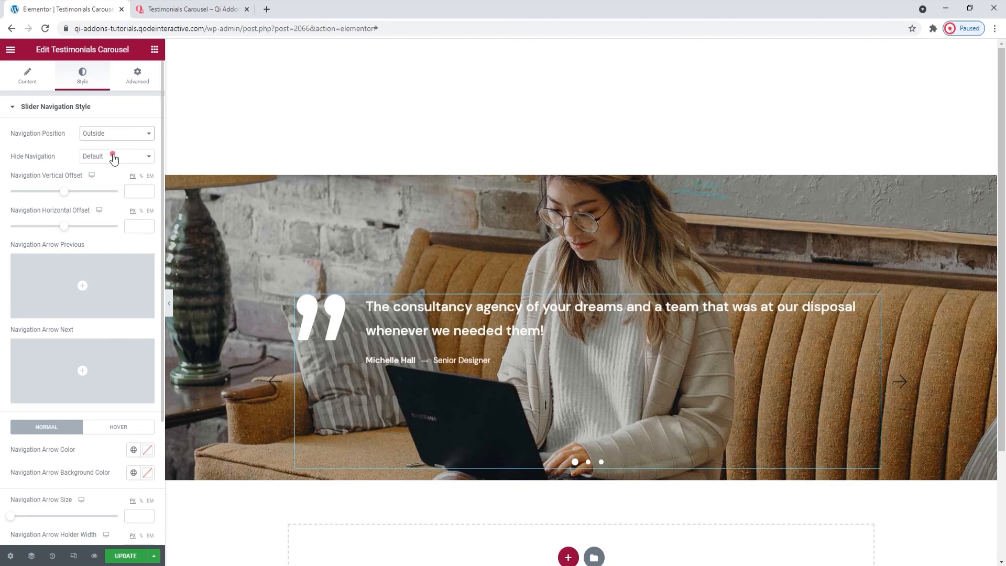
{"action": "left_click", "coordinate": [116, 157]}
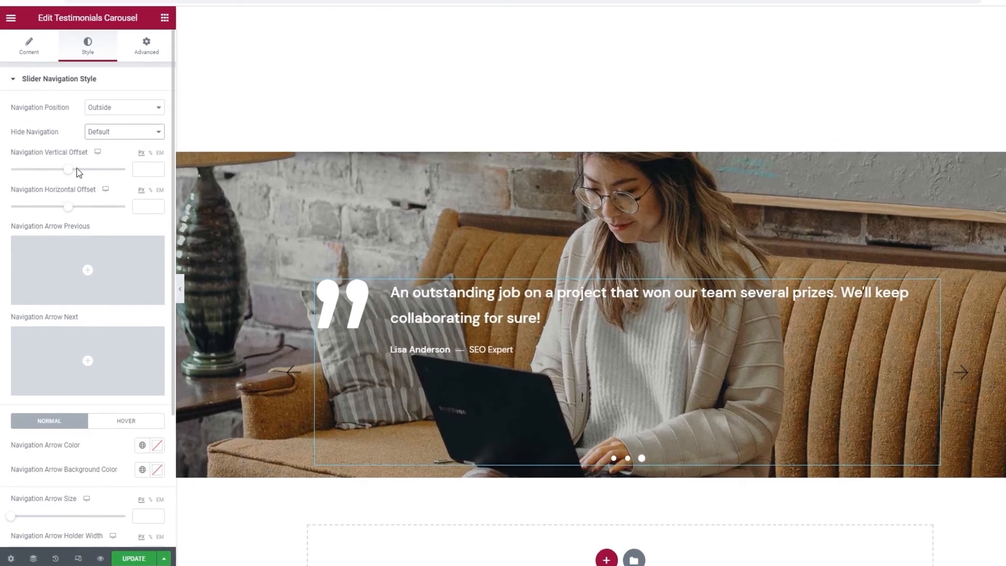
- Offset the outside arrows by -53 vertically and 85 horizontally
{"action": "left_click_drag", "start_coordinate": [68, 169], "coordinate": [77, 164]}
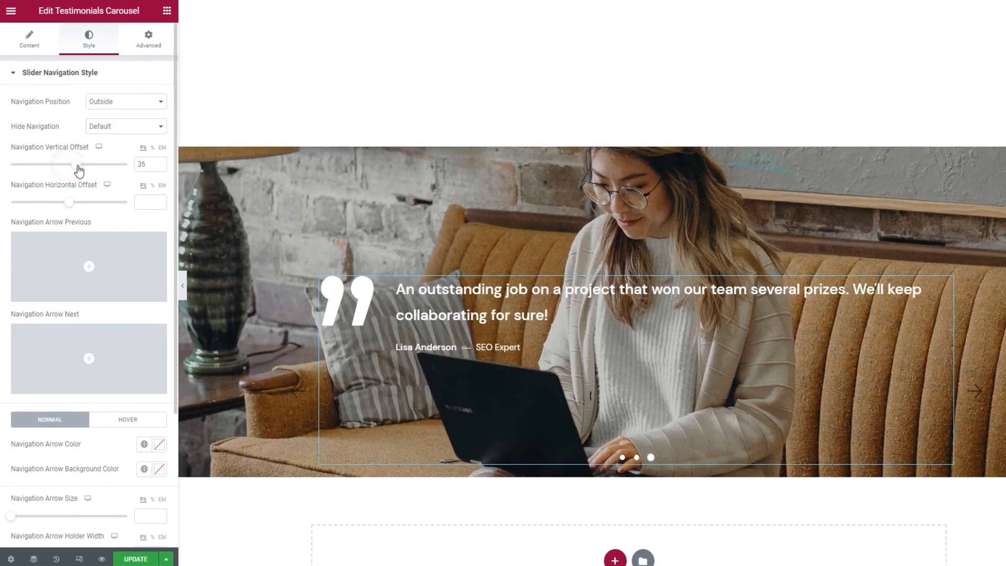
{"action": "left_click_drag", "start_coordinate": [69, 164], "coordinate": [60, 164]}
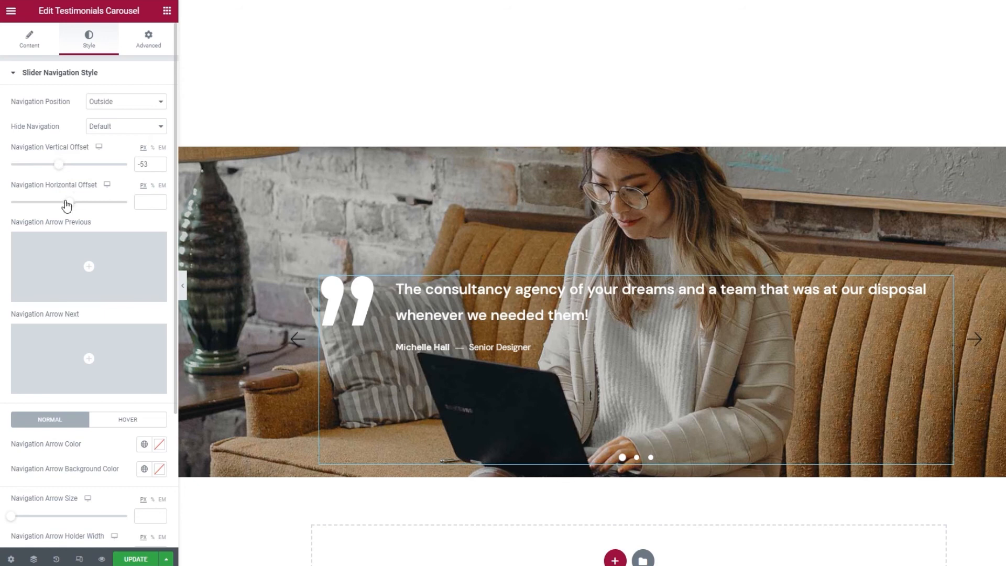
{"action": "left_click_drag", "start_coordinate": [68, 203], "coordinate": [84, 202]}
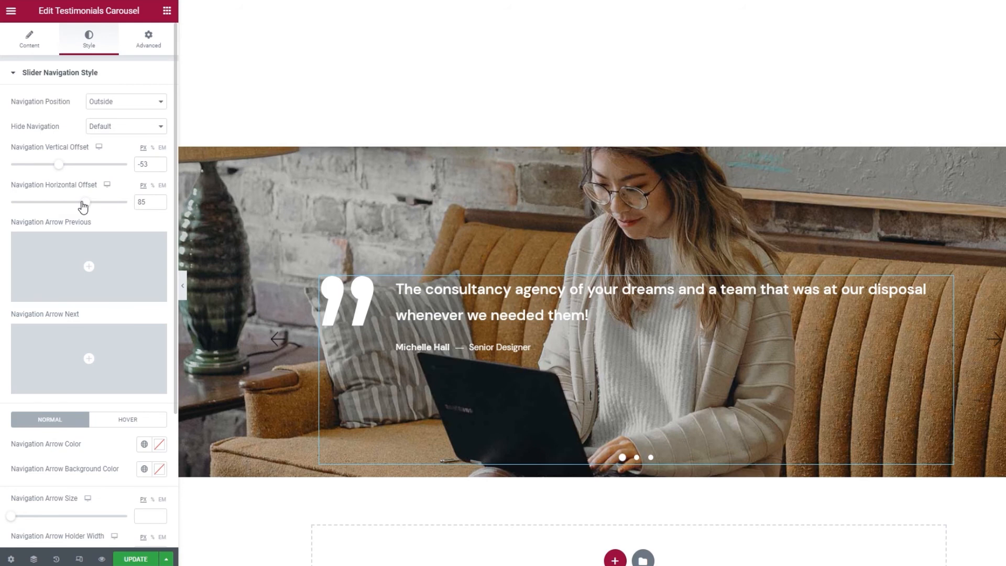
{"action": "left_click", "coordinate": [994, 339]}
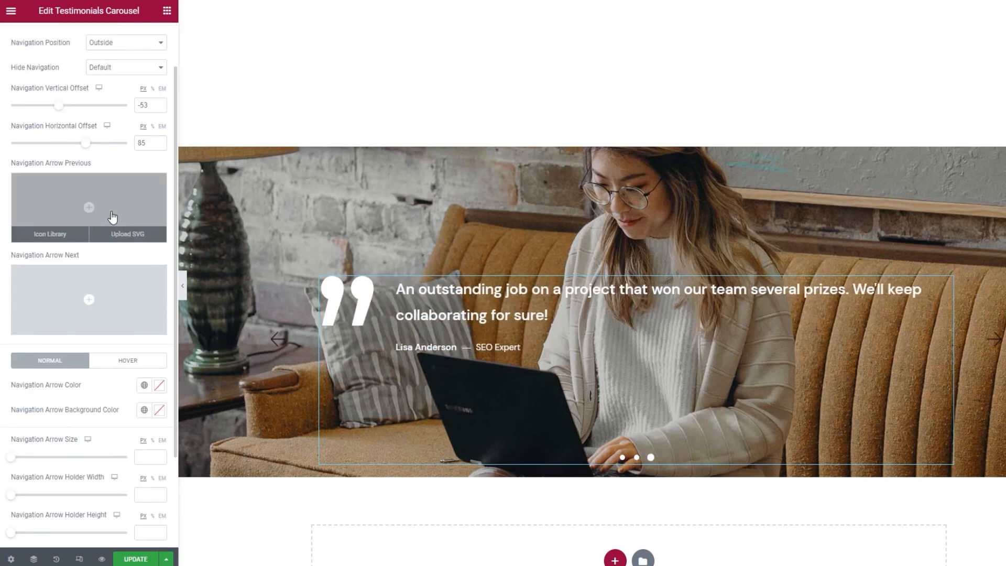
{"action": "mouse_move", "coordinate": [109, 294]}
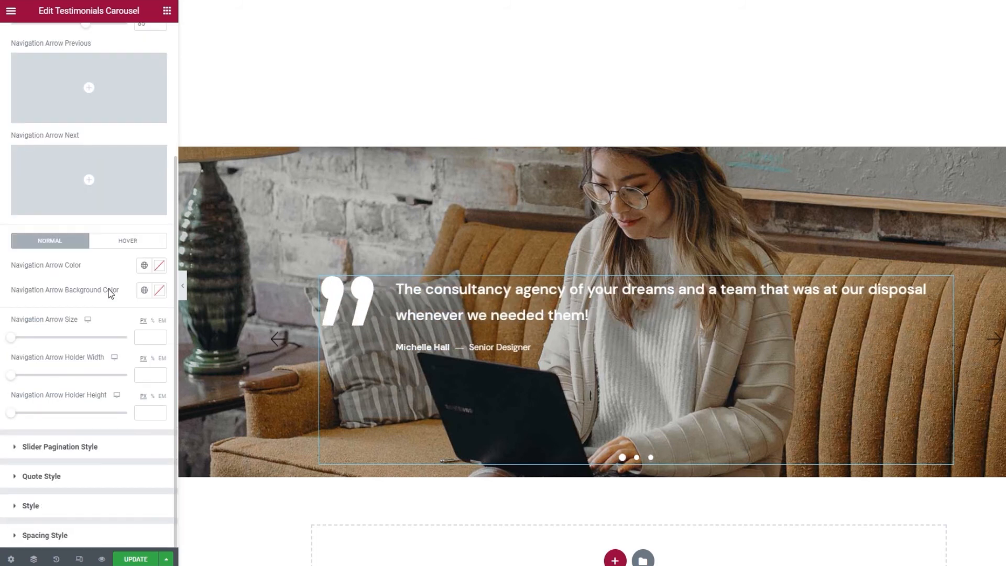
- Colour the arrows #FFDEDE on a red background, keeping hover arrow movement enabled
{"action": "left_click", "coordinate": [160, 265]}
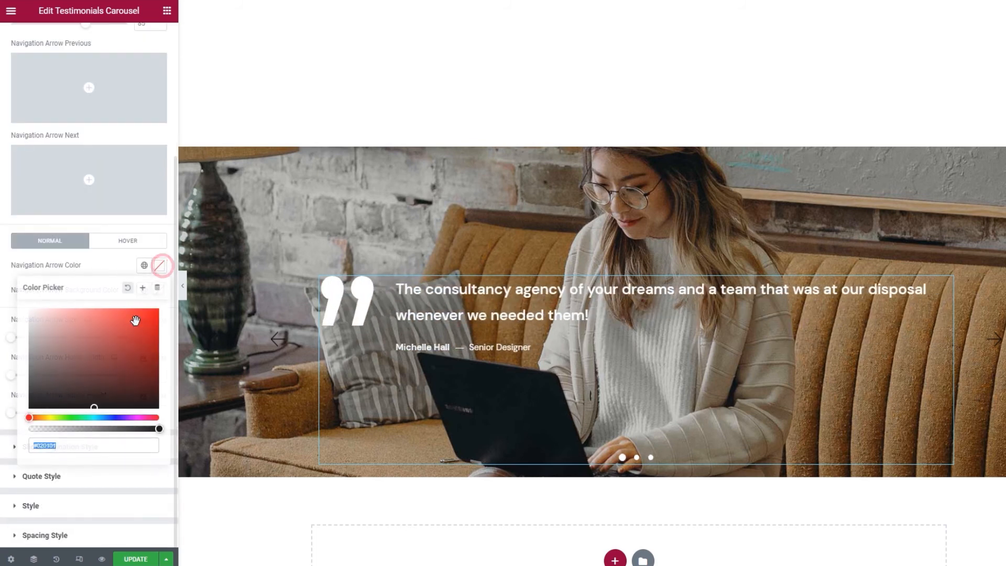
{"action": "type", "text": "#FFDEDE"}
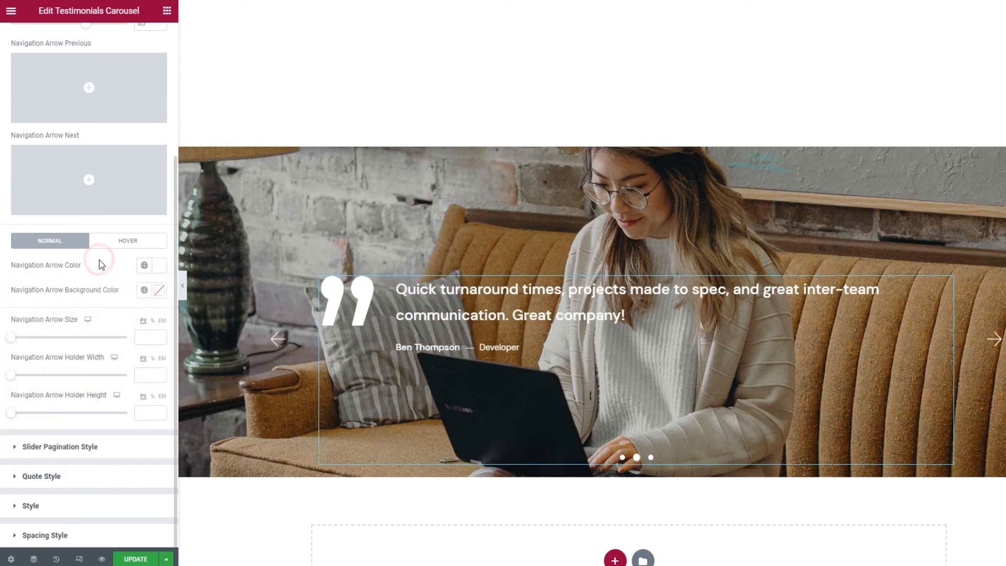
{"action": "left_click", "coordinate": [160, 293]}
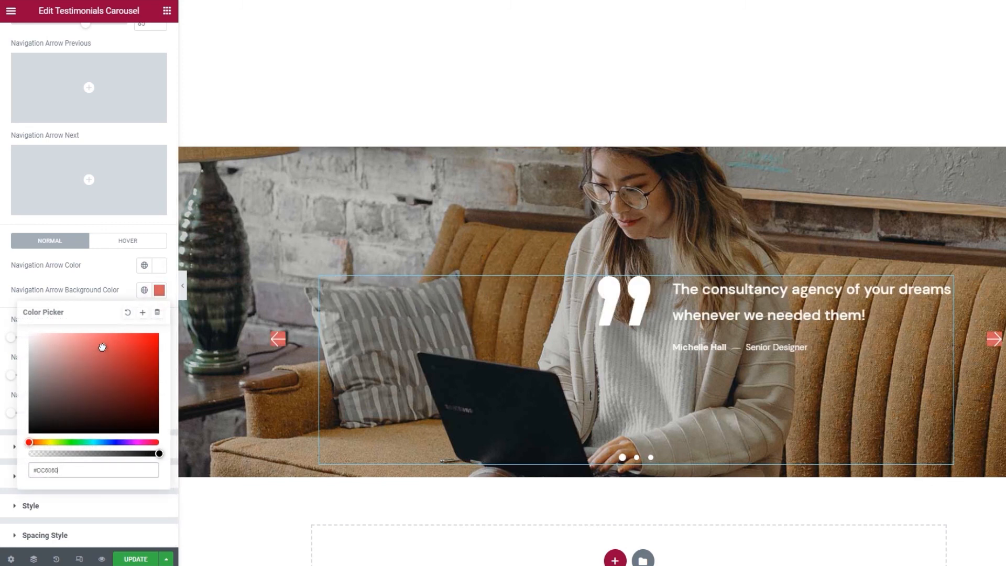
{"action": "left_click", "coordinate": [127, 246]}
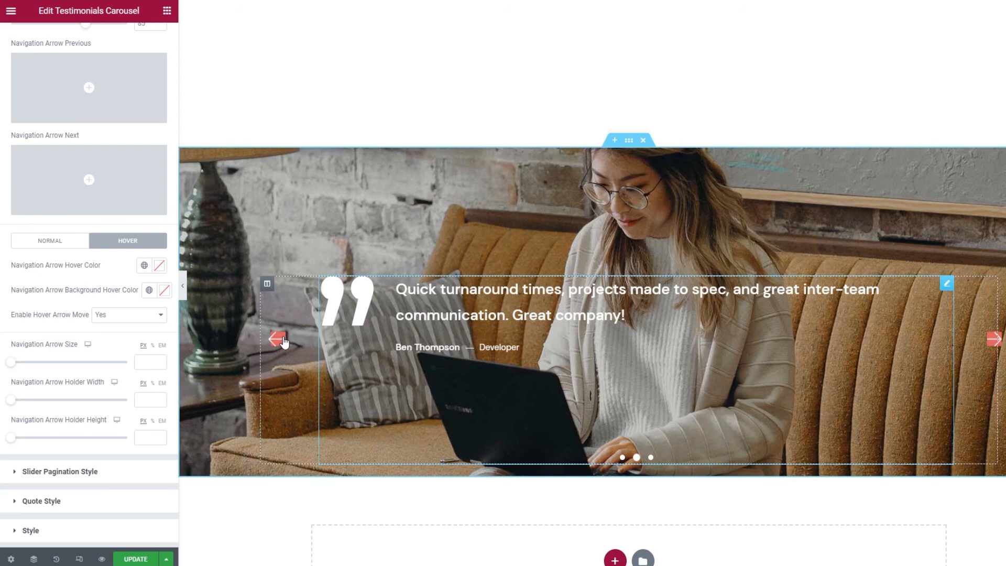
{"action": "left_click", "coordinate": [129, 315]}
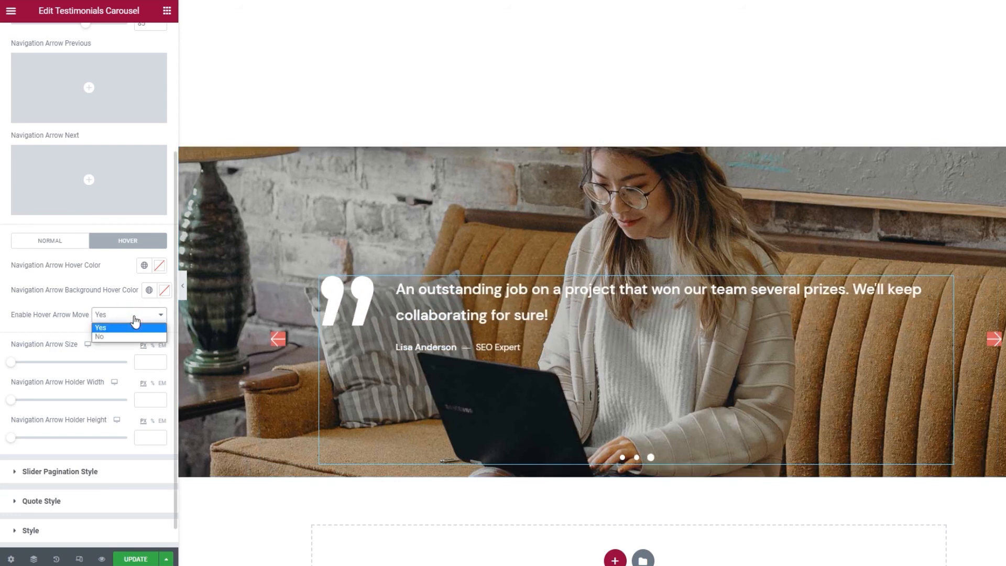
{"action": "left_click", "coordinate": [99, 327]}
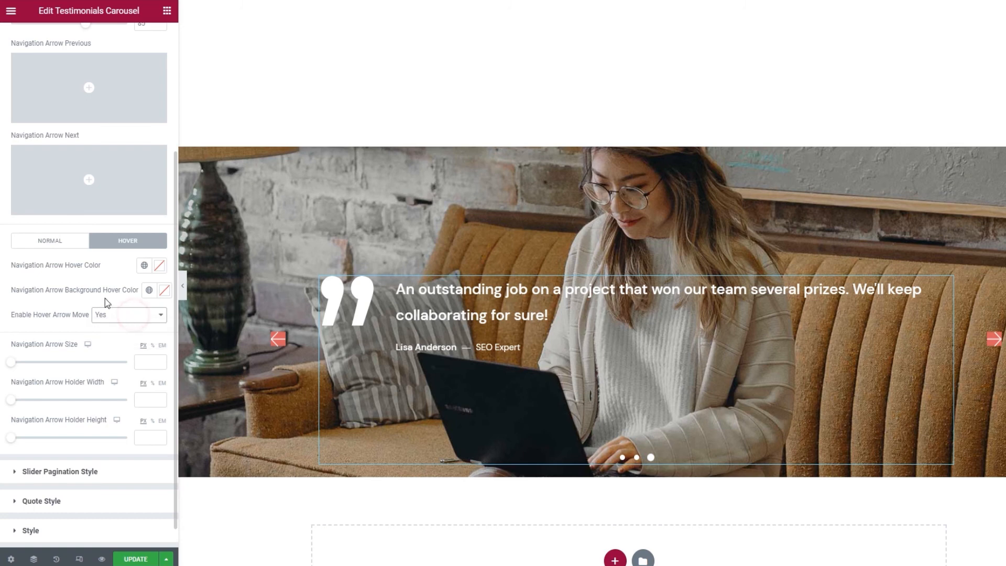
- In the Normal state, set arrow size 40 with holder width 44 and height 50
{"action": "left_click", "coordinate": [49, 245]}
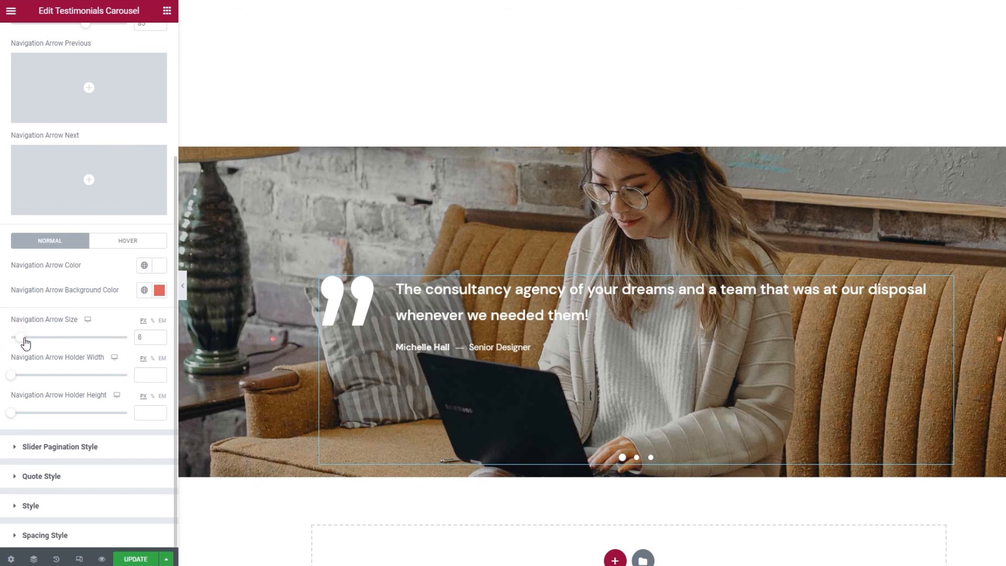
{"action": "left_click_drag", "start_coordinate": [23, 337], "coordinate": [59, 337]}
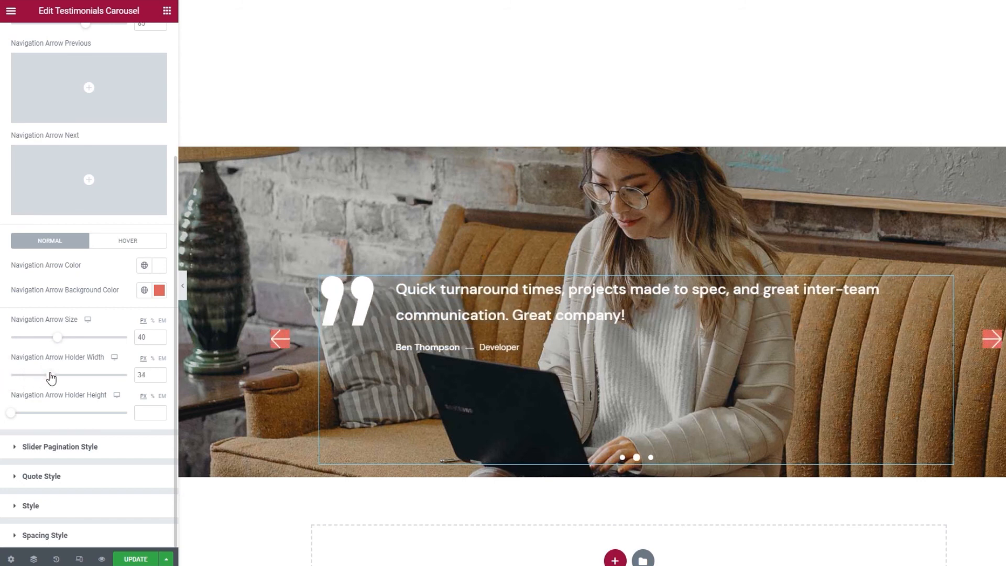
{"action": "left_click_drag", "start_coordinate": [51, 374], "coordinate": [62, 375]}
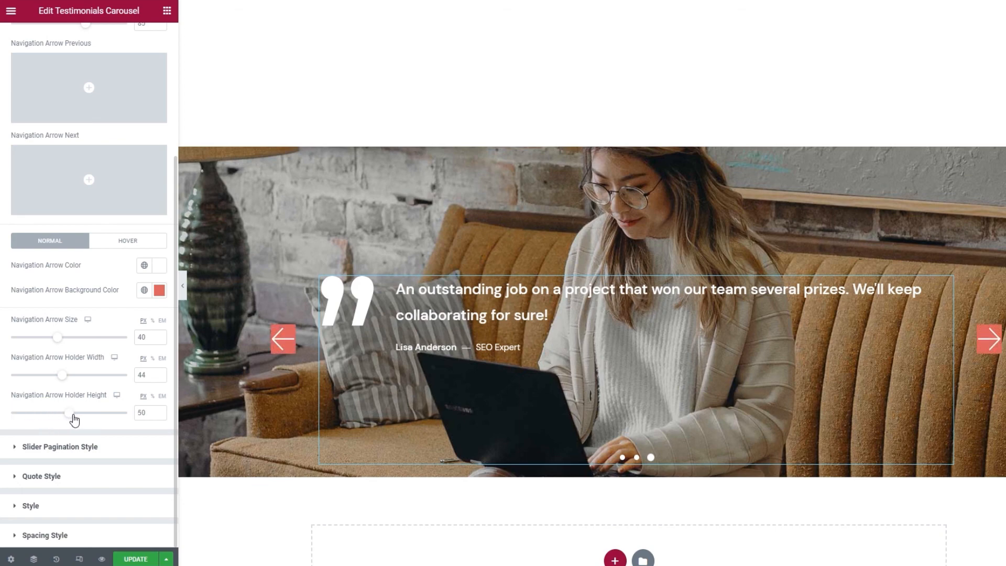
{"action": "left_click_drag", "start_coordinate": [58, 375], "coordinate": [62, 375]}
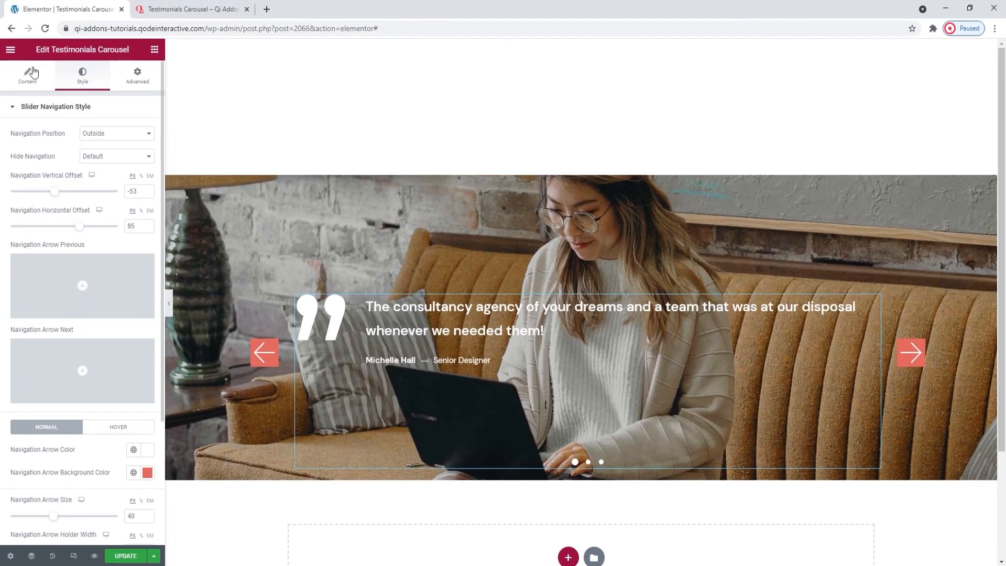
- Set Enable Slider Navigation to No in the widget's Content settings
{"action": "left_click", "coordinate": [28, 75]}
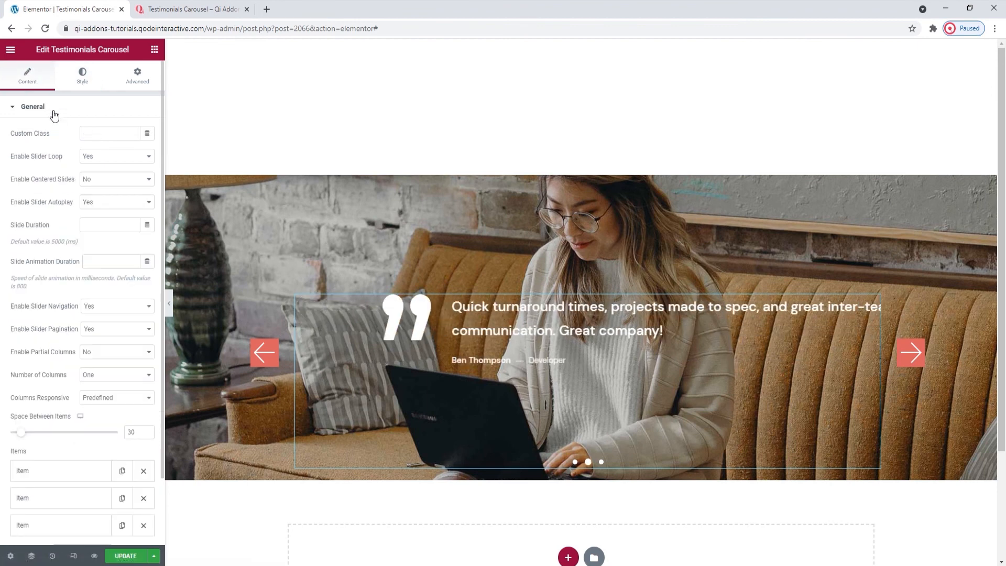
{"action": "left_click", "coordinate": [117, 251]}
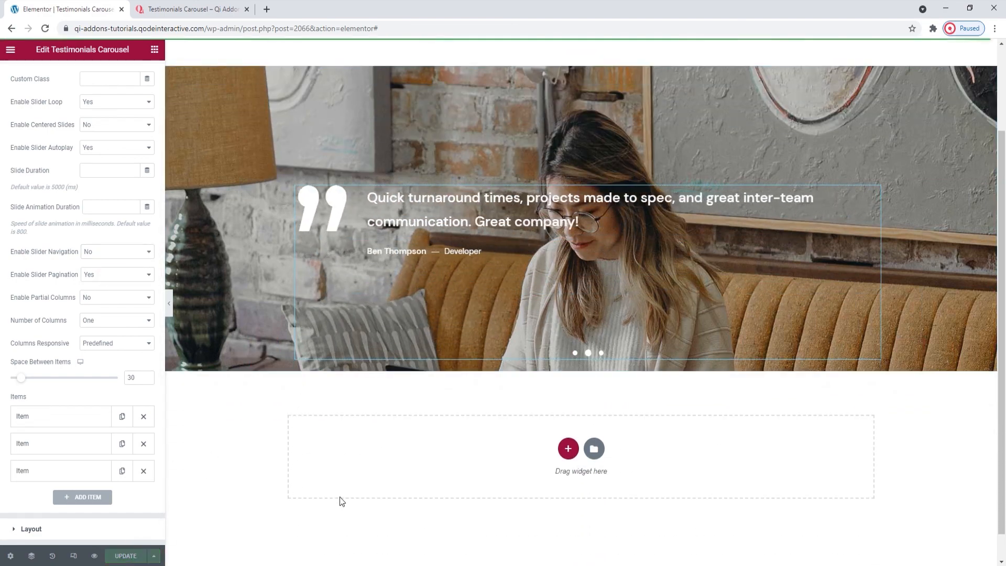
{"action": "scroll", "scroll_direction": "down", "scroll_amount": 3}
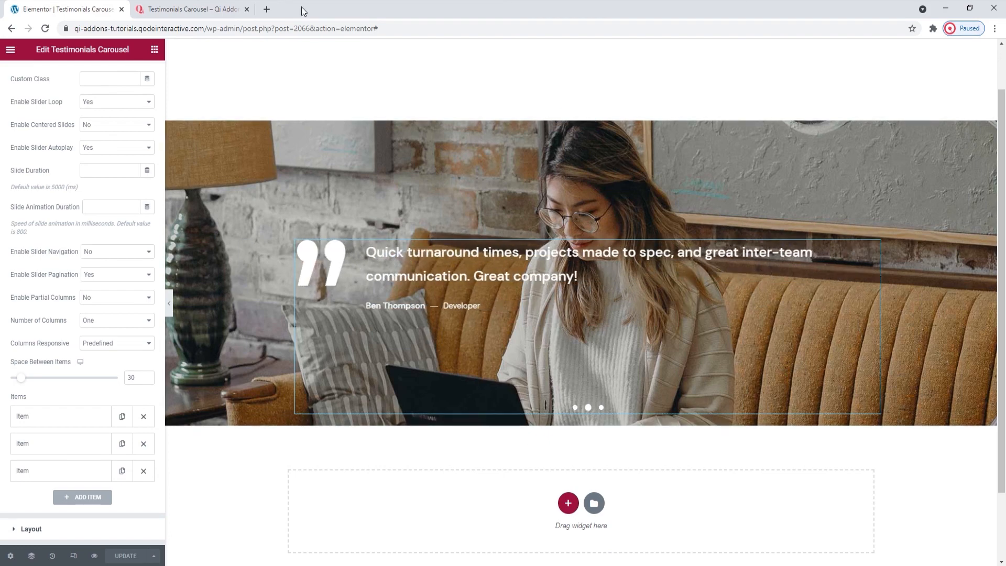
- On the Qi Addons demo page, advance the photo-backed testimonial slider
{"action": "left_click", "coordinate": [189, 9]}
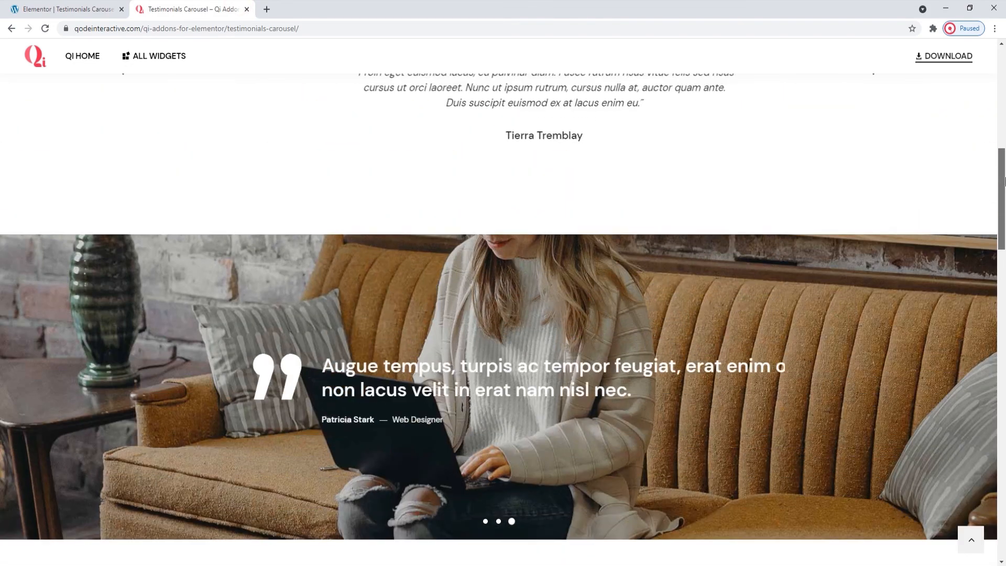
{"action": "scroll", "scroll_direction": "up", "scroll_amount": 3}
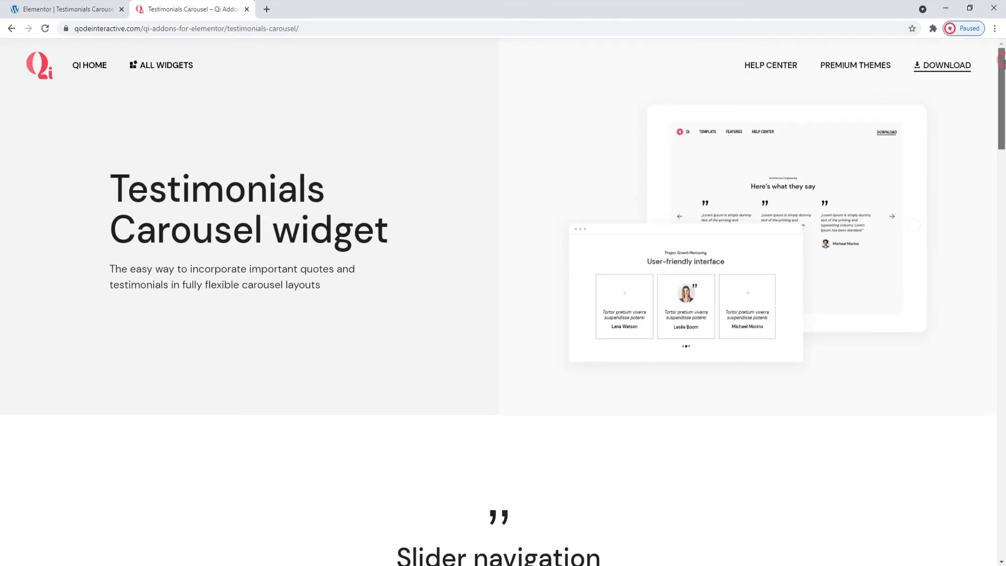
{"action": "scroll", "scroll_direction": "down", "scroll_amount": 3}
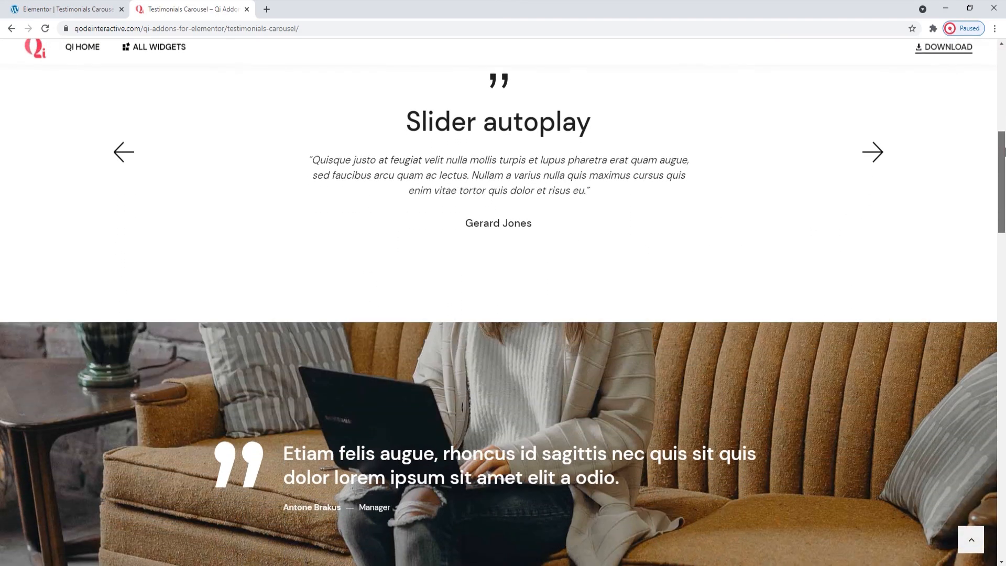
{"action": "scroll", "scroll_direction": "down", "scroll_amount": 3}
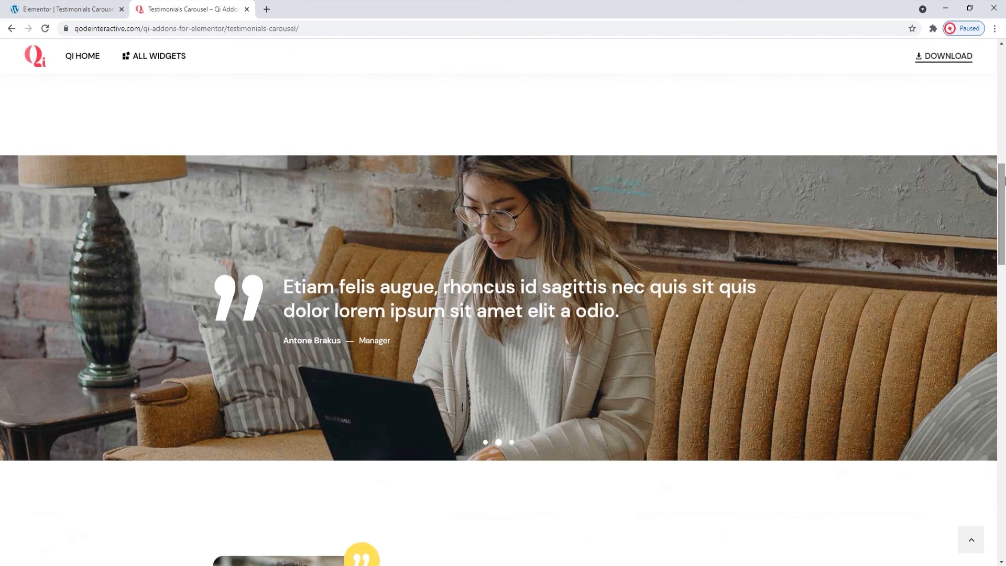
{"action": "left_click", "coordinate": [498, 443]}
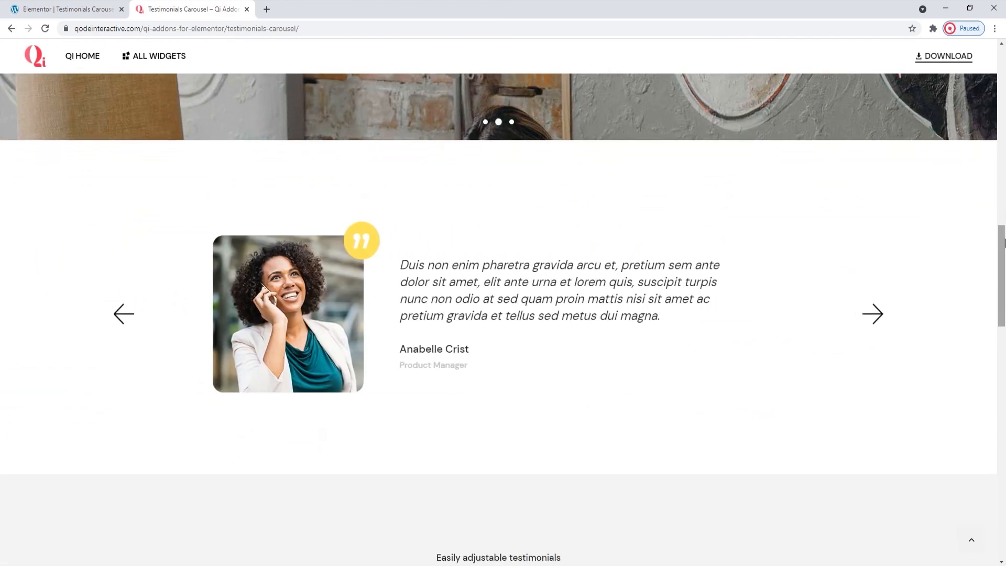
{"action": "left_click", "coordinate": [872, 314]}
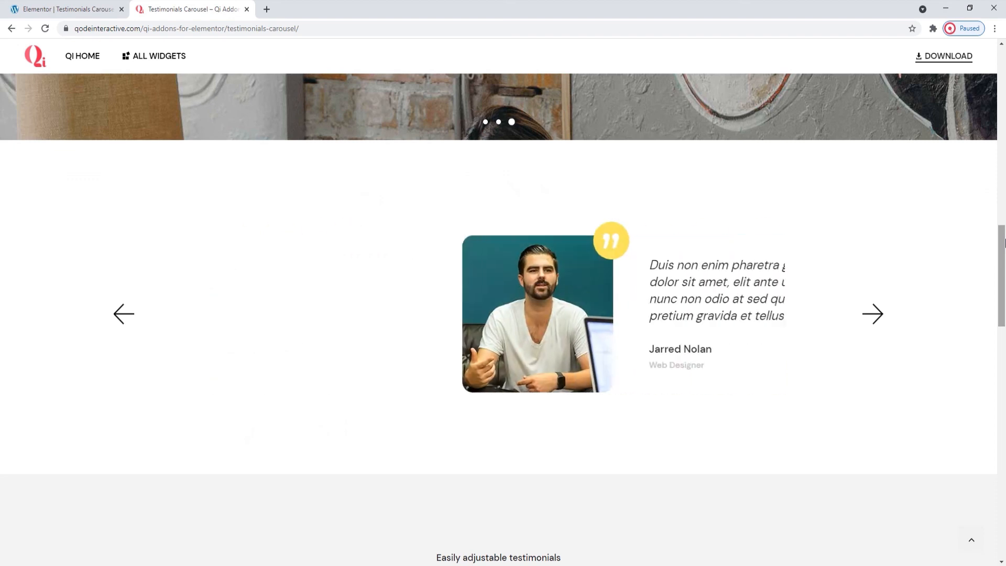
- Scroll down to the quote authors carousel and advance it two slides
{"action": "scroll", "scroll_direction": "down", "scroll_amount": 3}
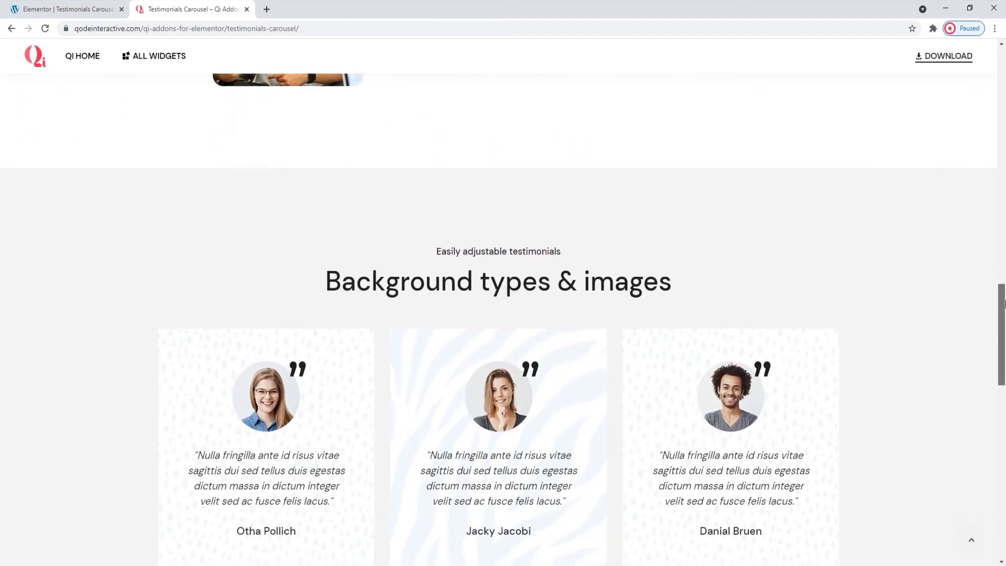
{"action": "scroll", "scroll_direction": "down", "scroll_amount": 3}
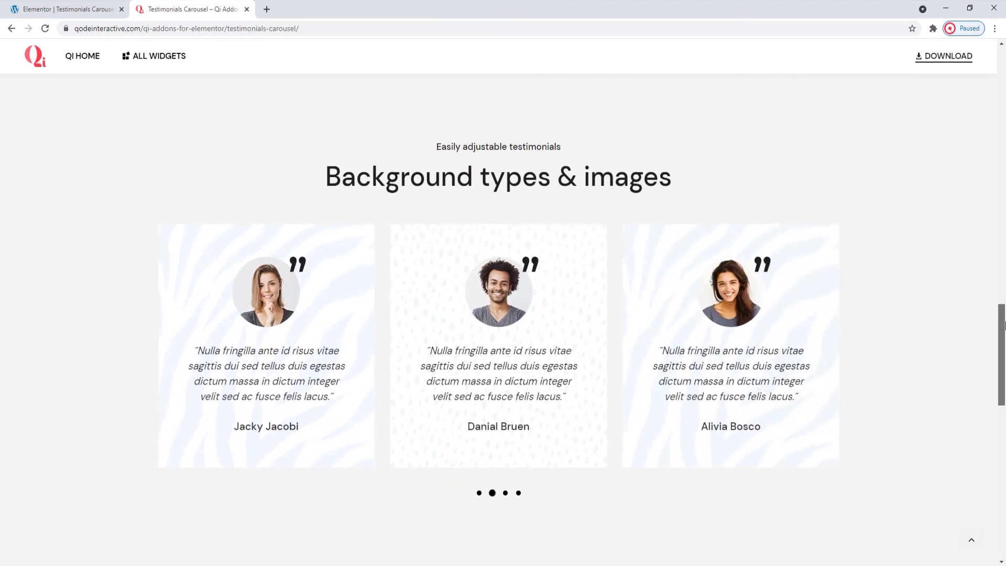
{"action": "scroll", "scroll_direction": "down", "scroll_amount": 3}
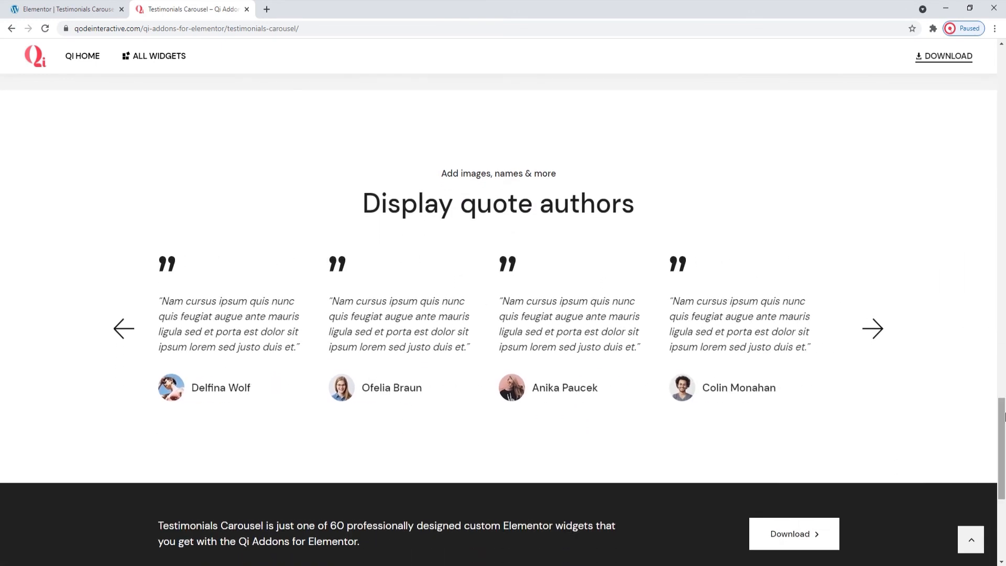
{"action": "left_click", "coordinate": [872, 329]}
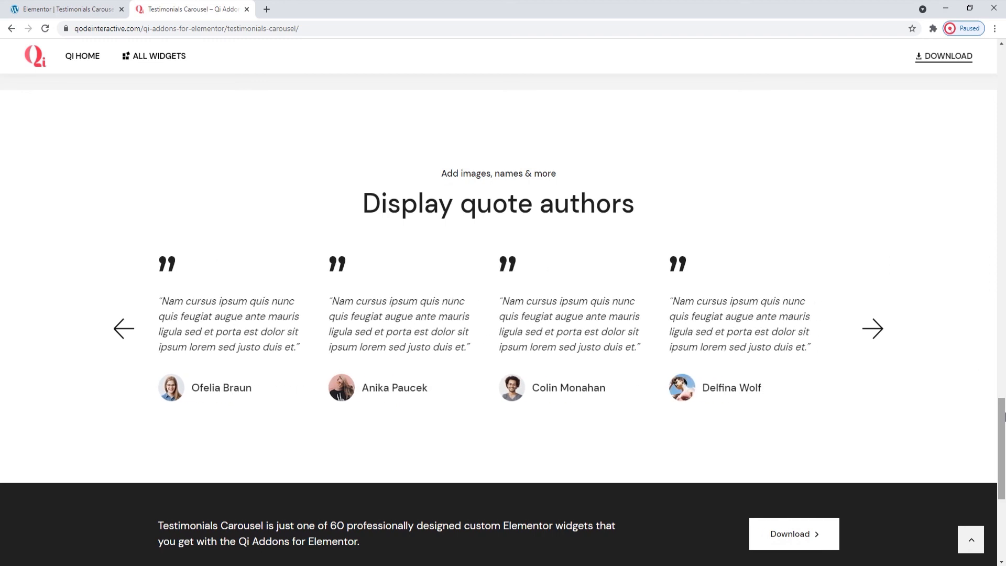
{"action": "left_click", "coordinate": [872, 328]}
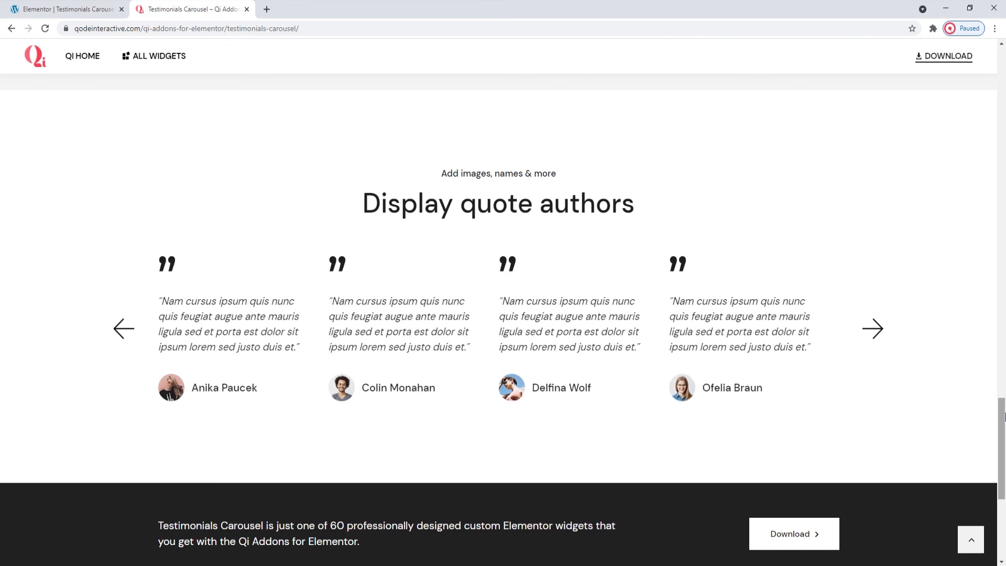